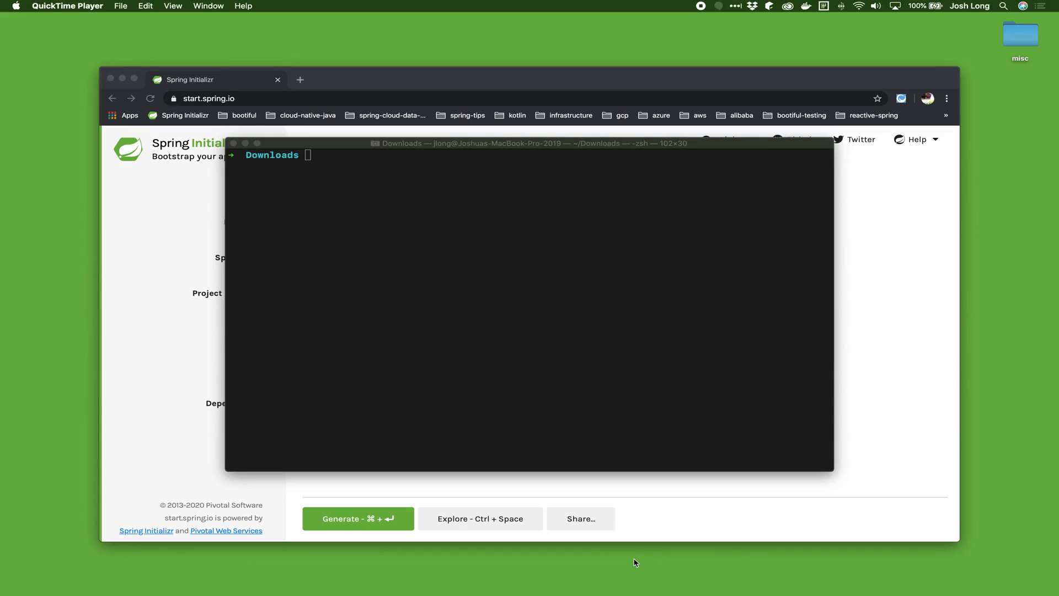
mouse_move(638, 564)
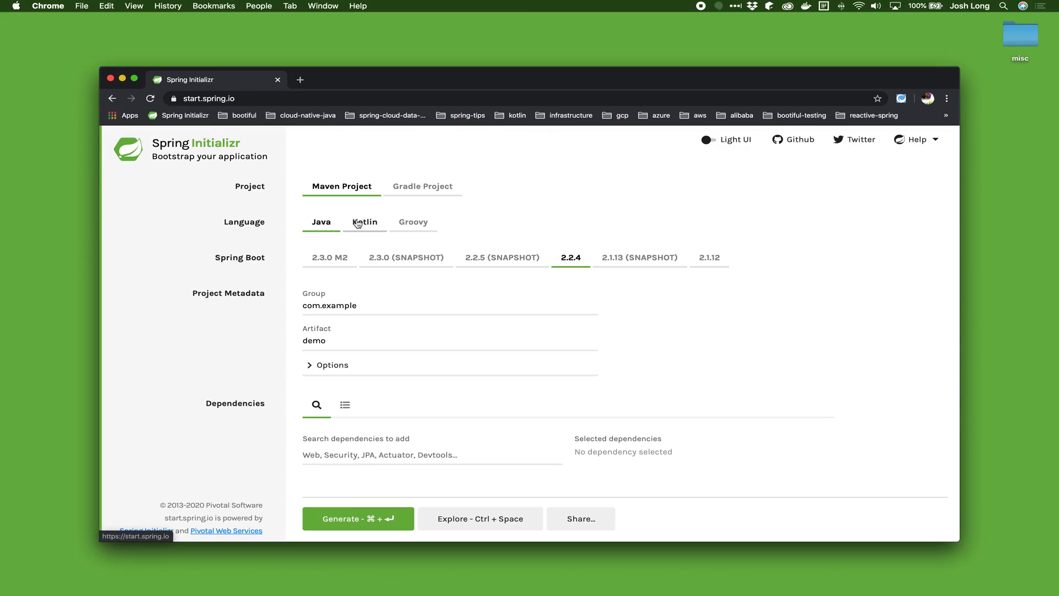
Choose Kotlin, name the artifact kotlin-security, and add the Spring Web and Spring Security dependencies.
click(365, 222)
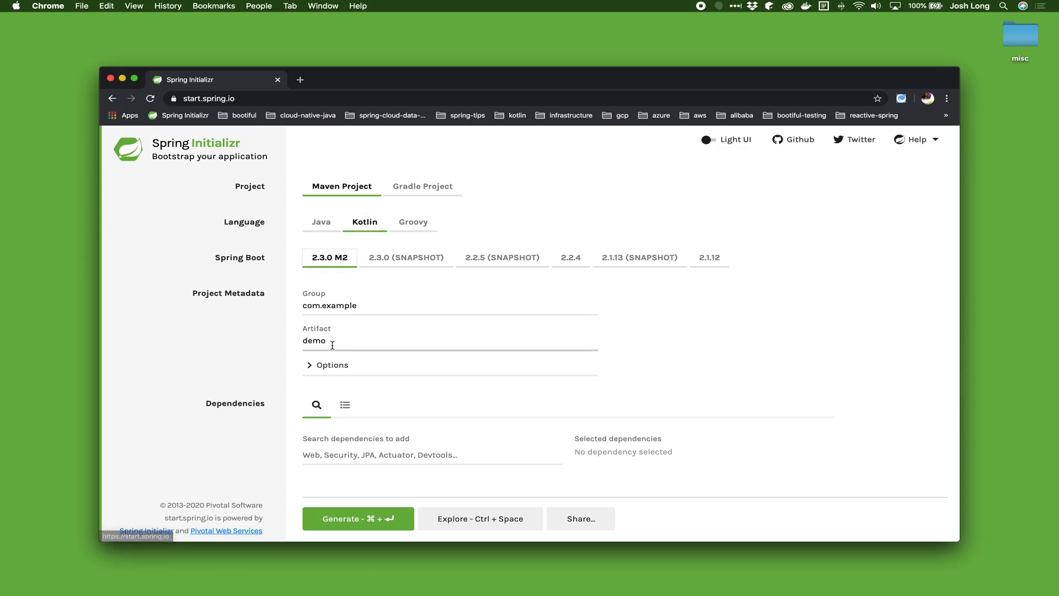
text(kotlin)
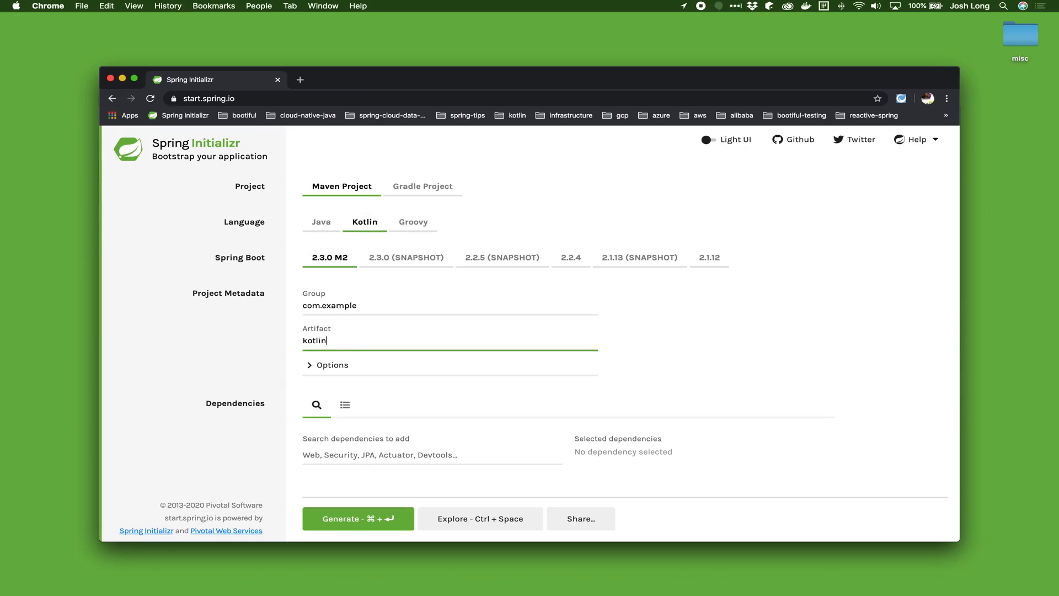
text(-secu)
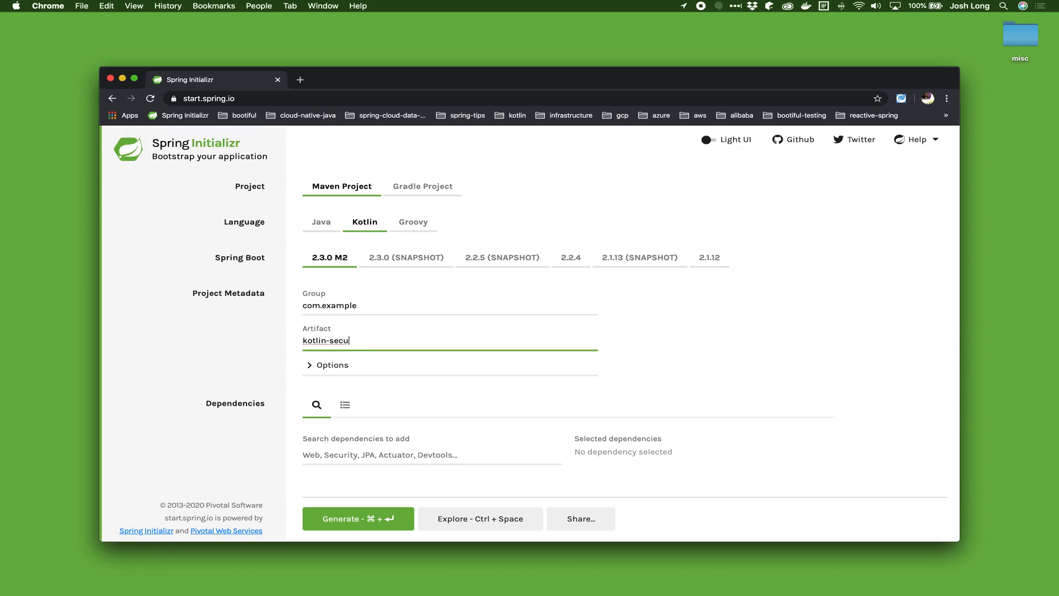
text(rity)
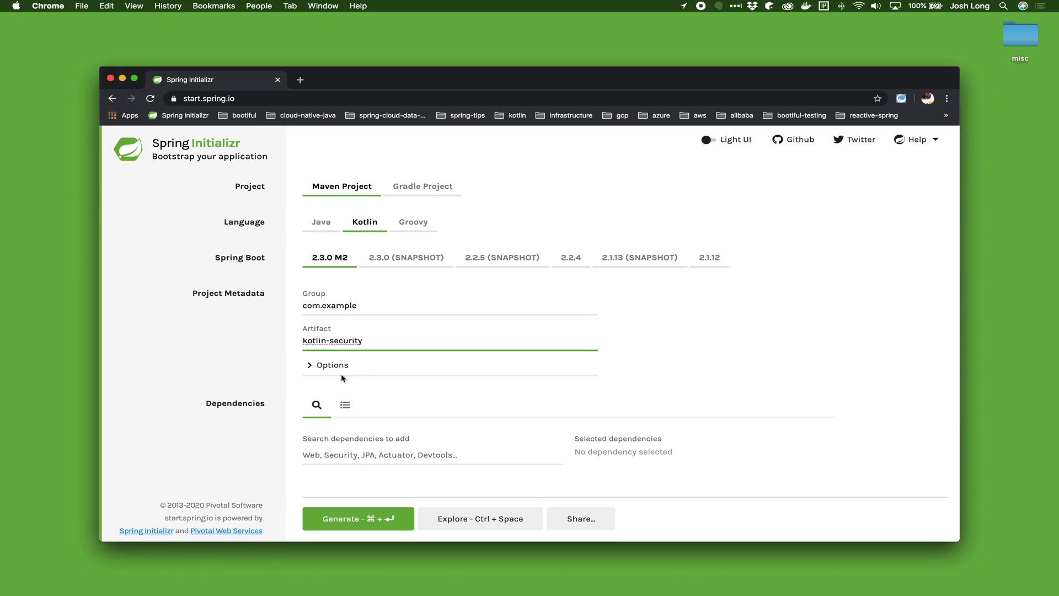
mouse_move(321, 368)
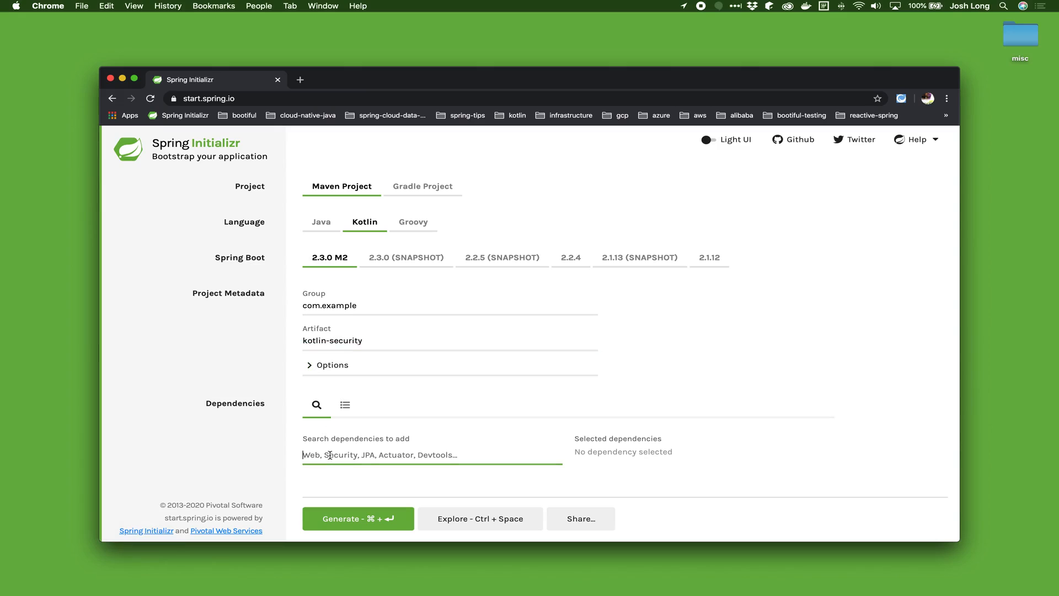
text(web)
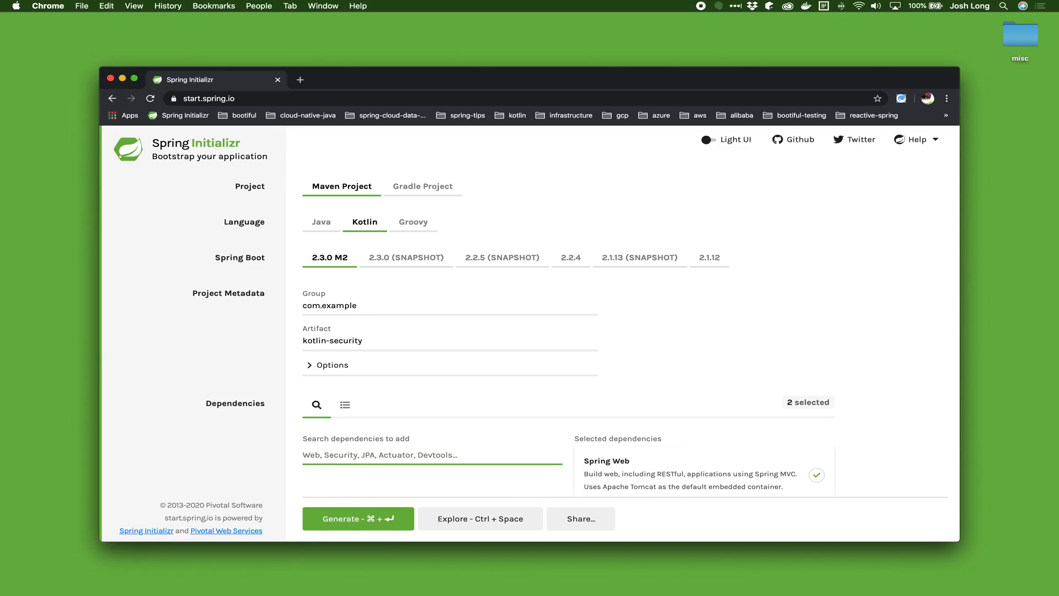
scroll(down, 3)
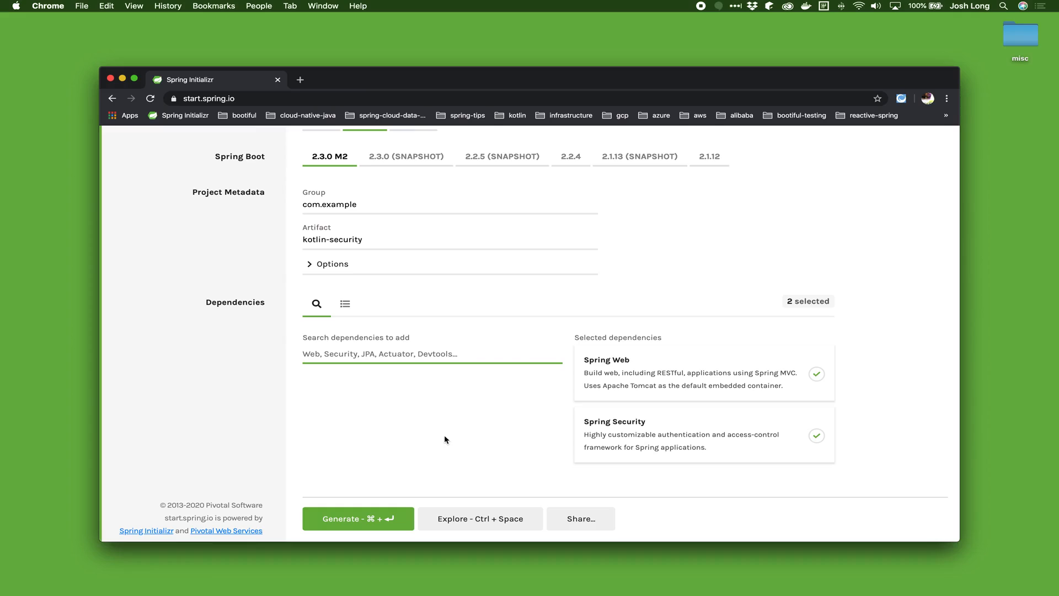
mouse_move(439, 451)
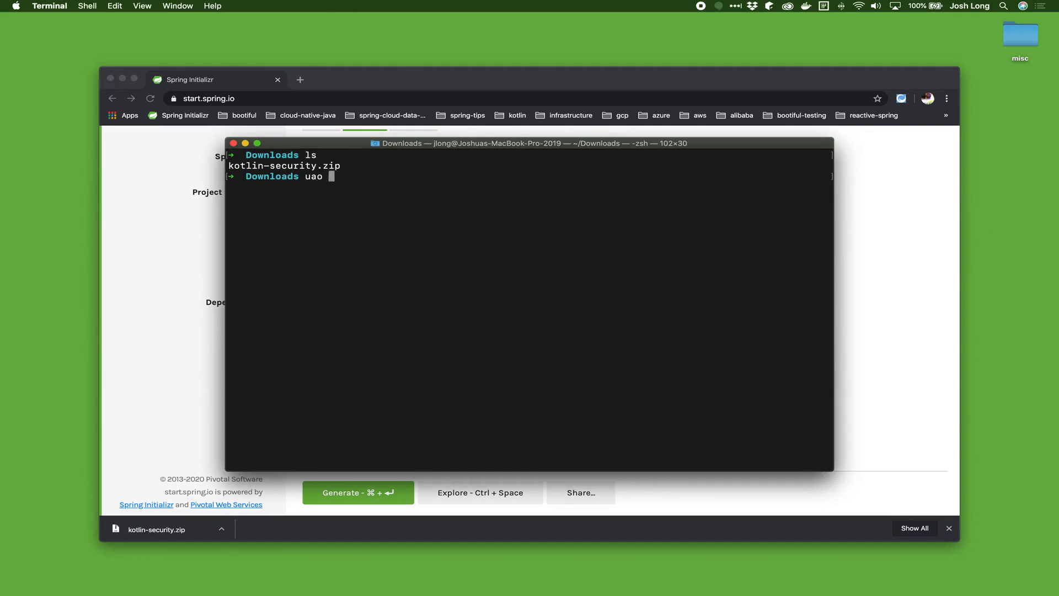
Run the shell command that unzips kotlin-security.zip and opens the project in IntelliJ IDEA.
key(Return)
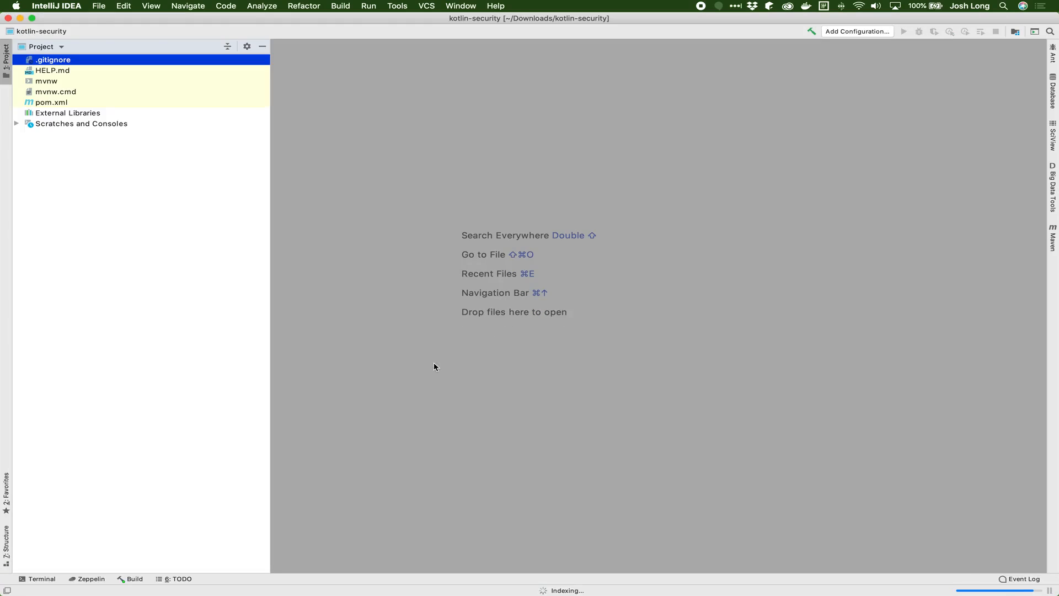
Open .gitignore, then locate and open KotlinSecurityApplication.kt via Search Everywhere.
double_click(53, 60)
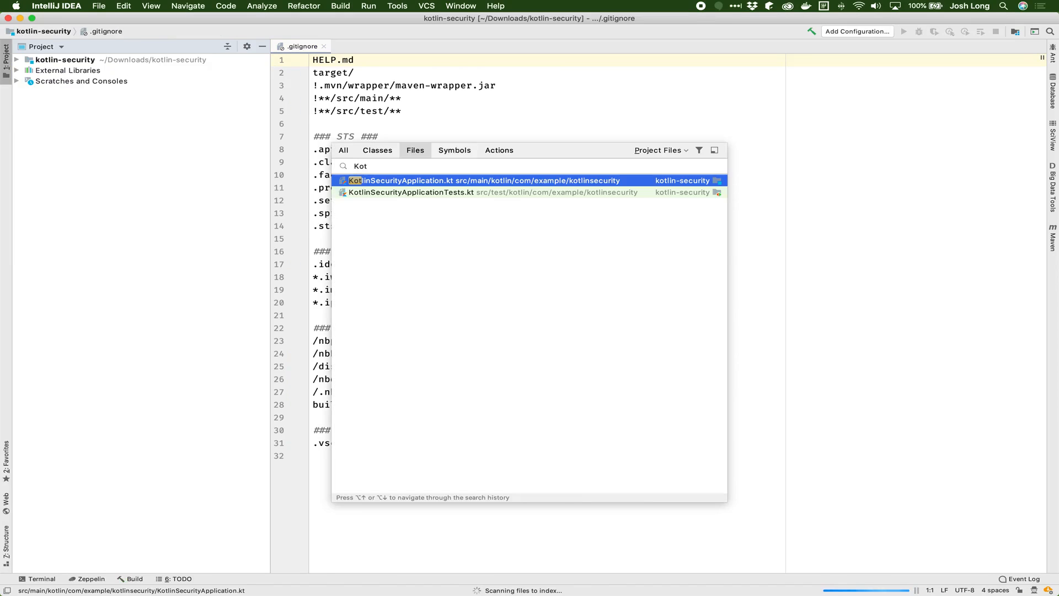
click(474, 180)
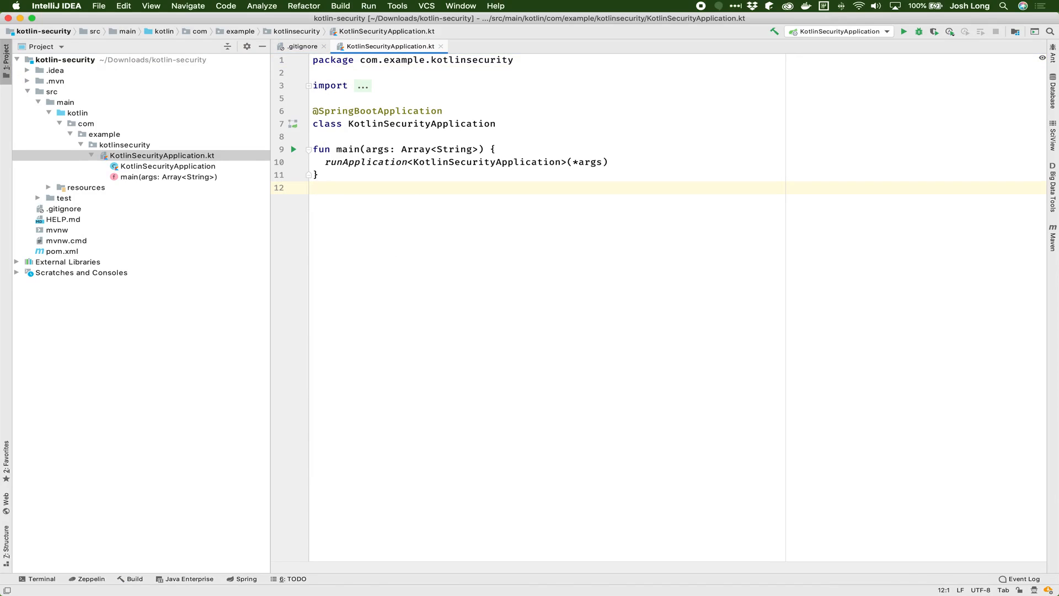
key(Return)
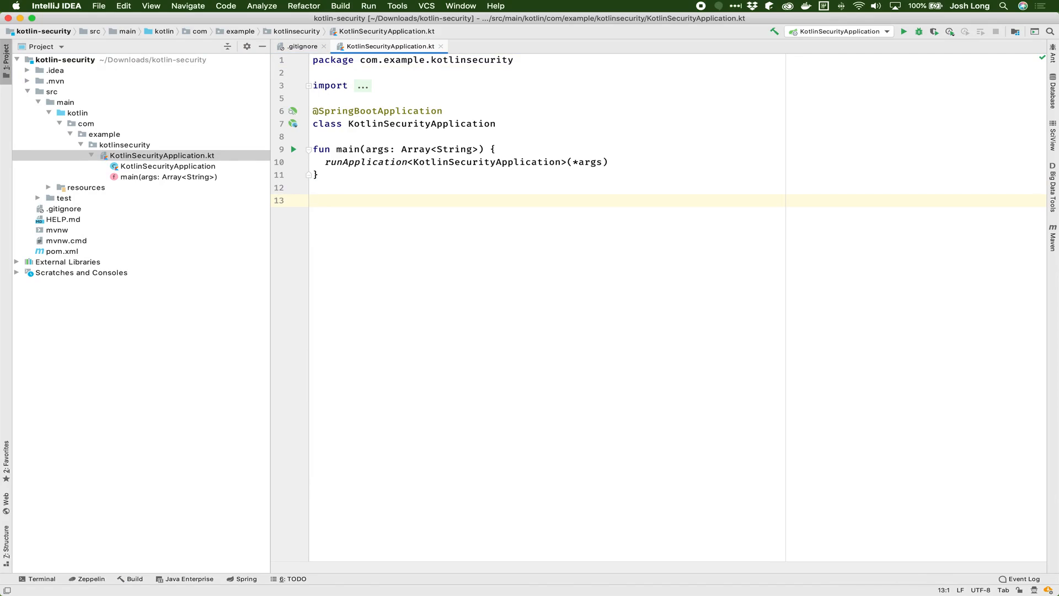
click(314, 162)
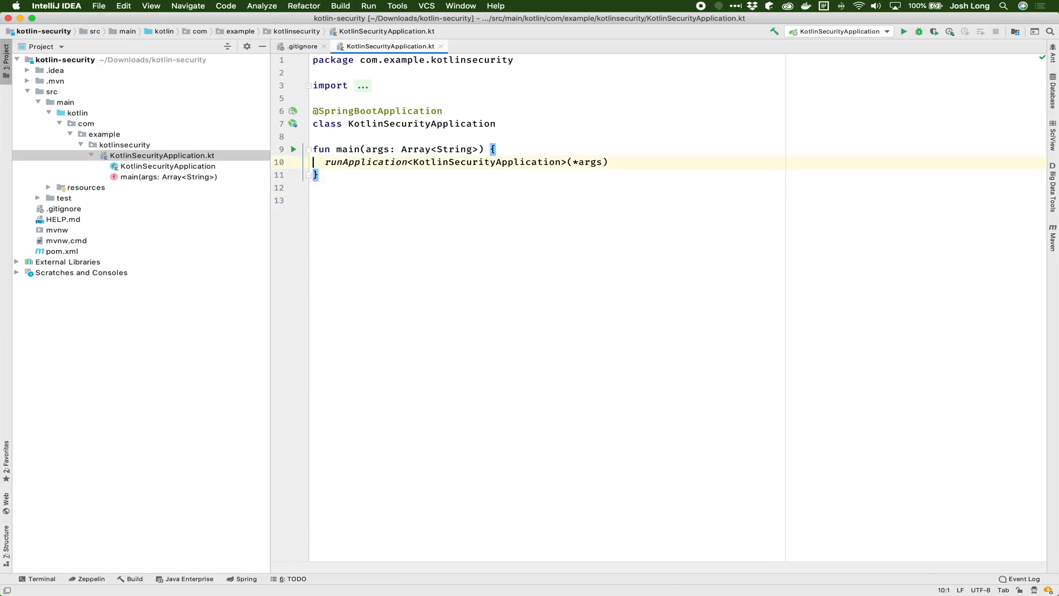
text(@B)
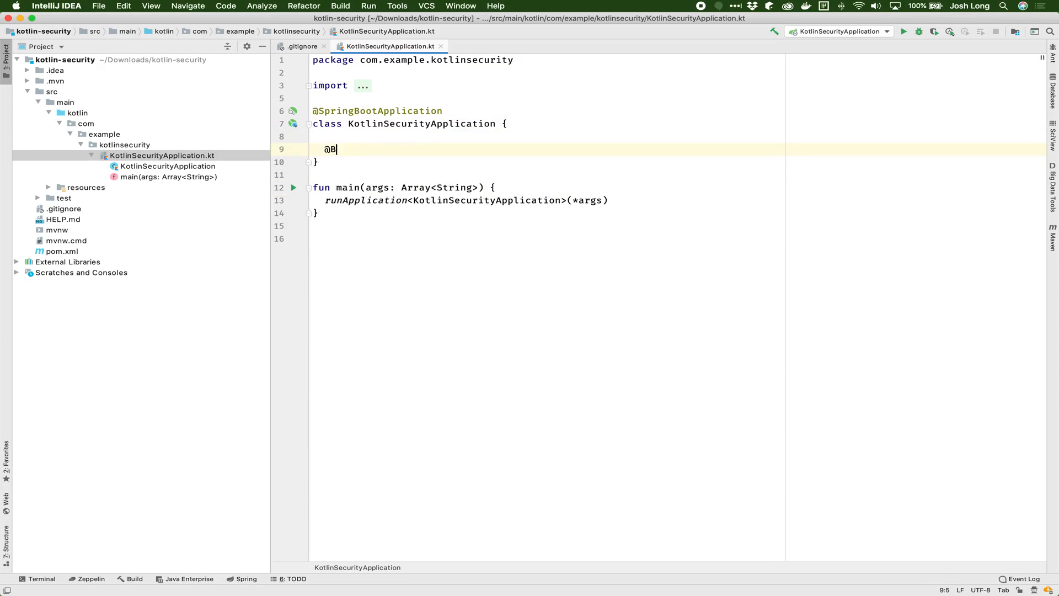
text(B)
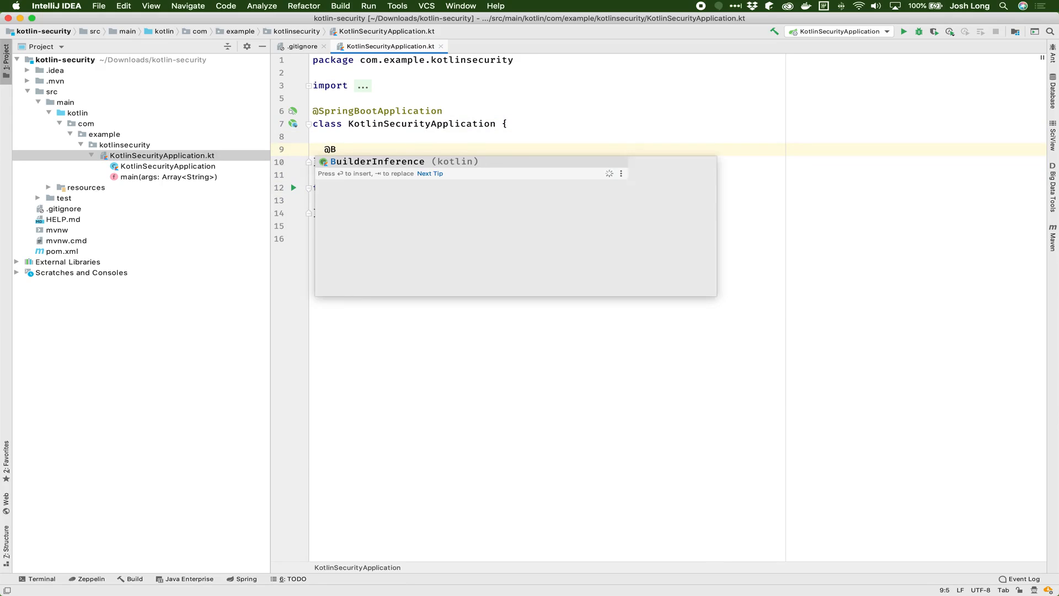
key(Escape)
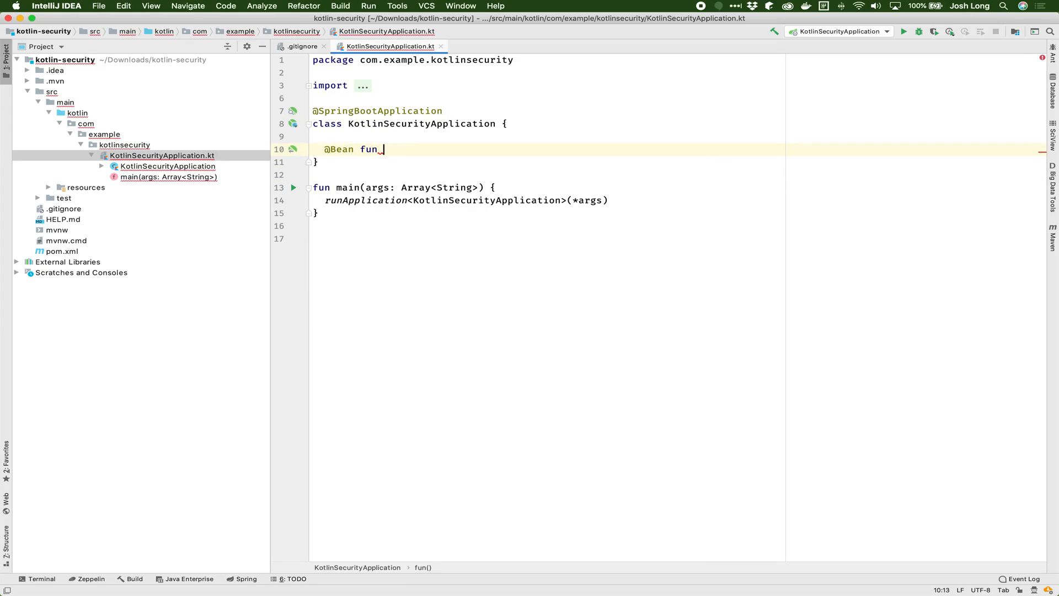
text(routes () = router {)
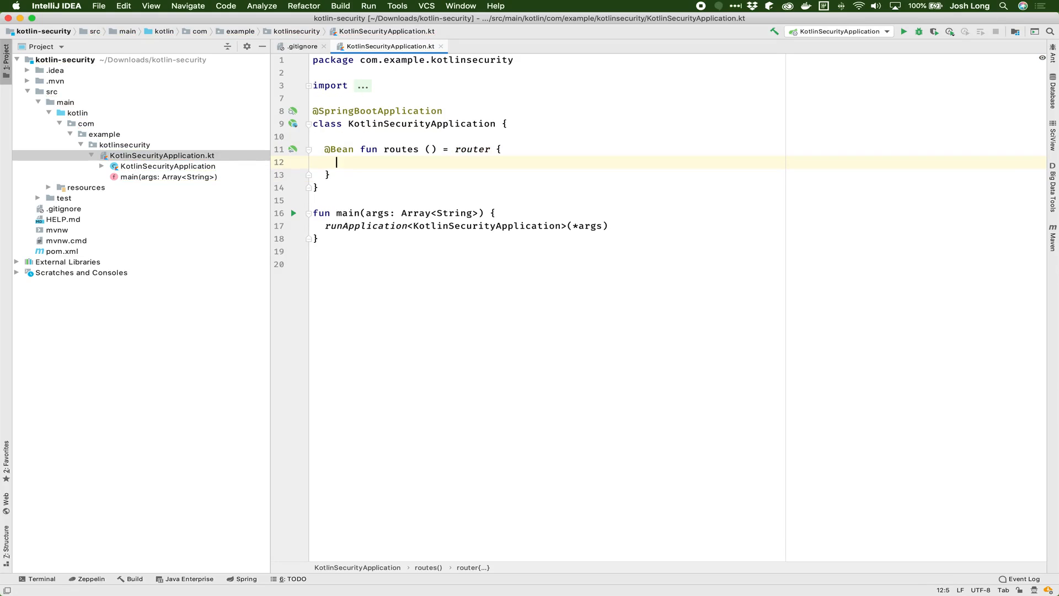
text(GET ("/greetings") {)
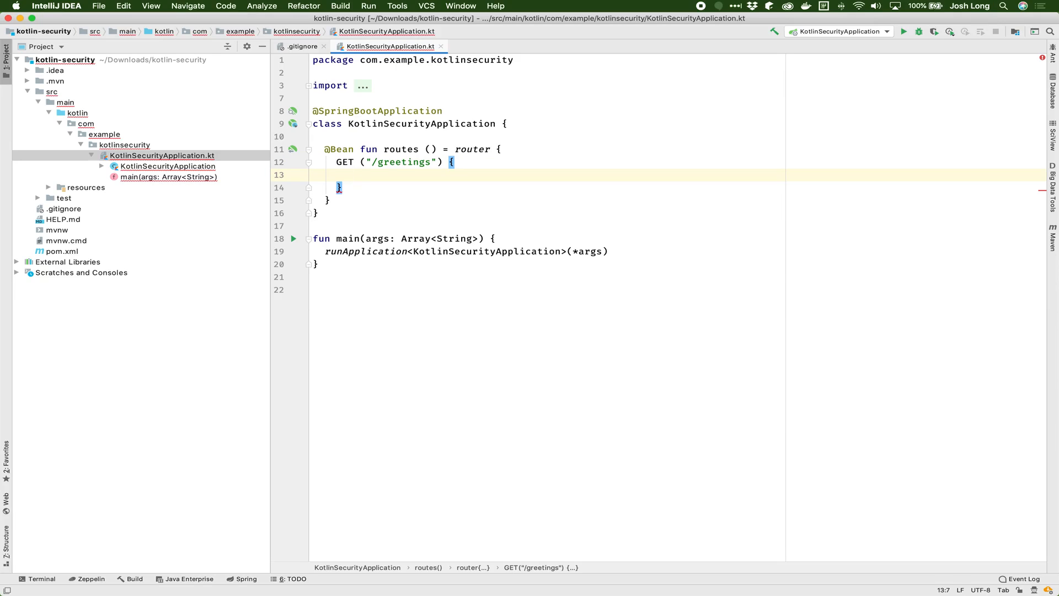
Start the handler as request -> request.principal().map { it.name }.
text(request ->)
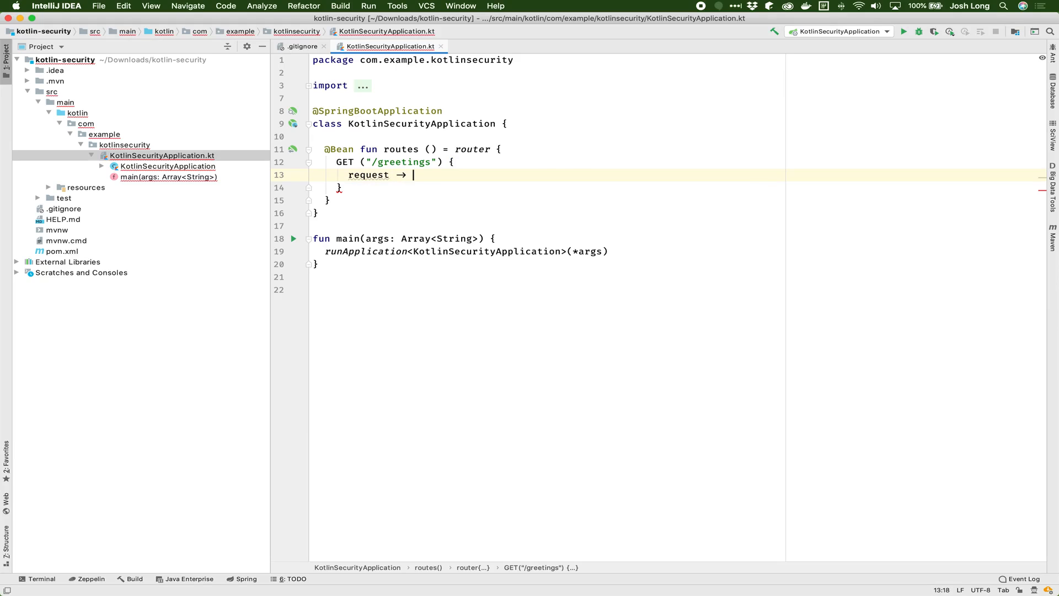
text(request.)
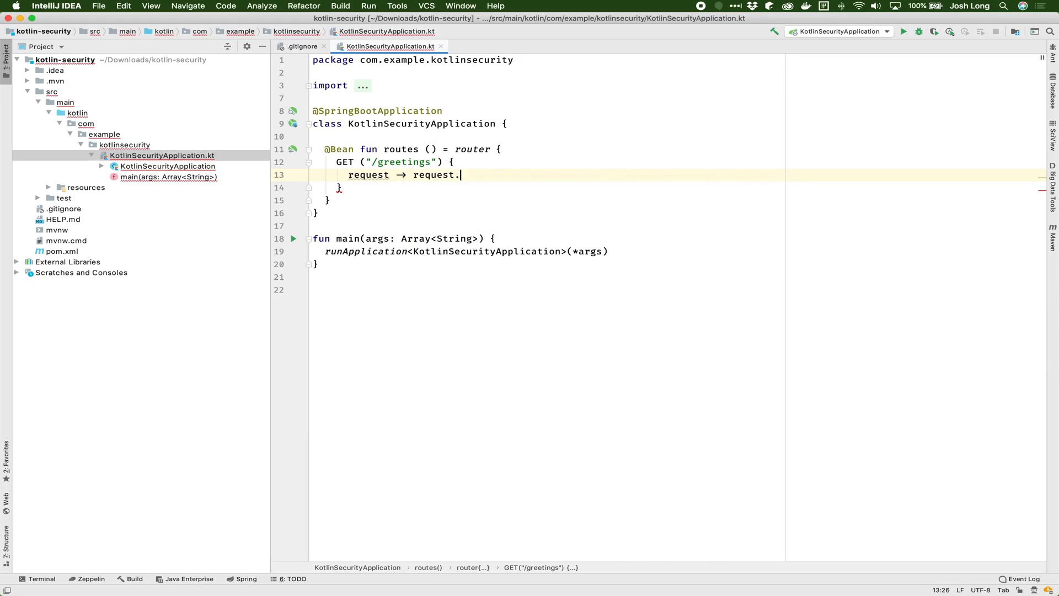
text(p)
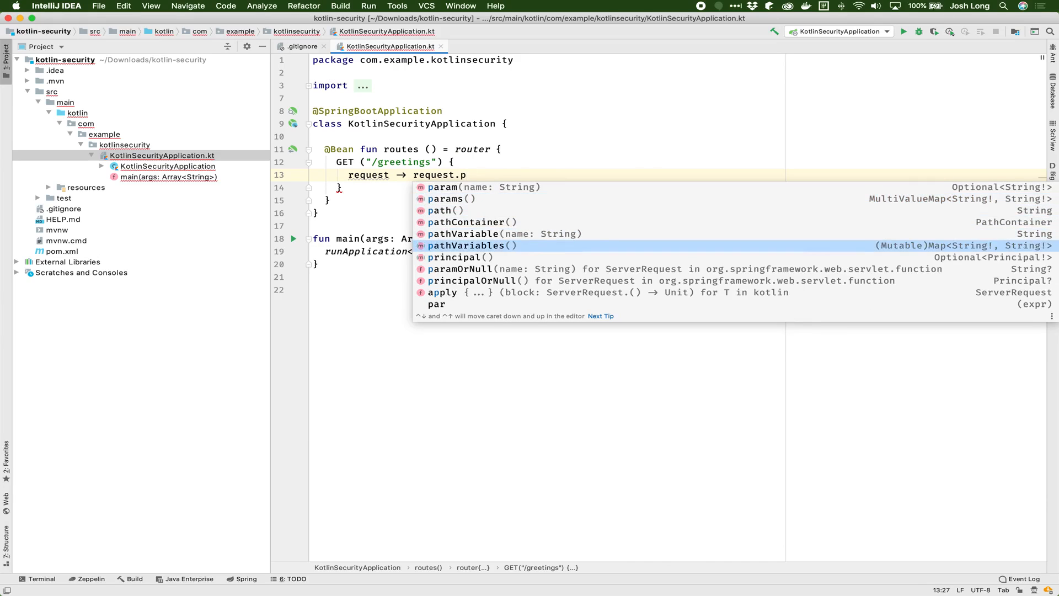
text(rincipal())
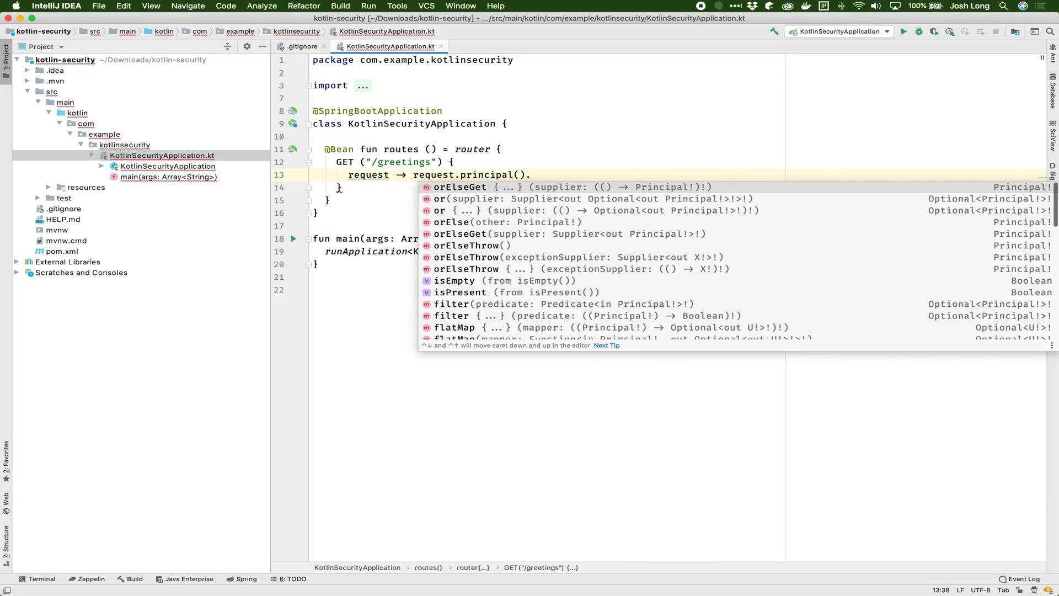
text(.map { it.na)
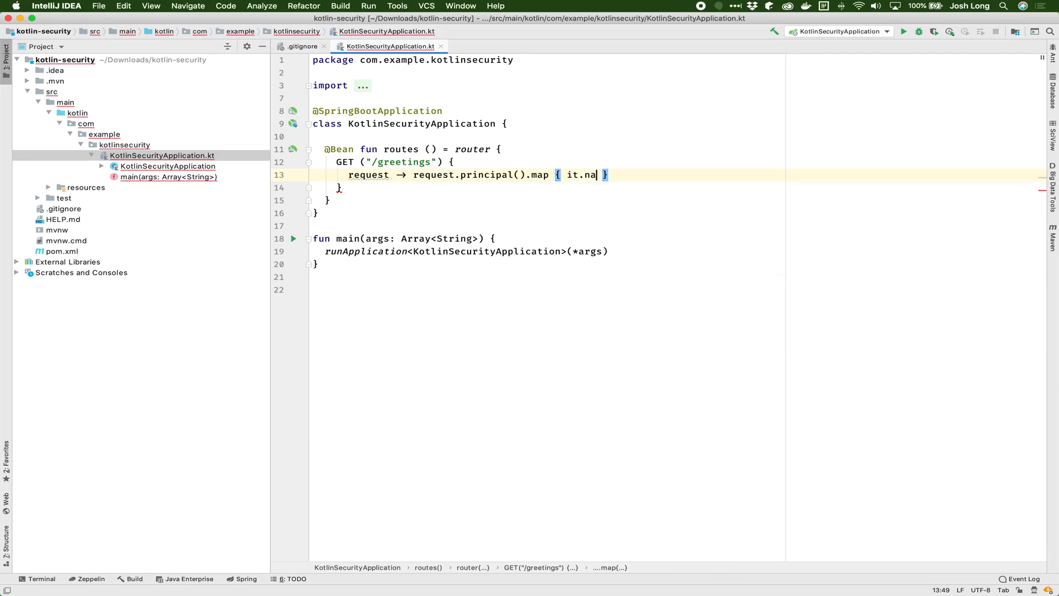
text(me)
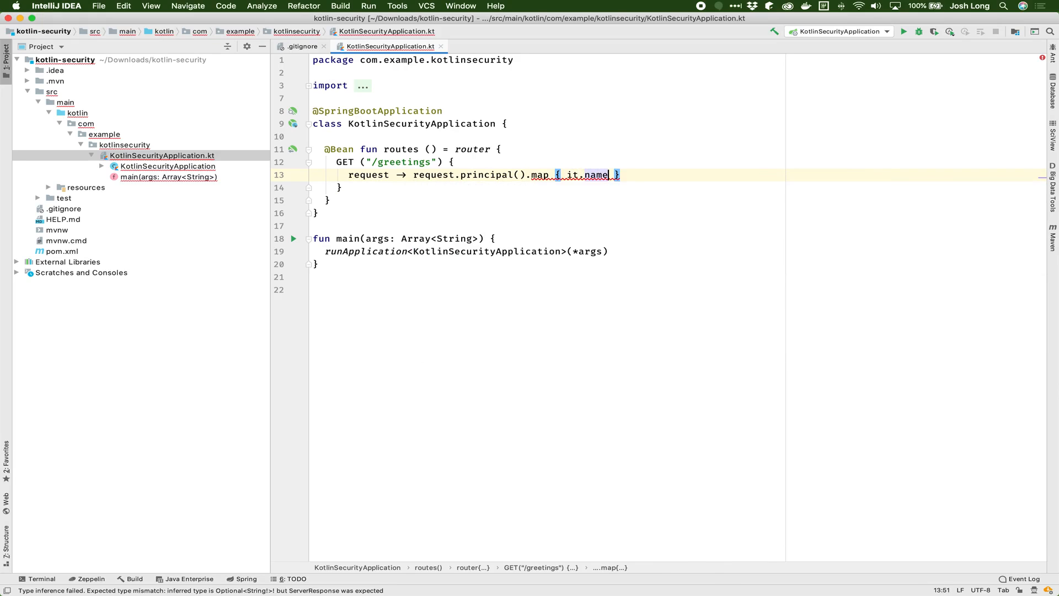
text(.map {)
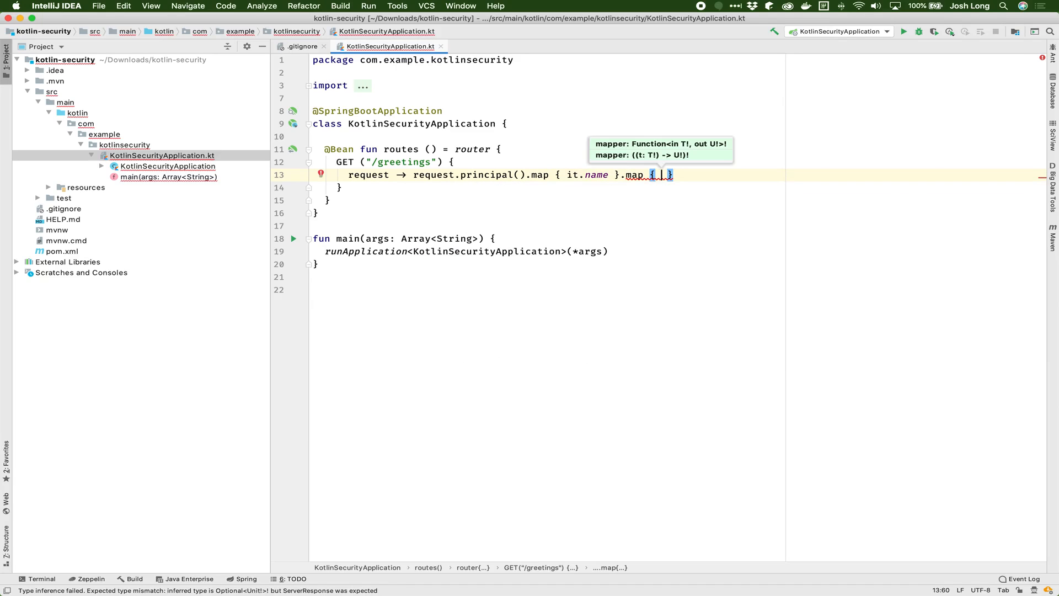
Map the name to ServerResponse.ok().body(mapOf("greeting" to "Hello, $it")) and begin .orElseGet.
text(ServerResponse.ok().)
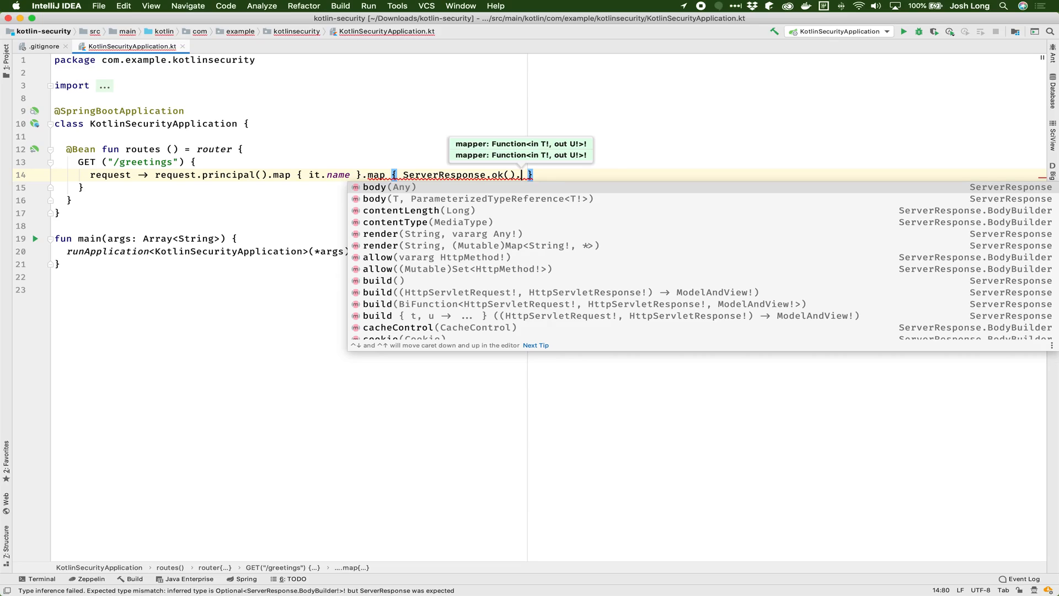
text(body()
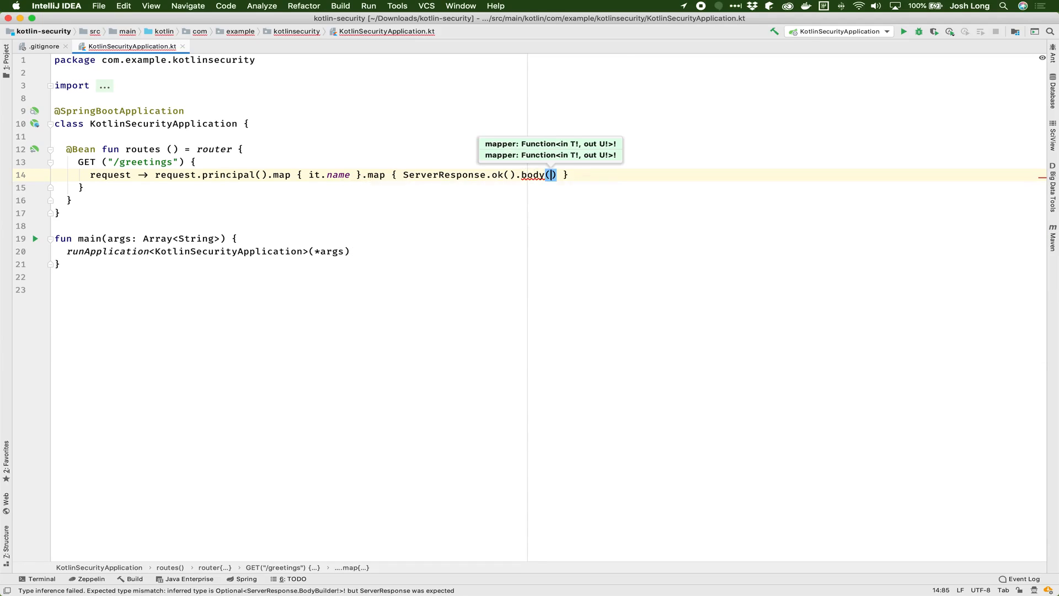
text(mapOf("greeting" to "Hello)
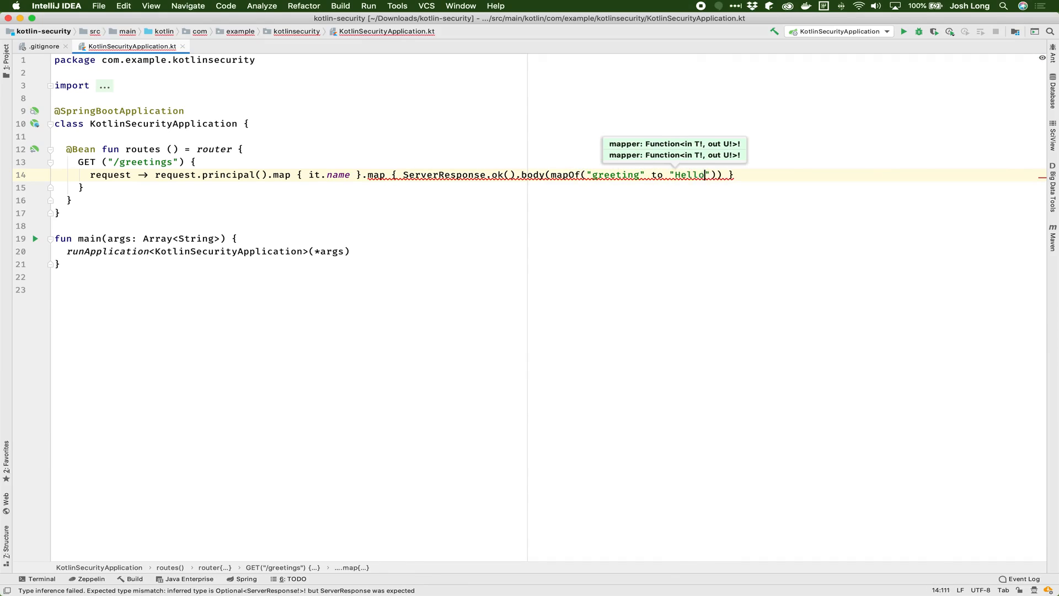
text(, $it)
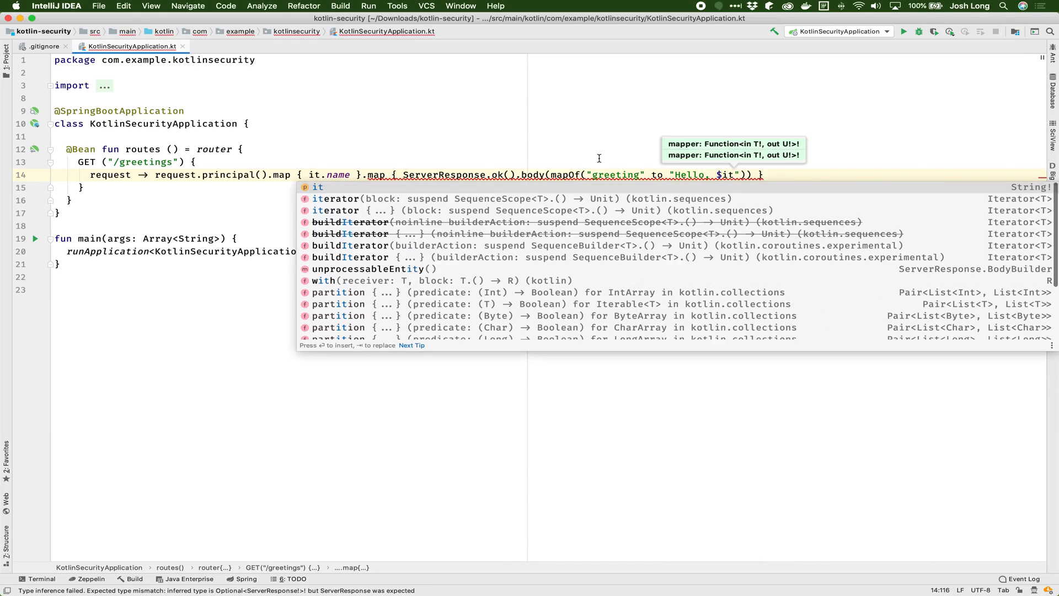
key(Escape)
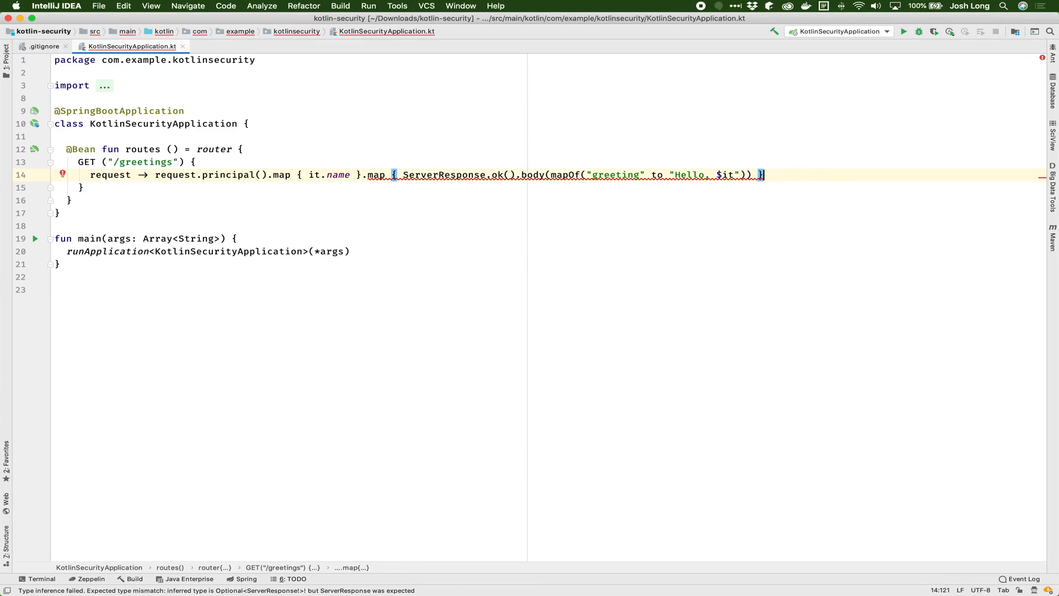
text(.oe)
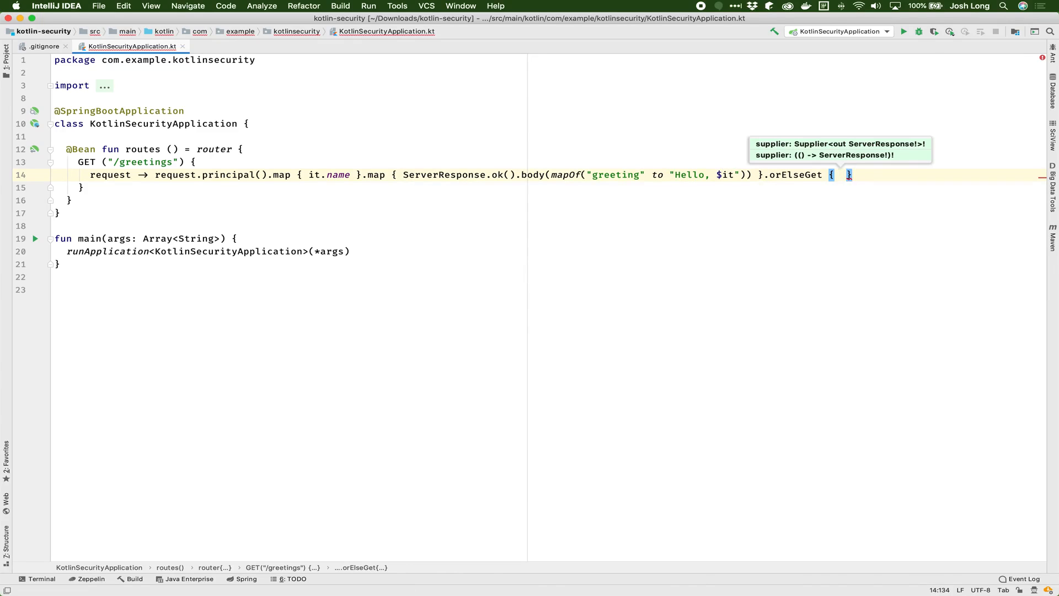
Complete .orElseGet { ServerResponse.badRequest().build() } and reformat the routes code.
text(ServerRe)
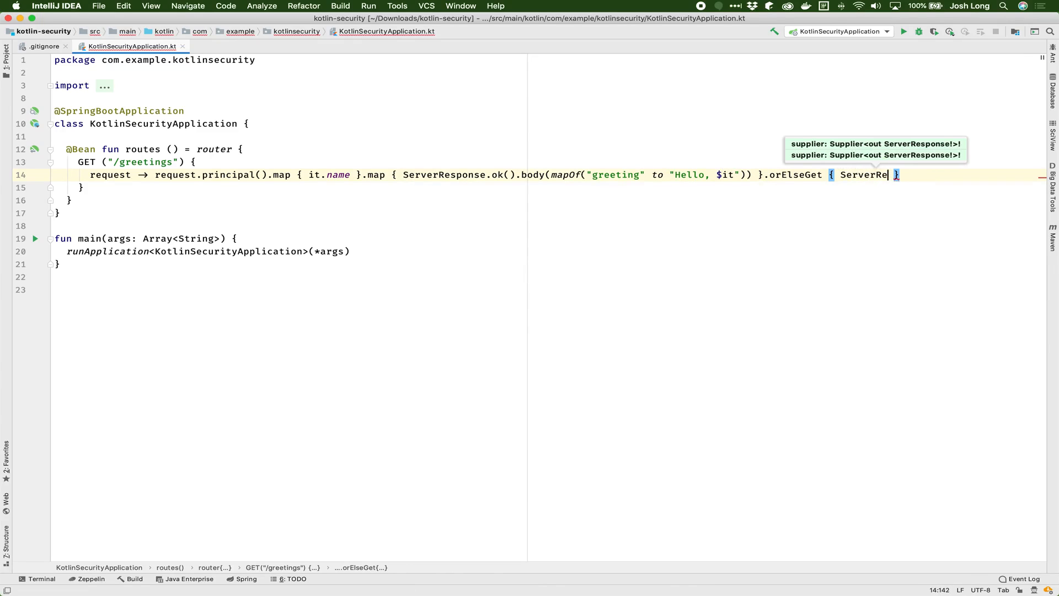
text(.badRequest().build()
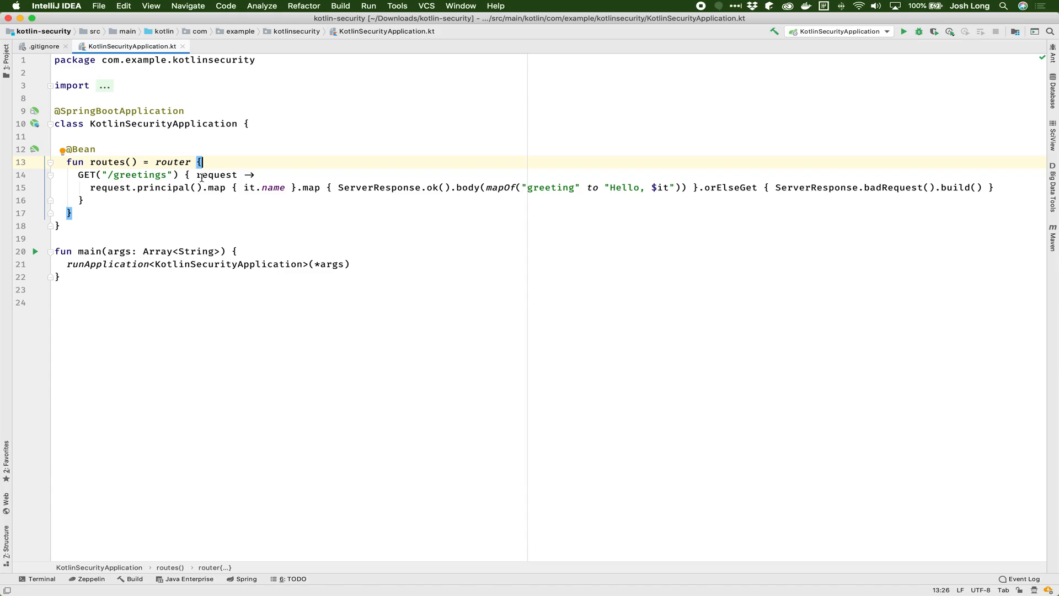
double_click(168, 187)
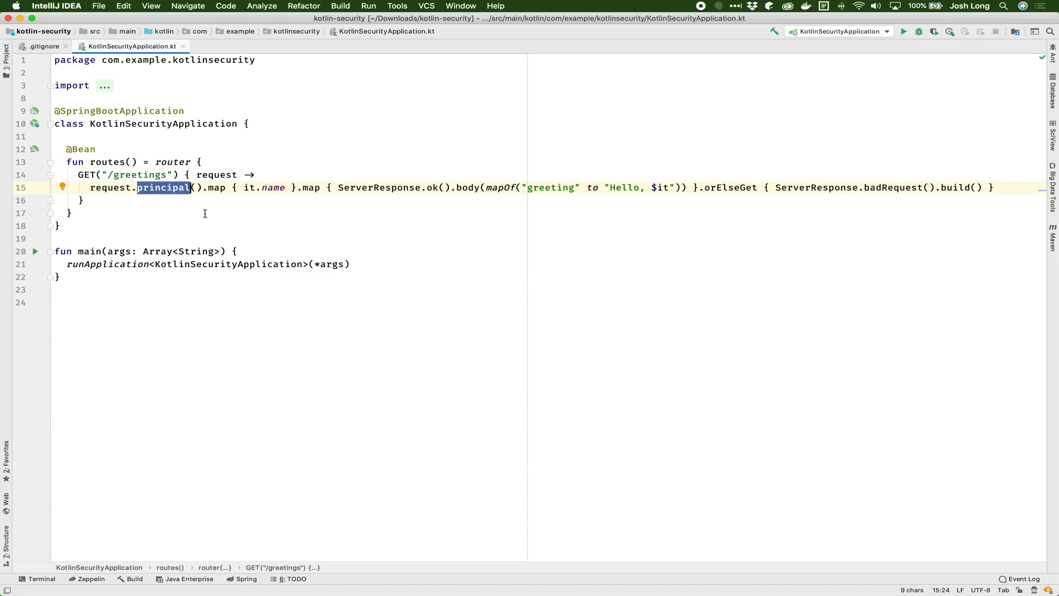
mouse_move(266, 125)
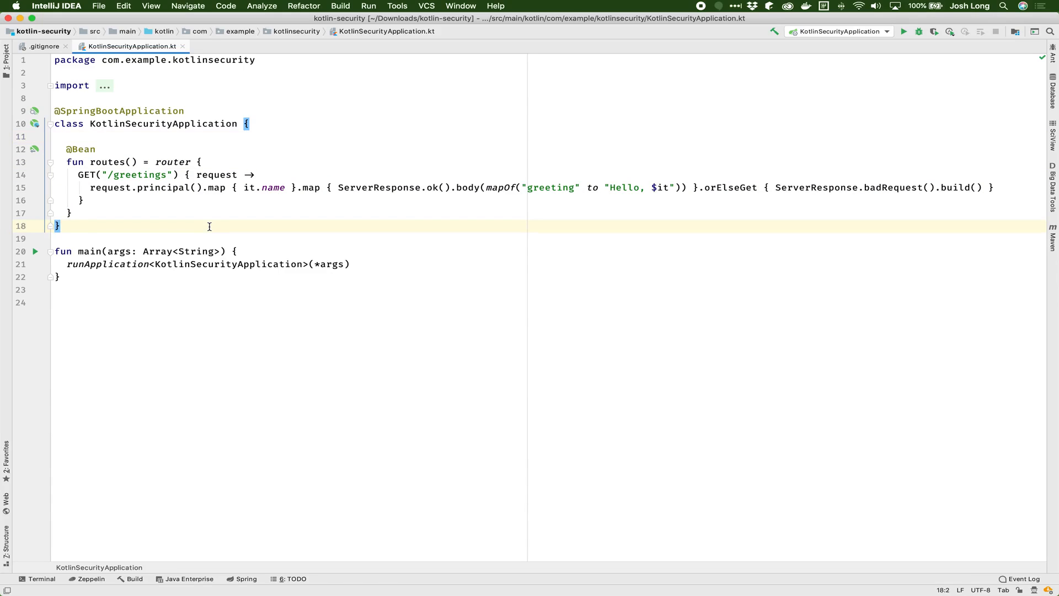
text(@)
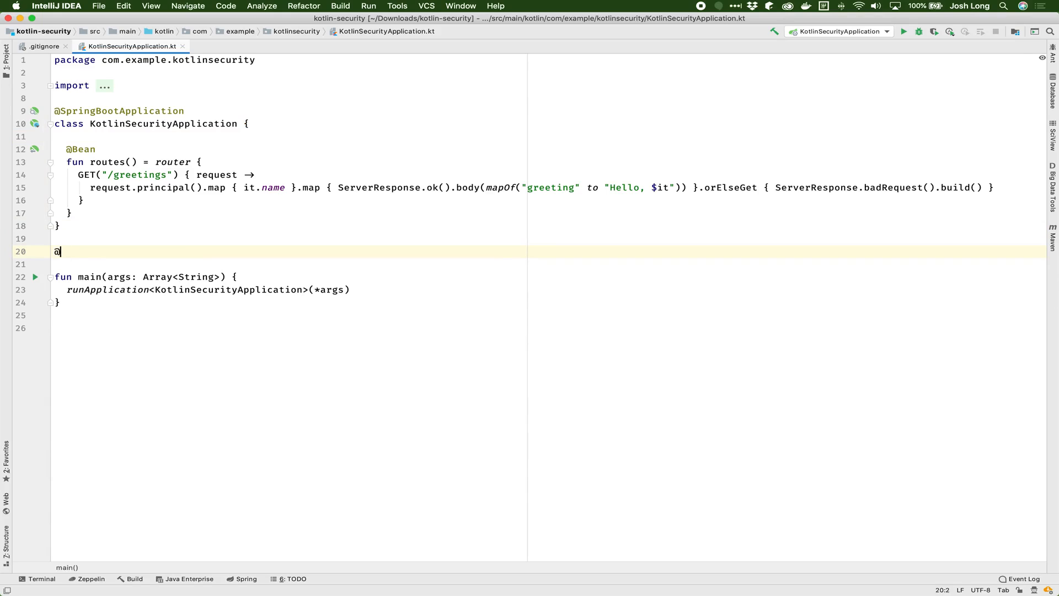
text(EnableWebSecurity cl)
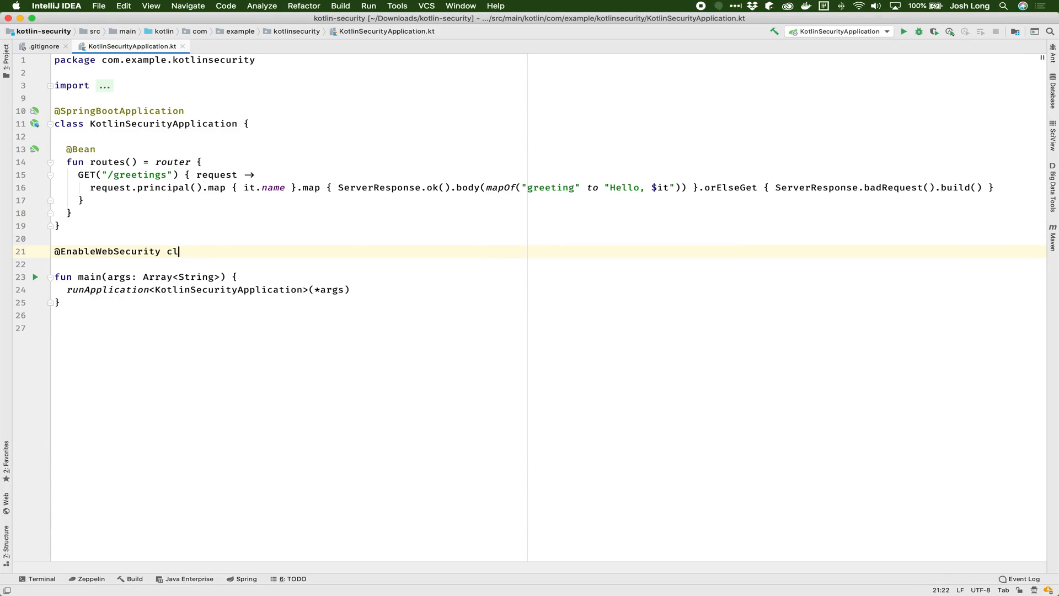
text(ass Security)
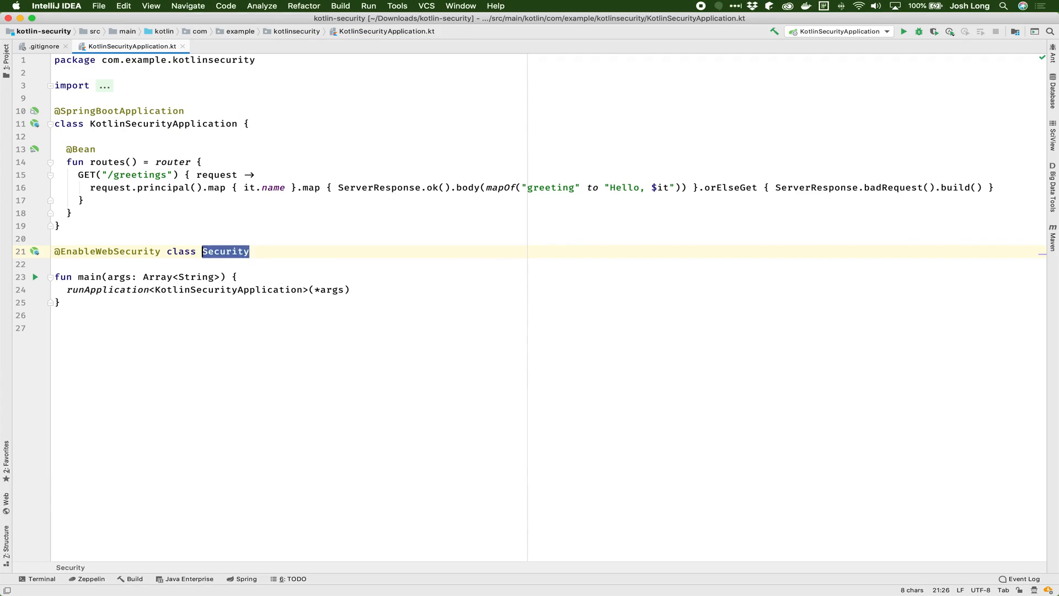
text(KotlinSecurity)
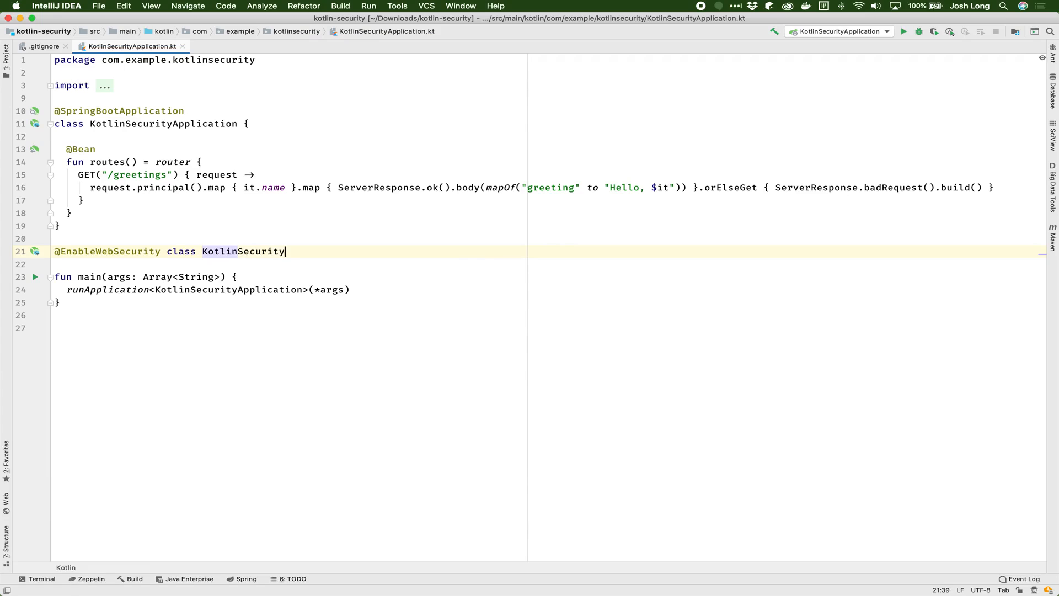
text(Configuration :)
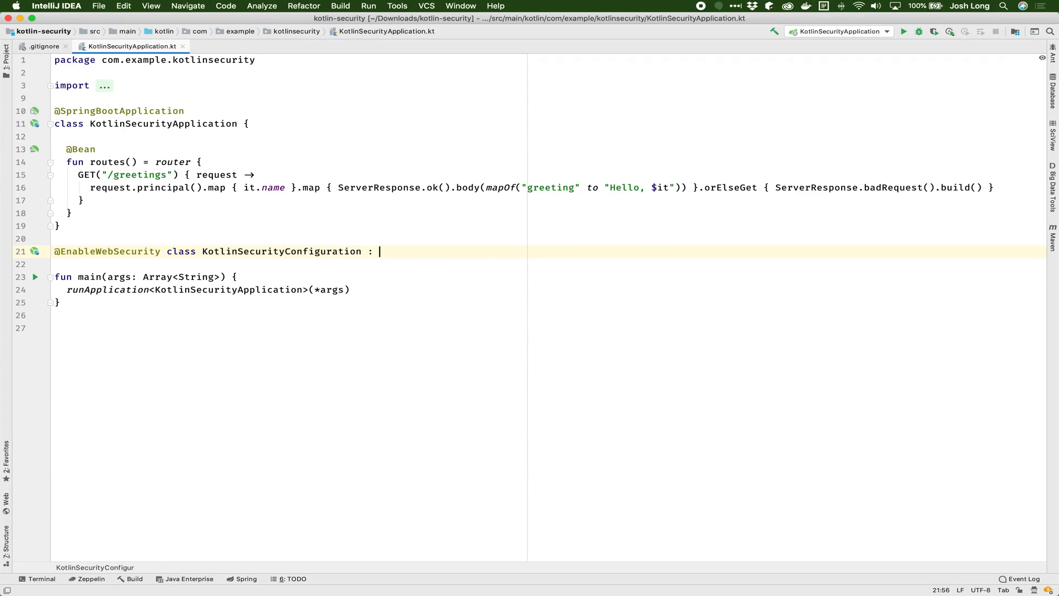
text(WebSecur)
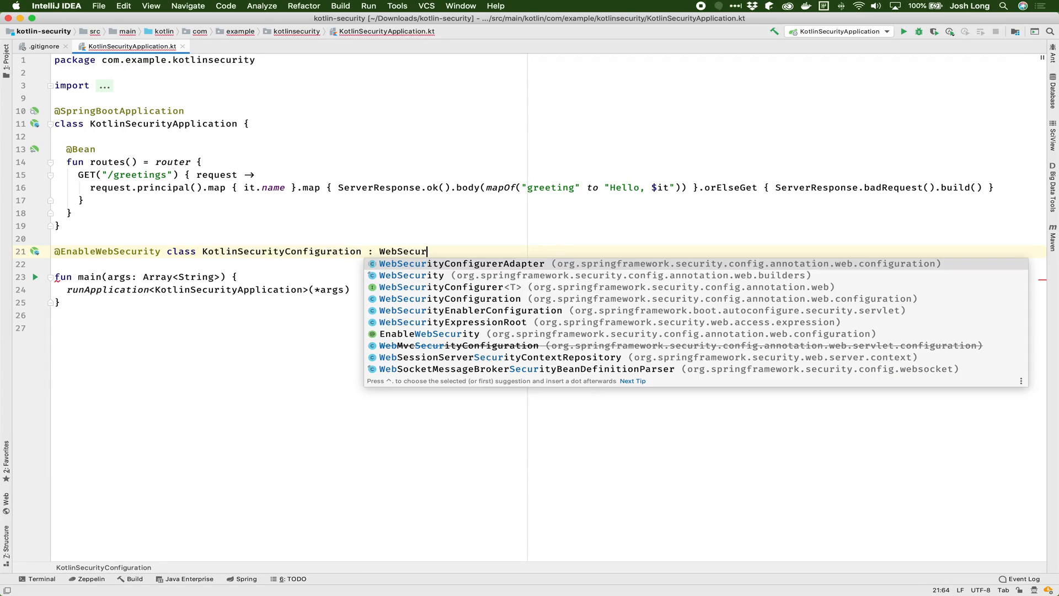
click(463, 264)
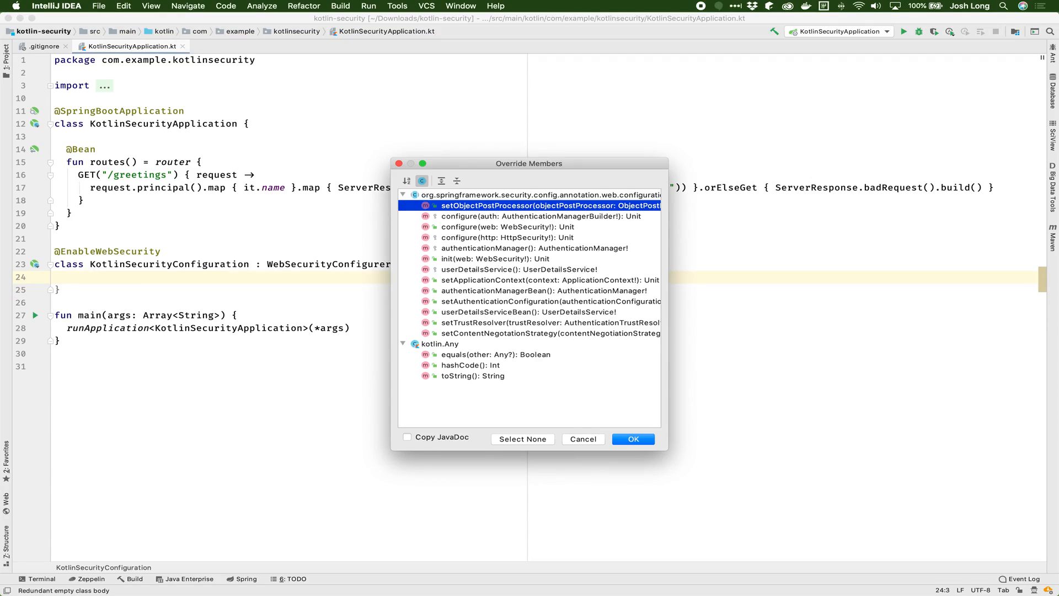
From Override Members, add the configure(http: HttpSecurity) override to the class.
text(confi)
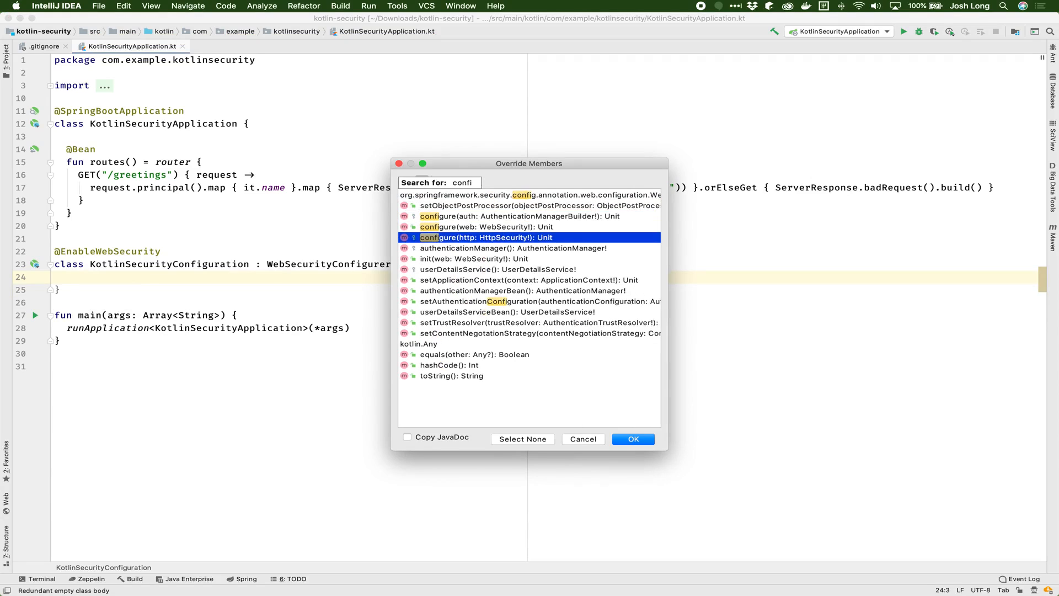
click(632, 438)
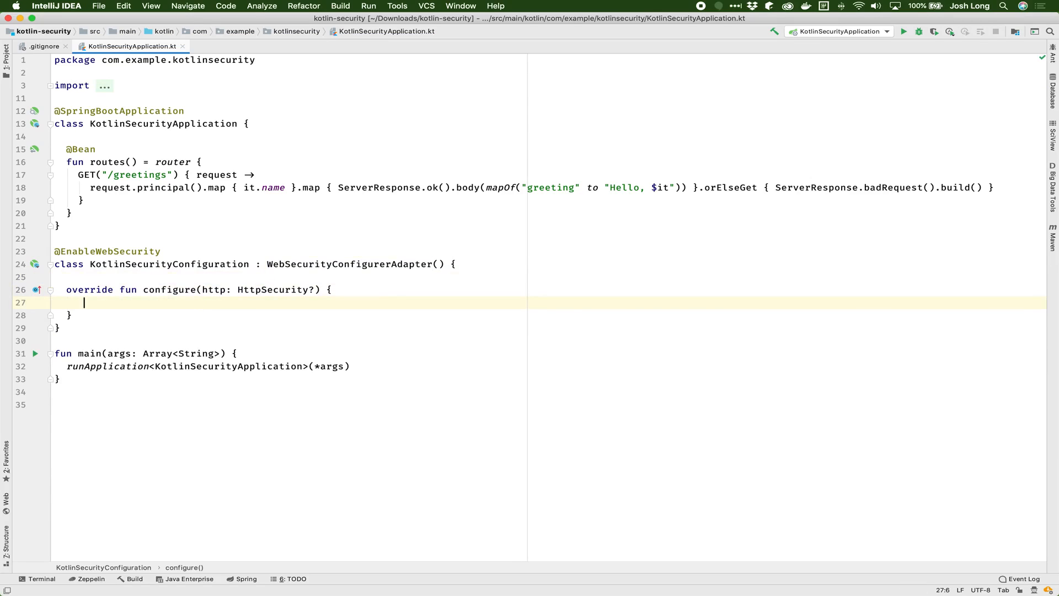
Write an http { httpBasic {} } DSL block inside the configure override.
text(http)
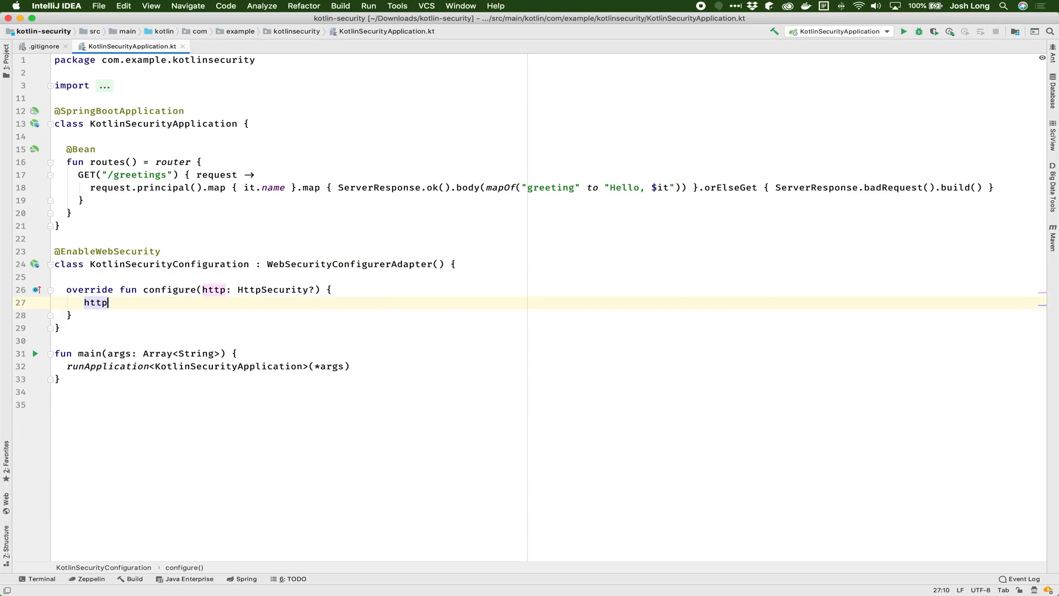
text({)
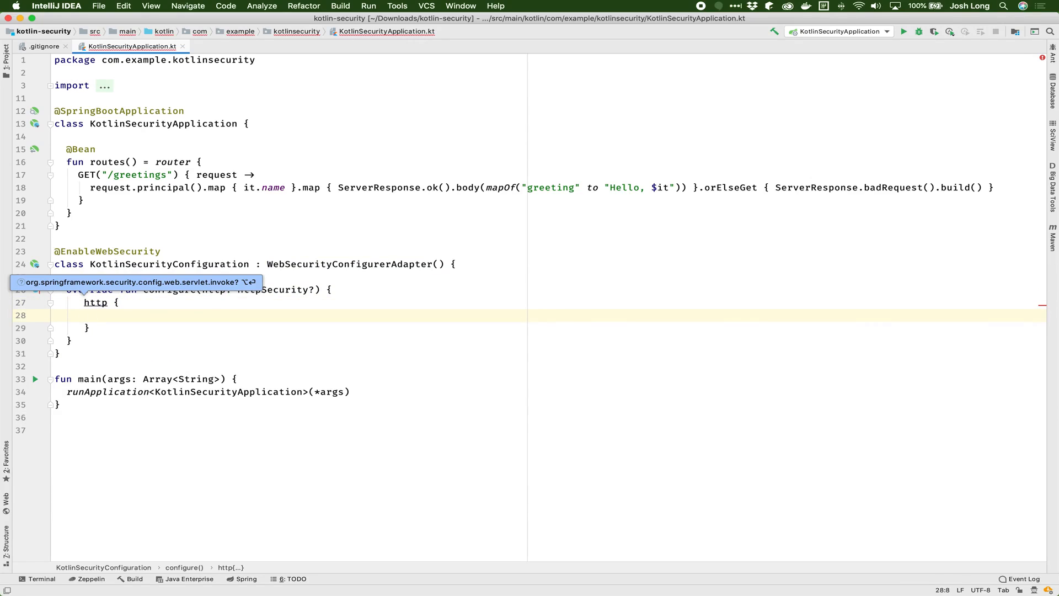
text(httpb)
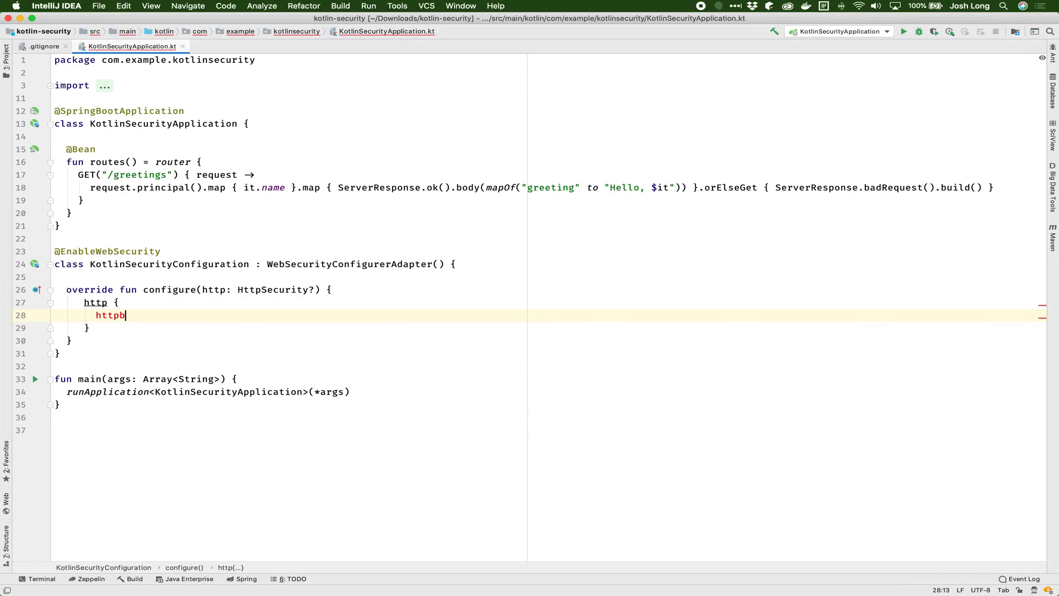
key(ctrl+space)
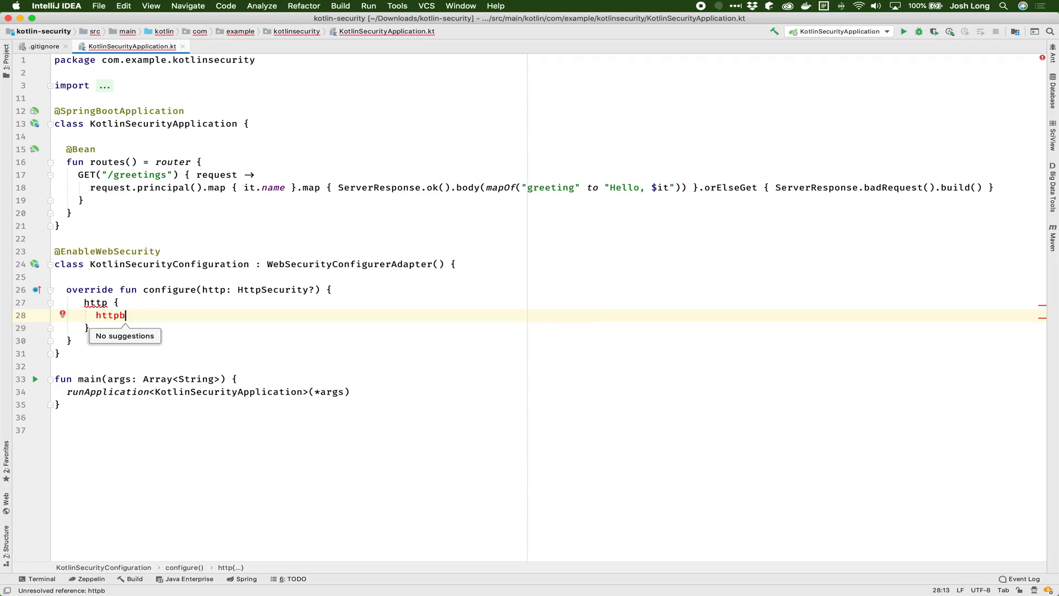
text(Basic()
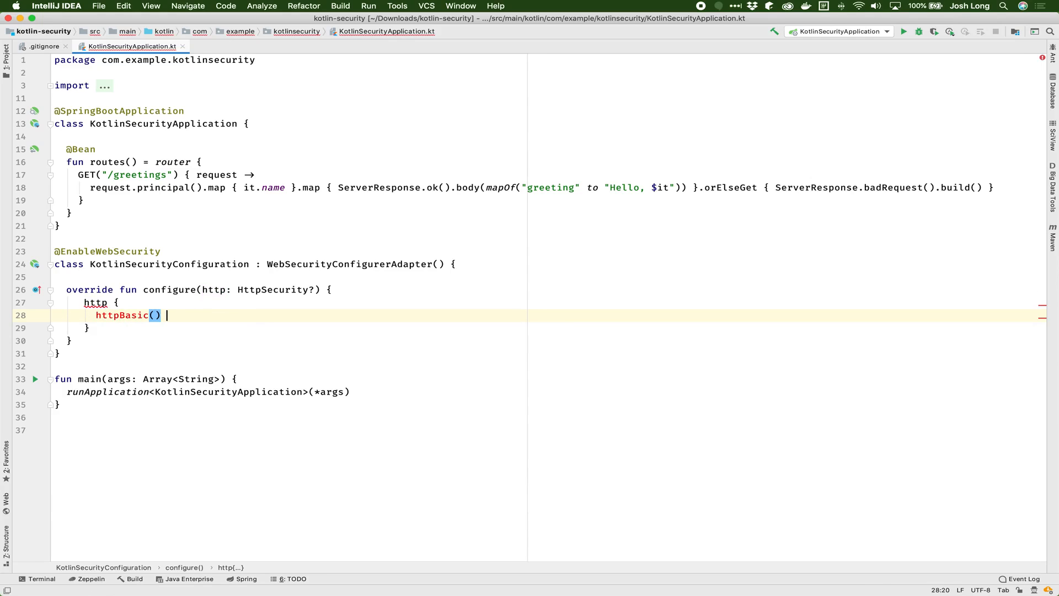
Retype http on line 27 so the Kotlin DSL invoke import gets added.
click(94, 302)
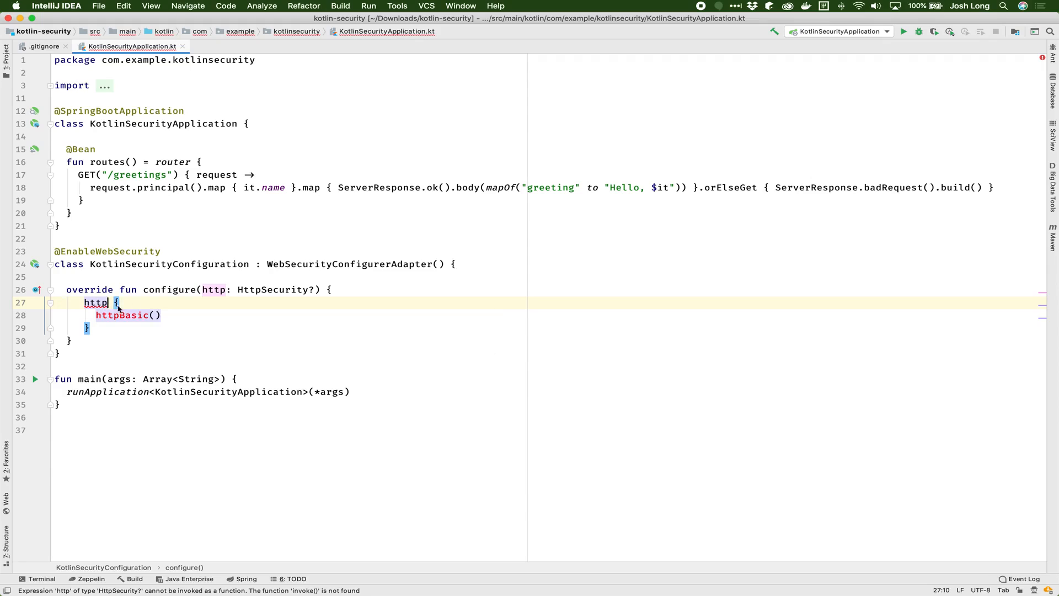
key(Backspace)
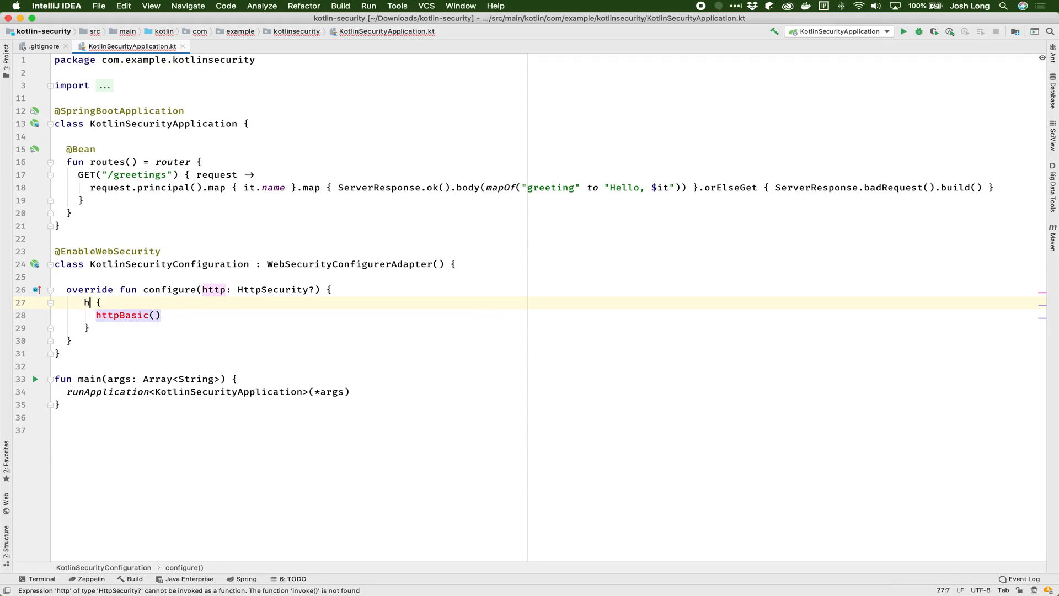
text(t)
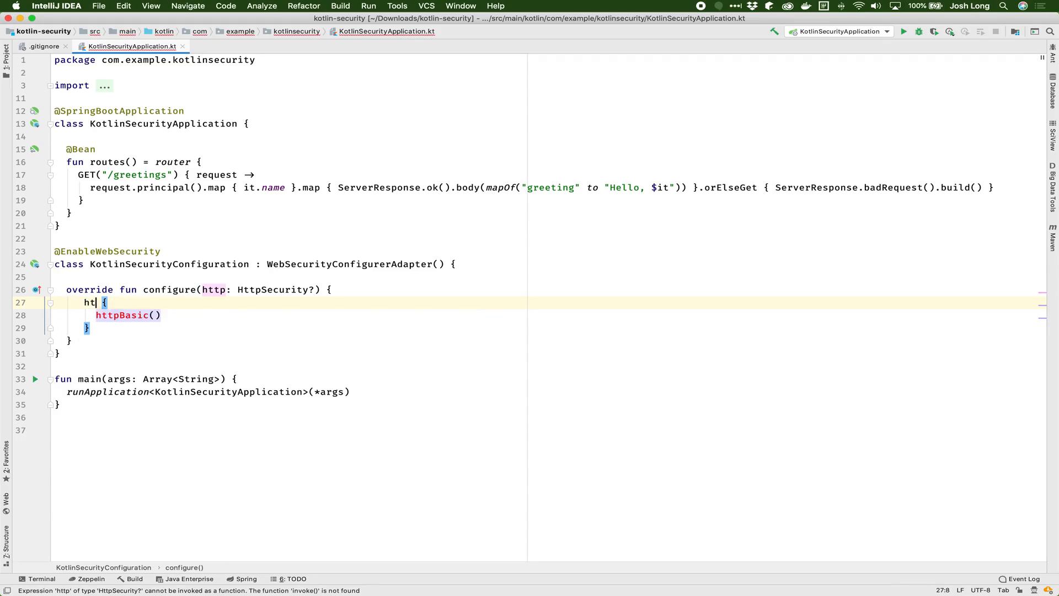
text(tp)
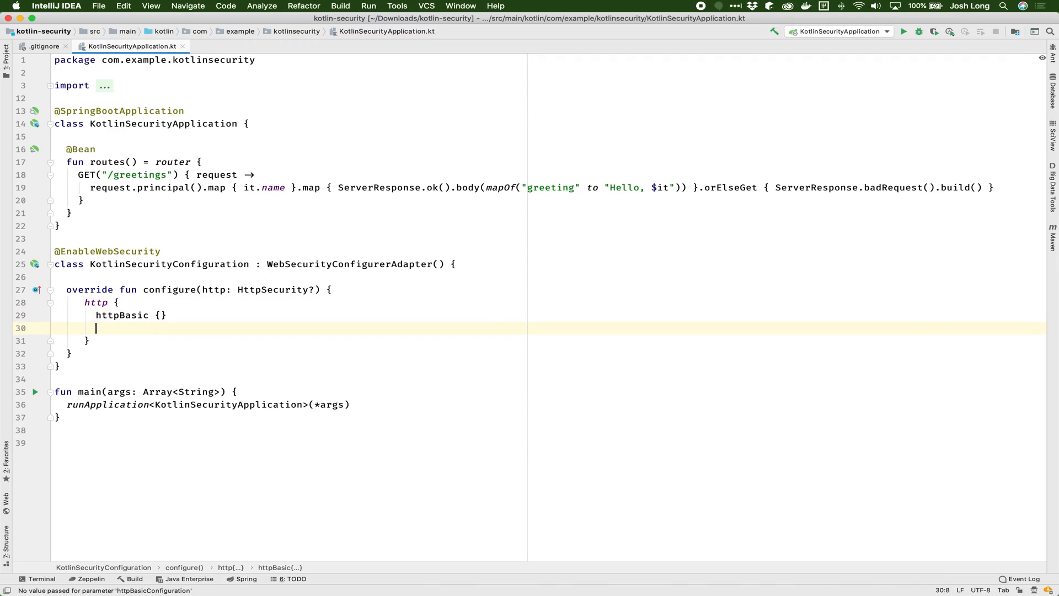
In authorizeRequests, add authorize("/greetings/**", hasAuthority("ROLE_ADMIN")).
text(authorizeRequests {)
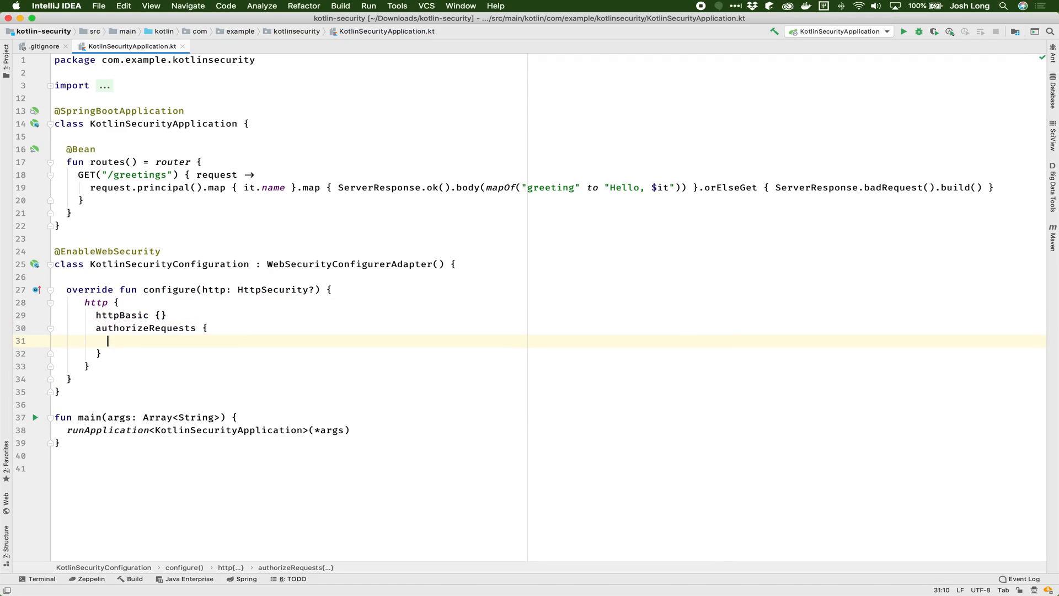
text(authorize())
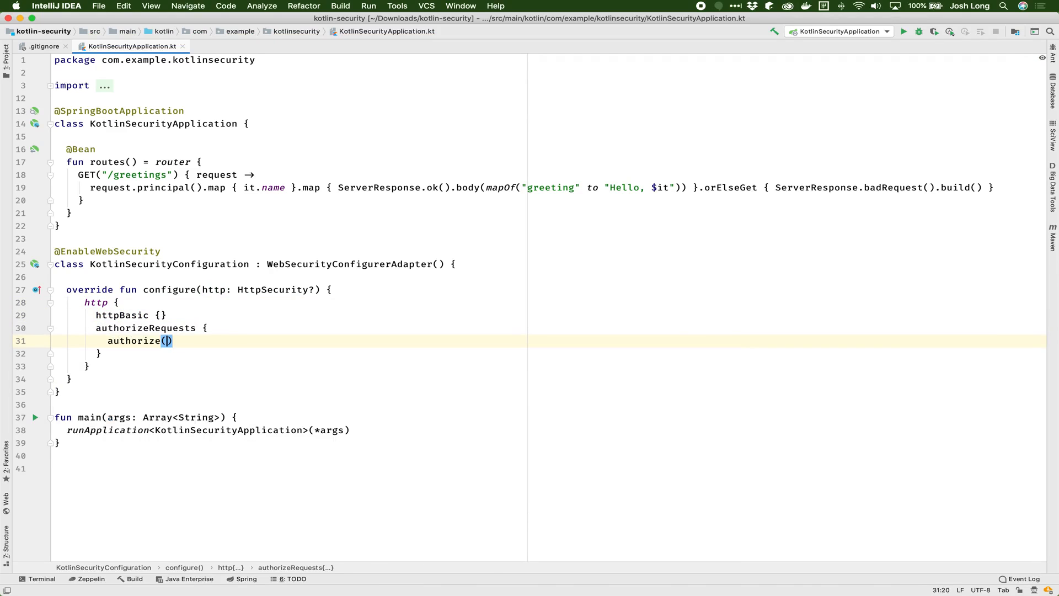
text("/gre)
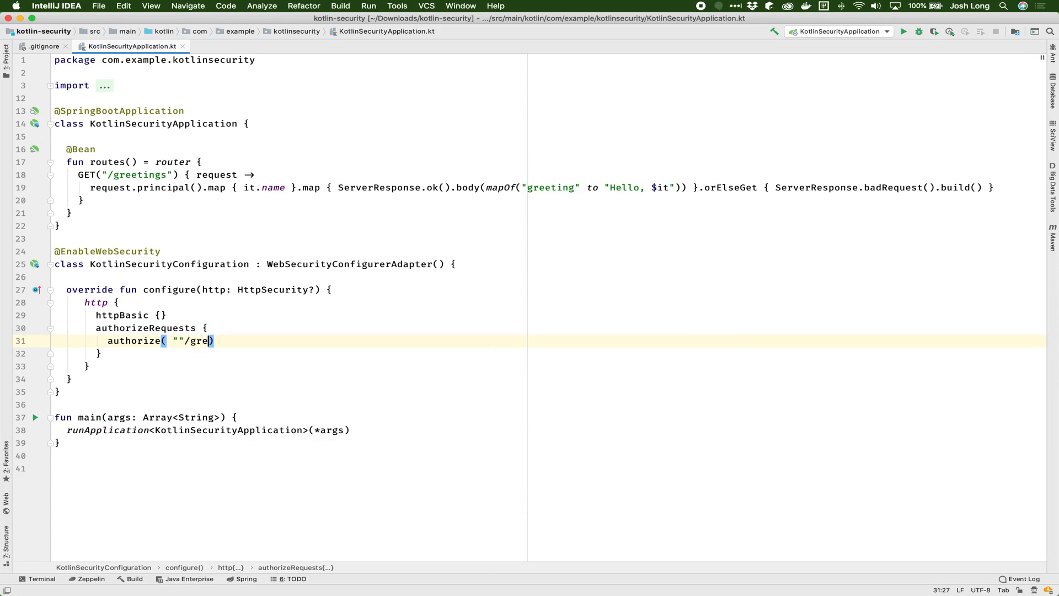
key(Backspace)
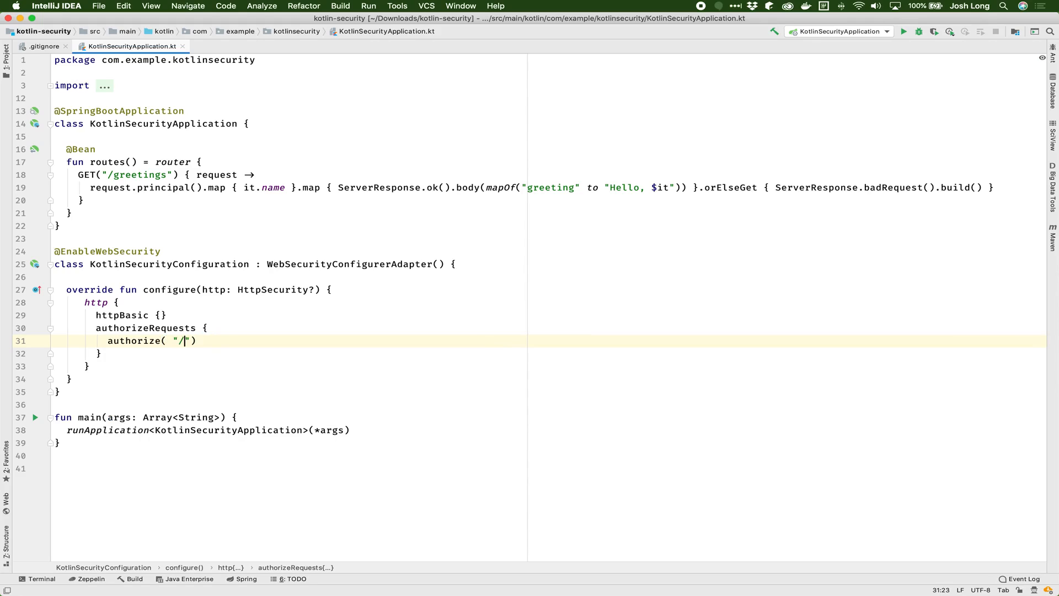
text(greetings)
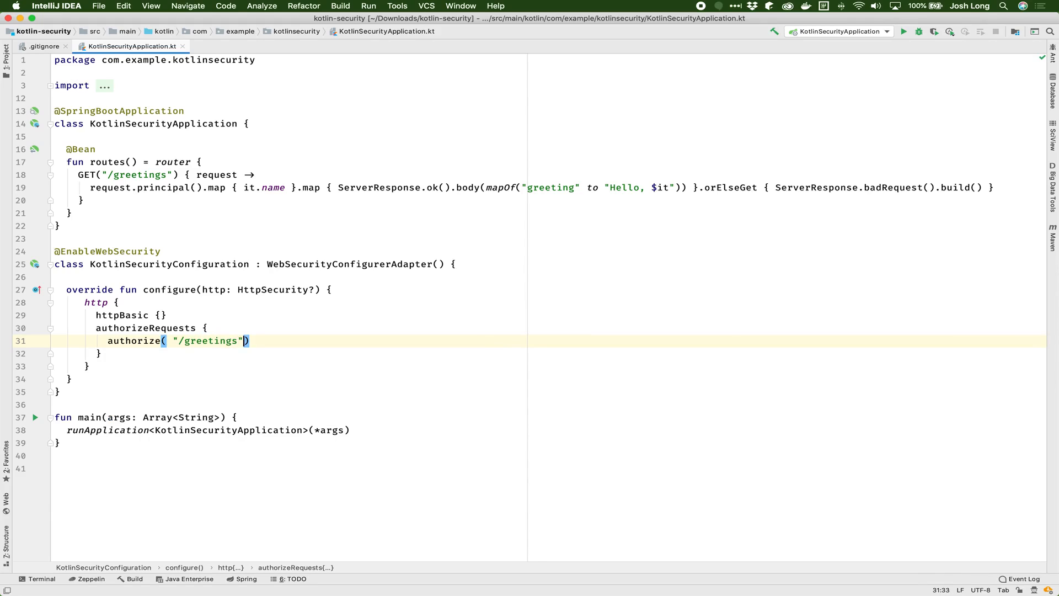
text(,)
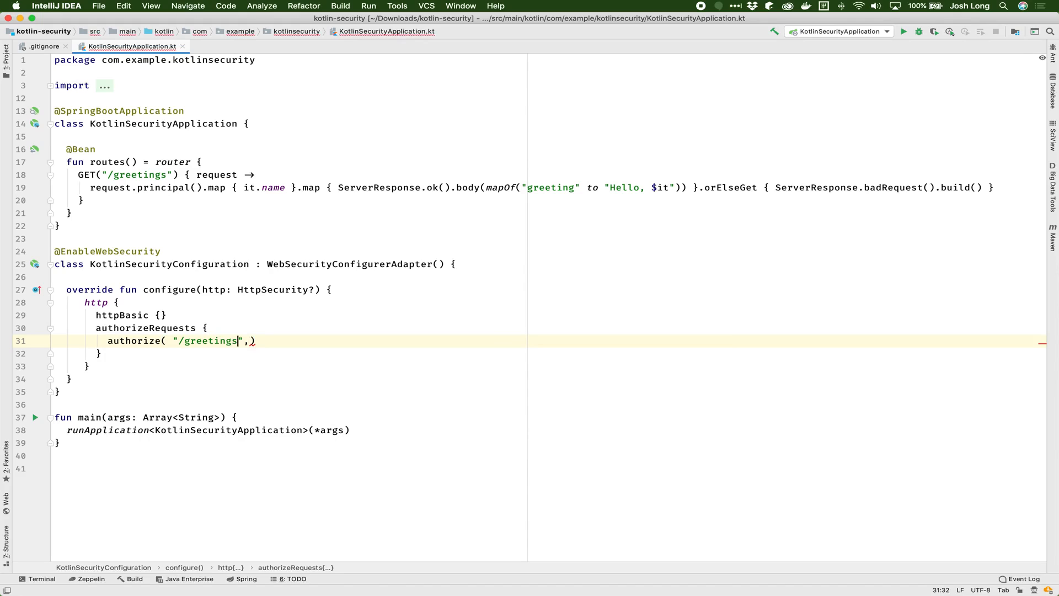
text(/**)
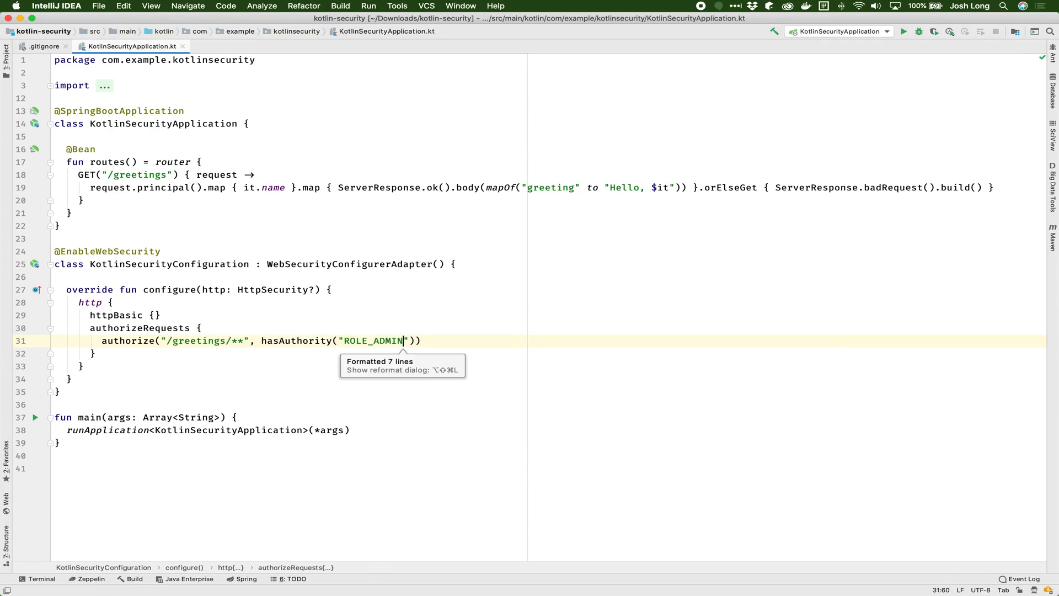
Add authorize("/**", permitAll) so every other path is permitted.
text(authorize("/**)
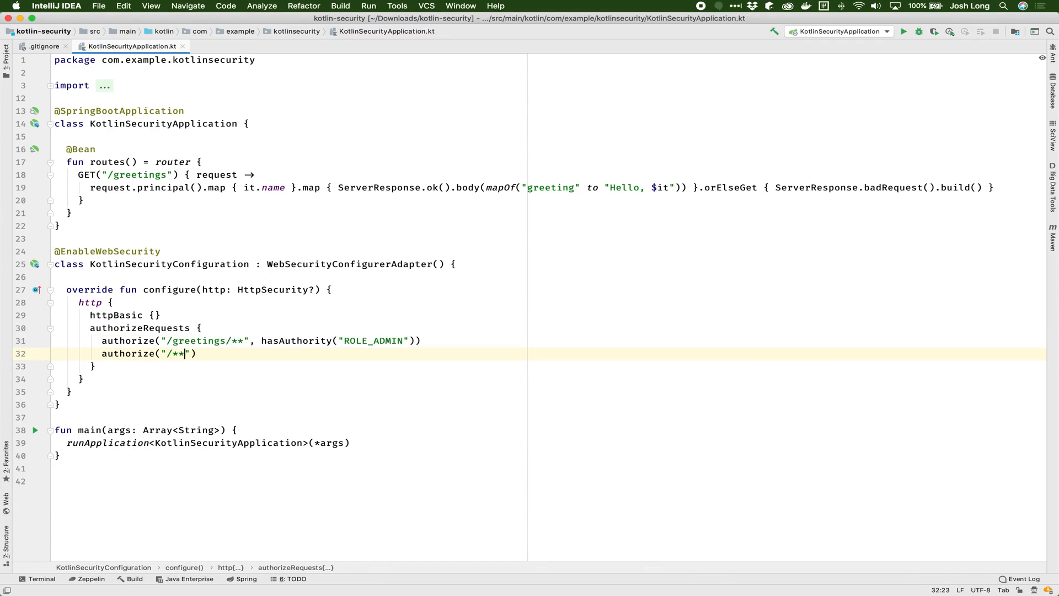
text(, permitAll)
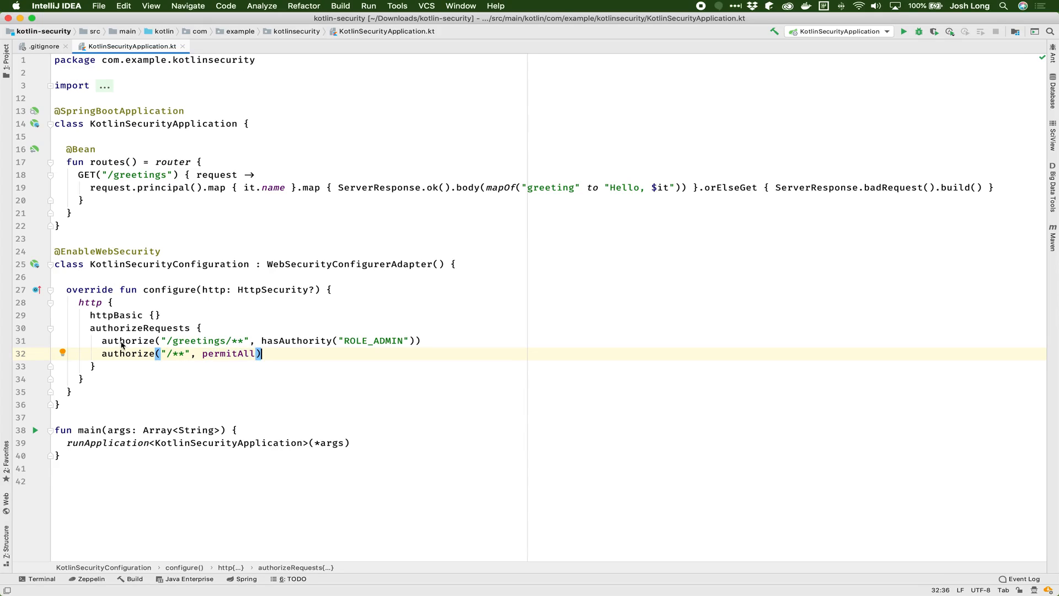
mouse_move(134, 323)
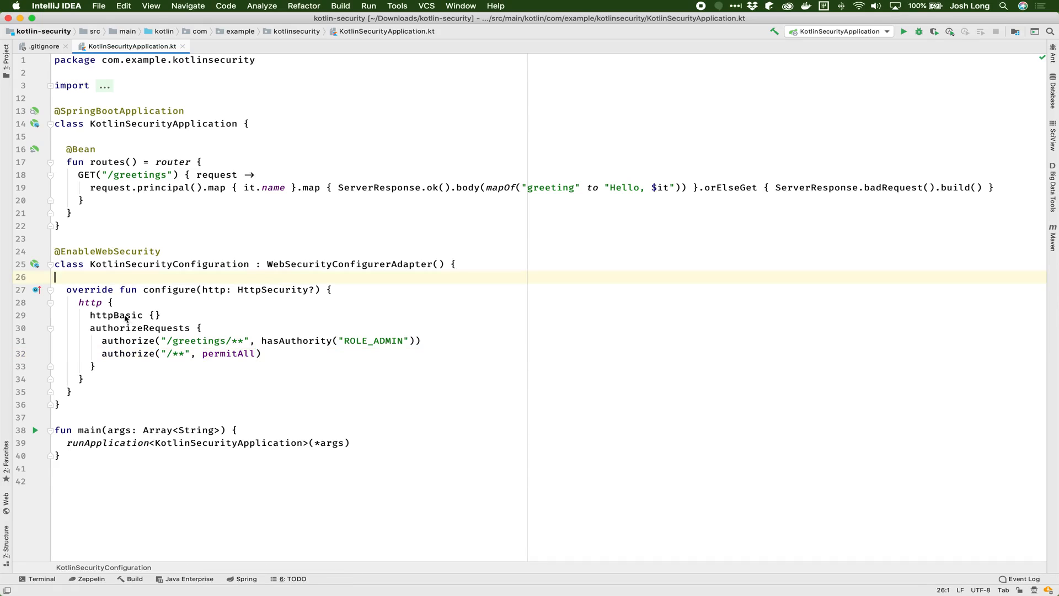
click(157, 314)
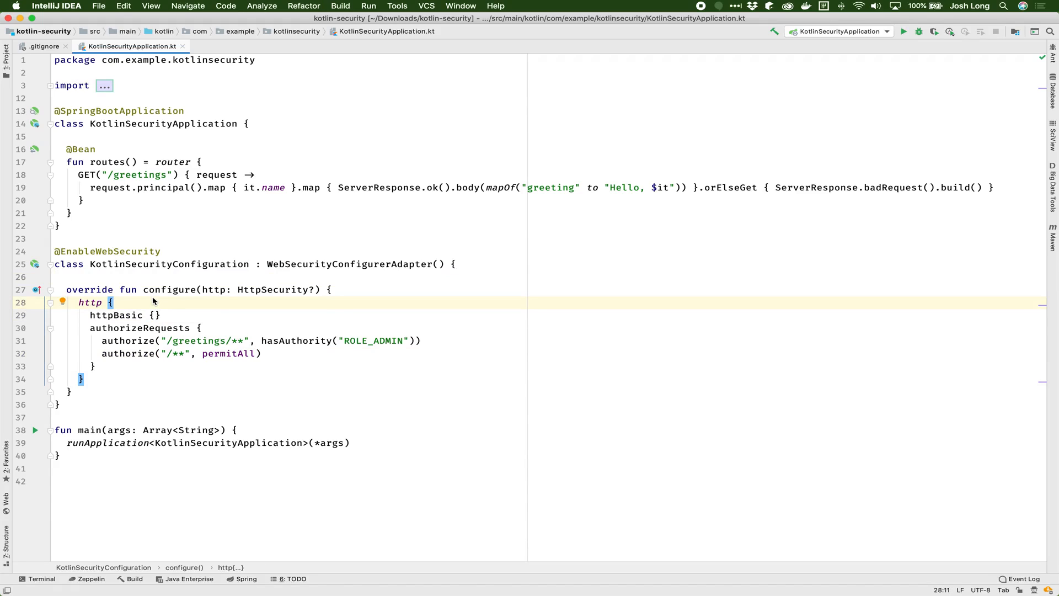
mouse_move(160, 290)
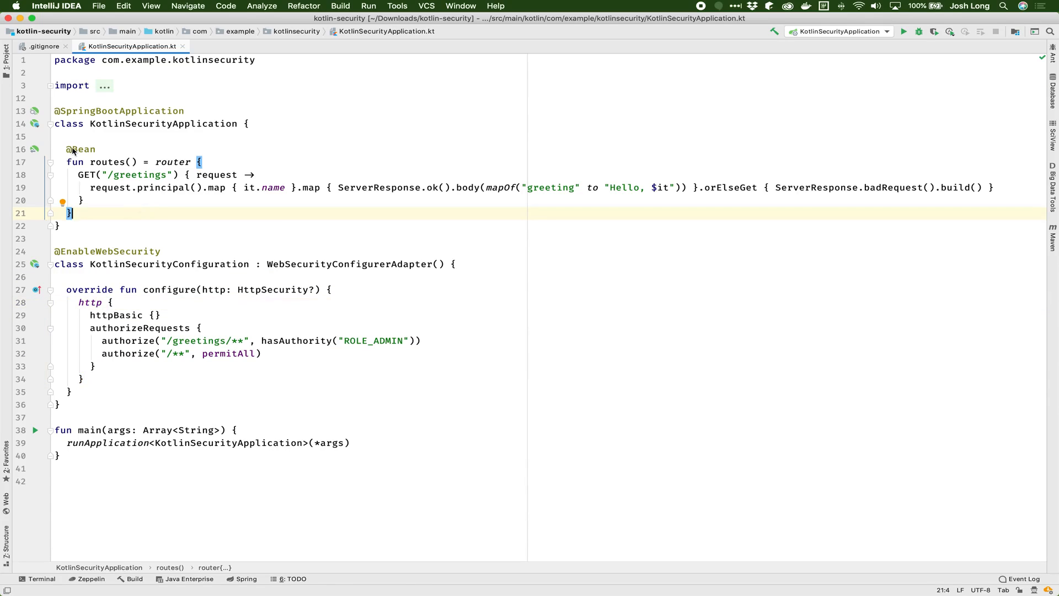
Add addInitializers(beans { bean { } bean { } }) to the runApplication call in main.
click(351, 443)
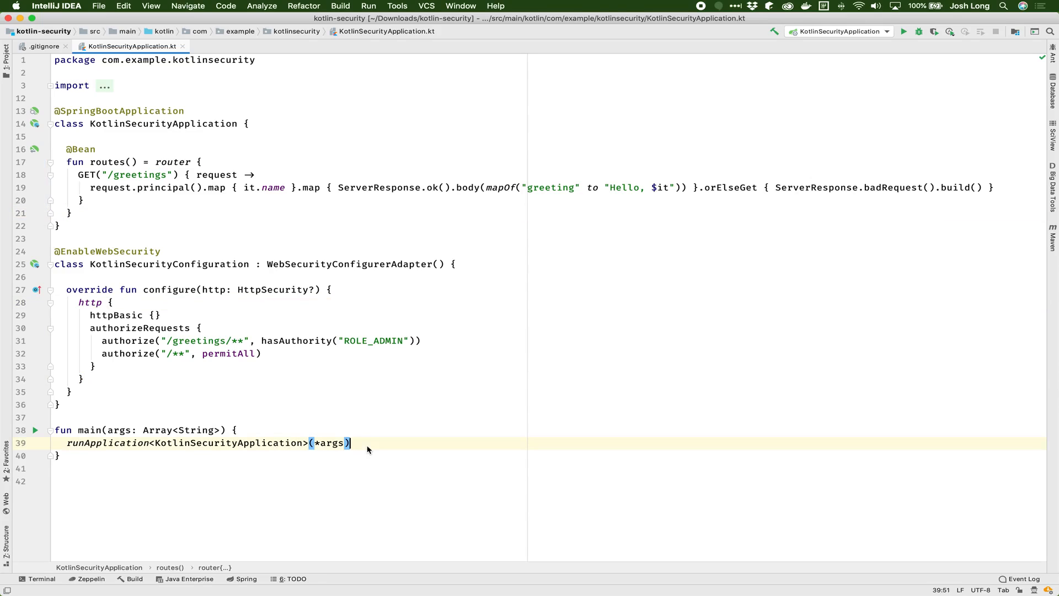
text({)
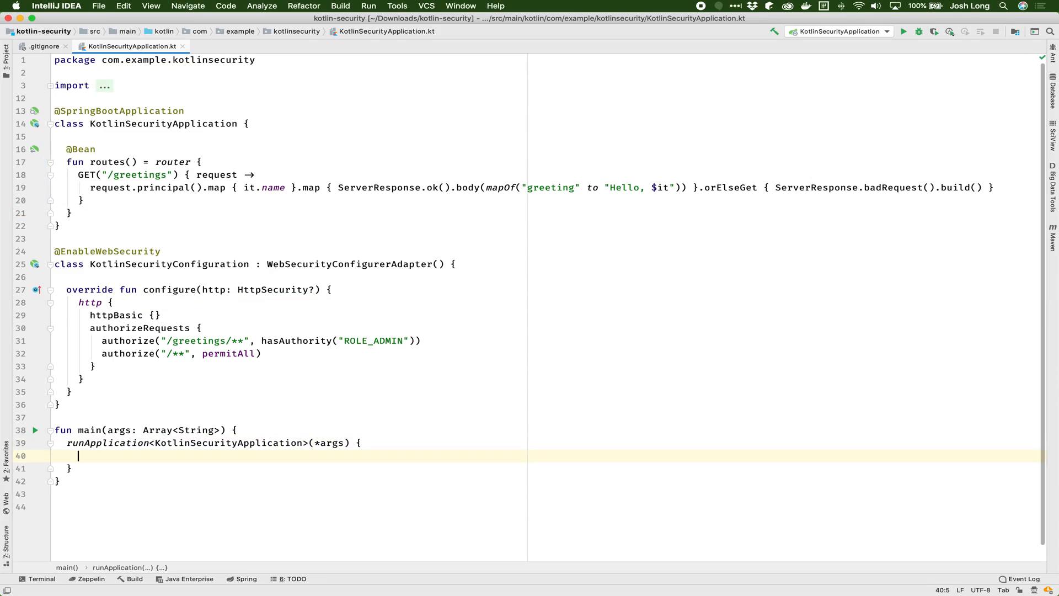
text(addInitializers( beans {)
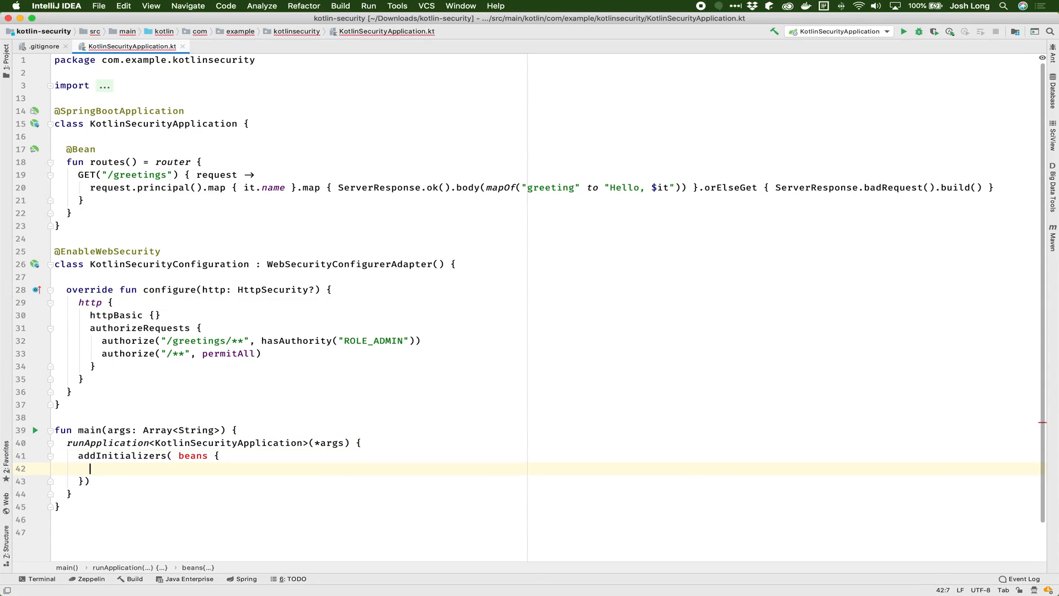
text(bean {)
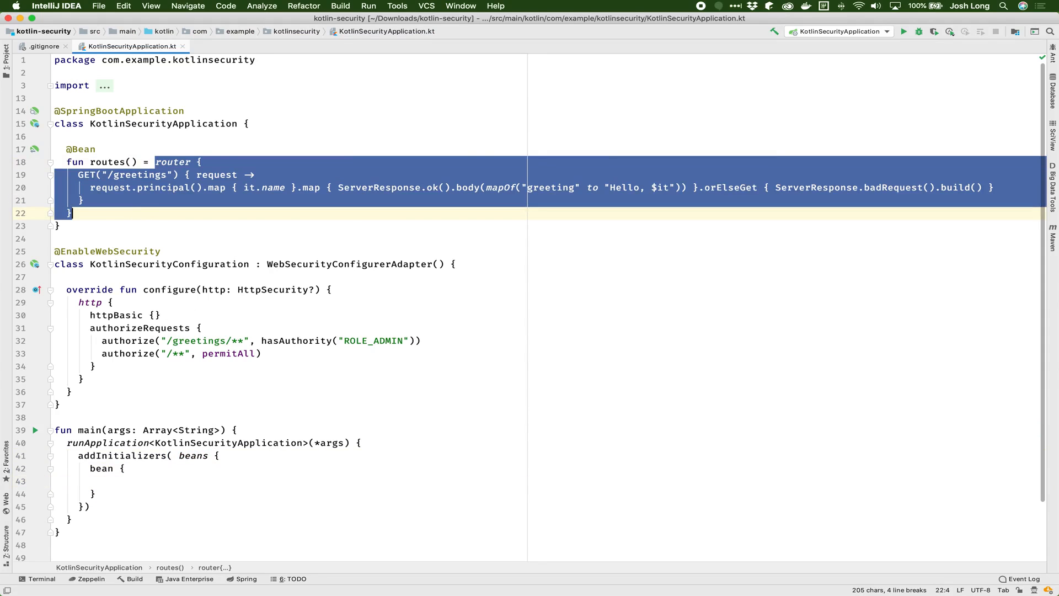
Move the greetings router body out of routes into the second bean block.
key(Delete)
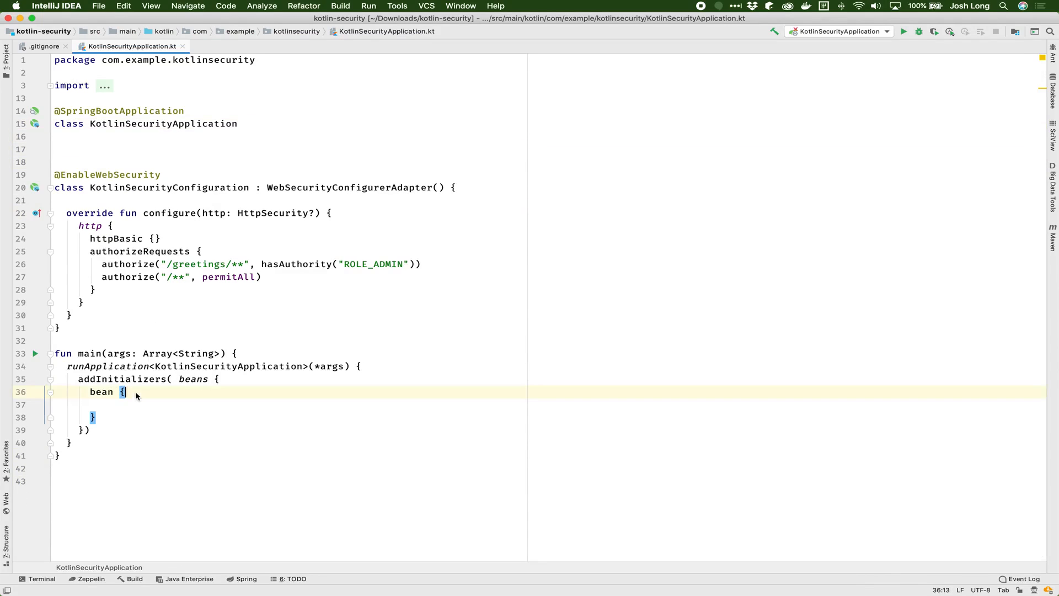
text(router {)
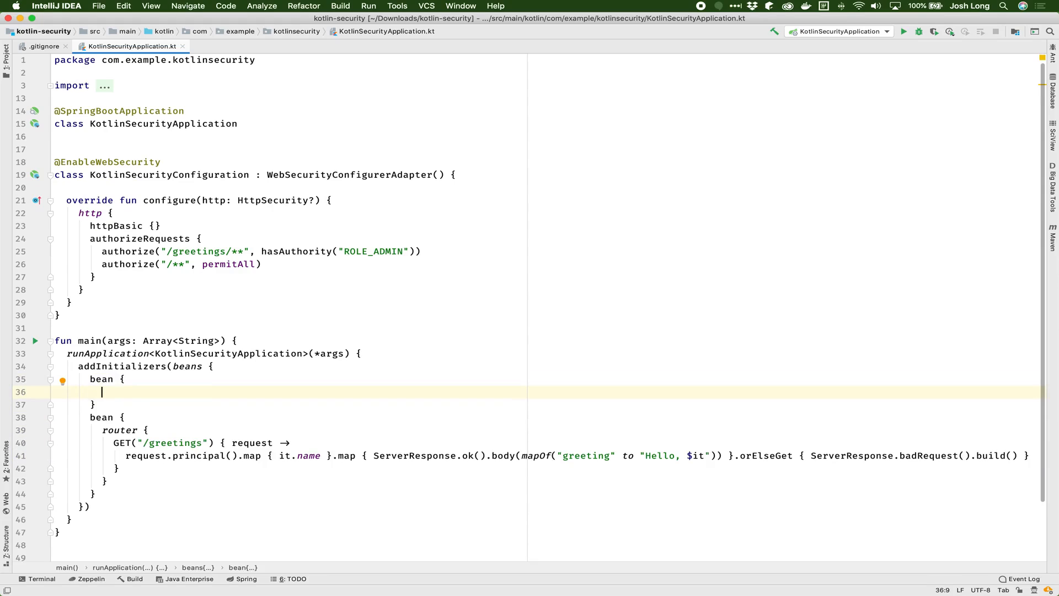
Start an InMemoryUserDetailsManager bean and declare fun user(user, pw, vararg roles).
text(InMemoryUserDetailsManager ()
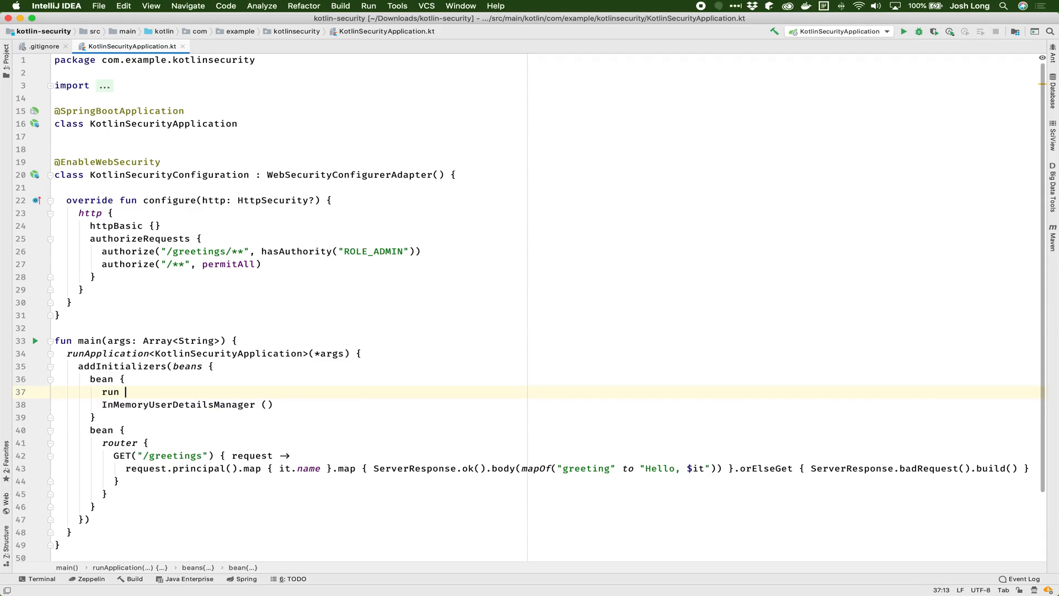
text(fun)
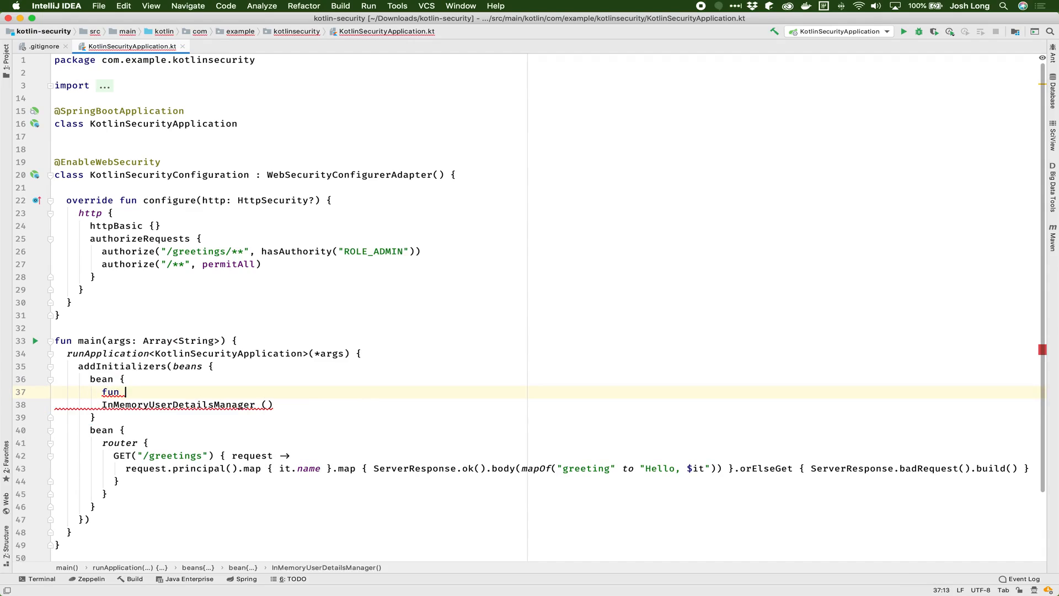
text(user ())
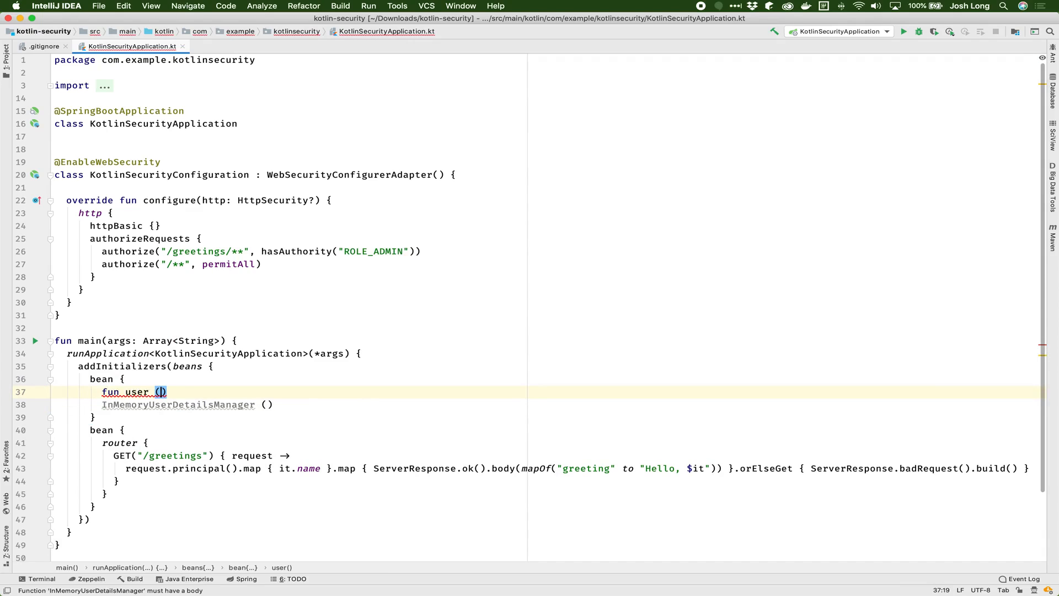
text(urs)
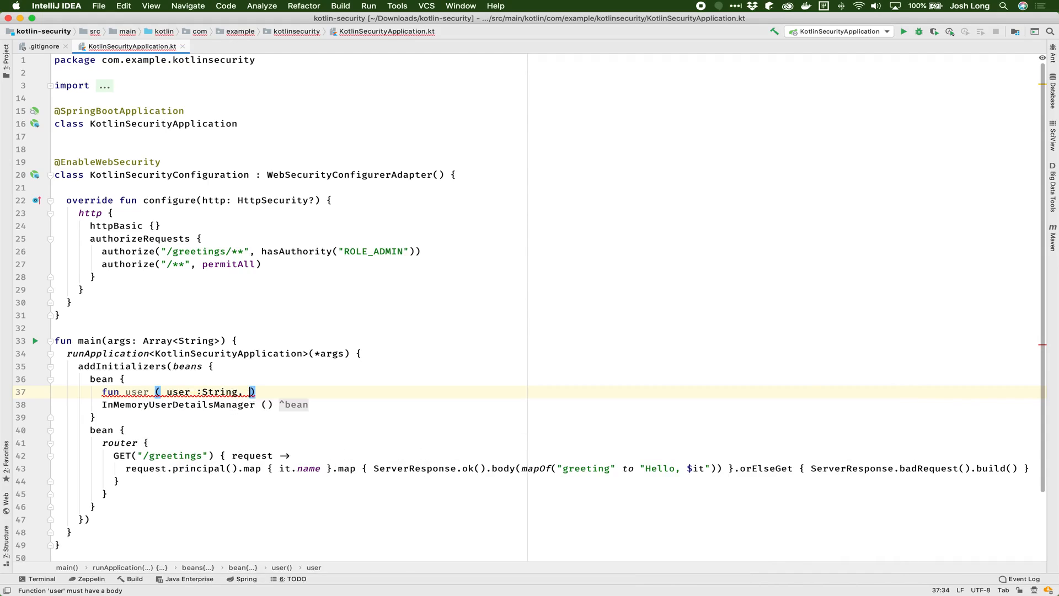
text(pw :String)
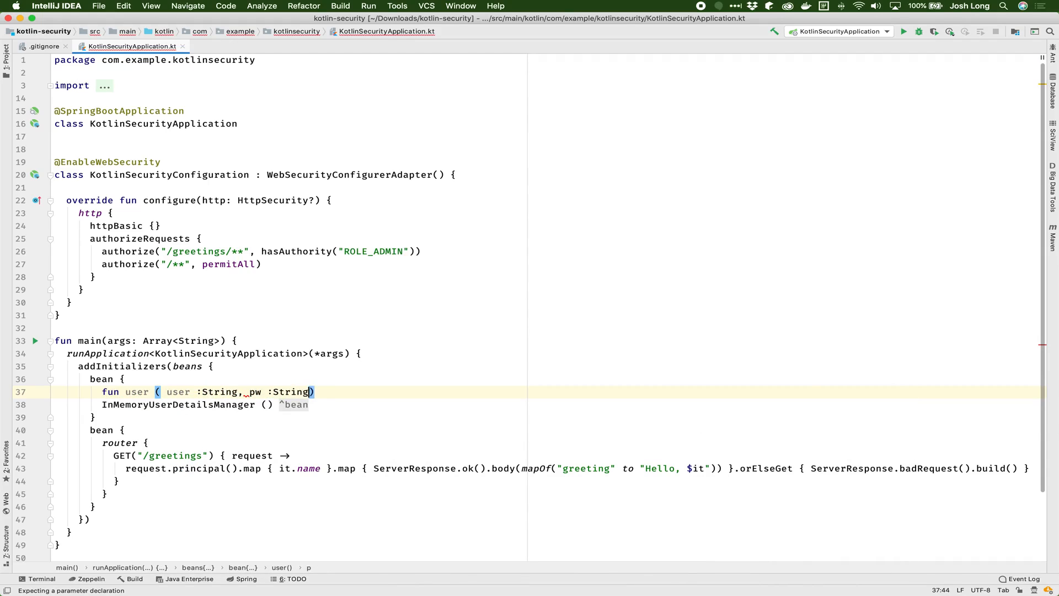
text(, var)
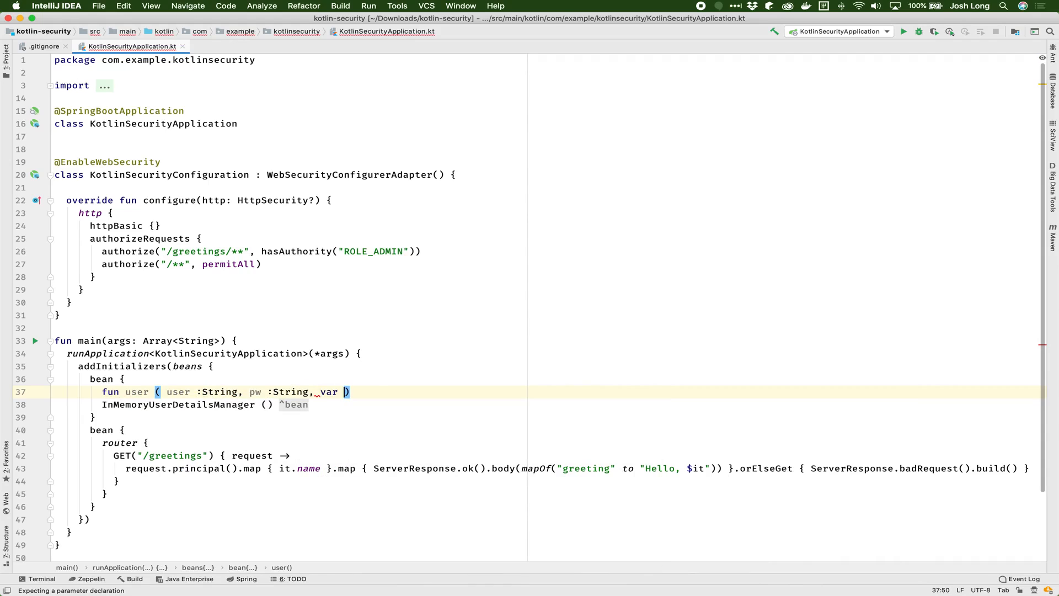
text(arg roles :String)
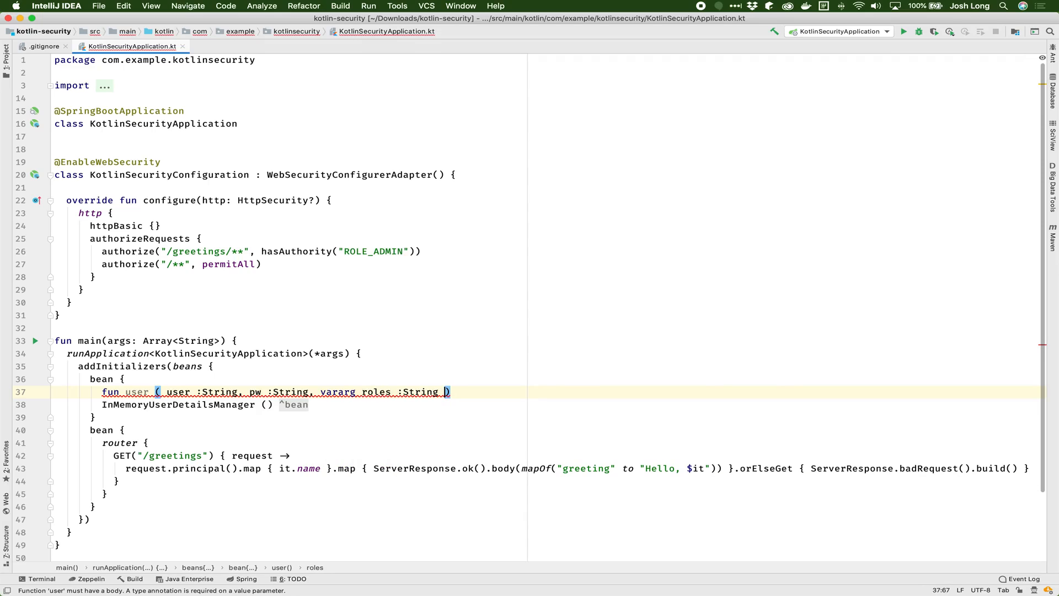
Implement user as User.withDefaultPasswordEncoder() with username, password, roles and build().
text(= User.)
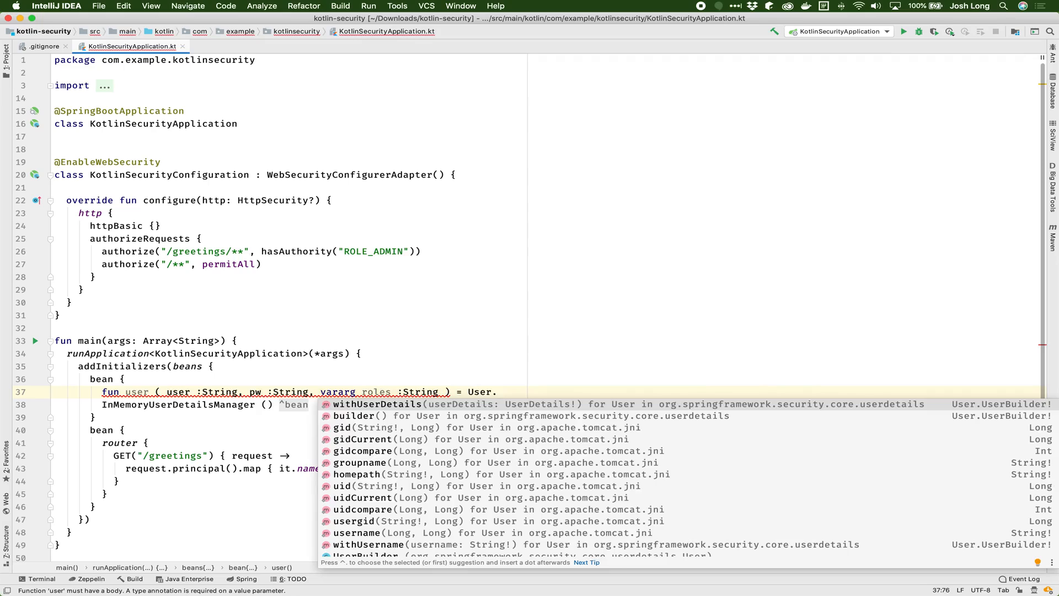
text(withD)
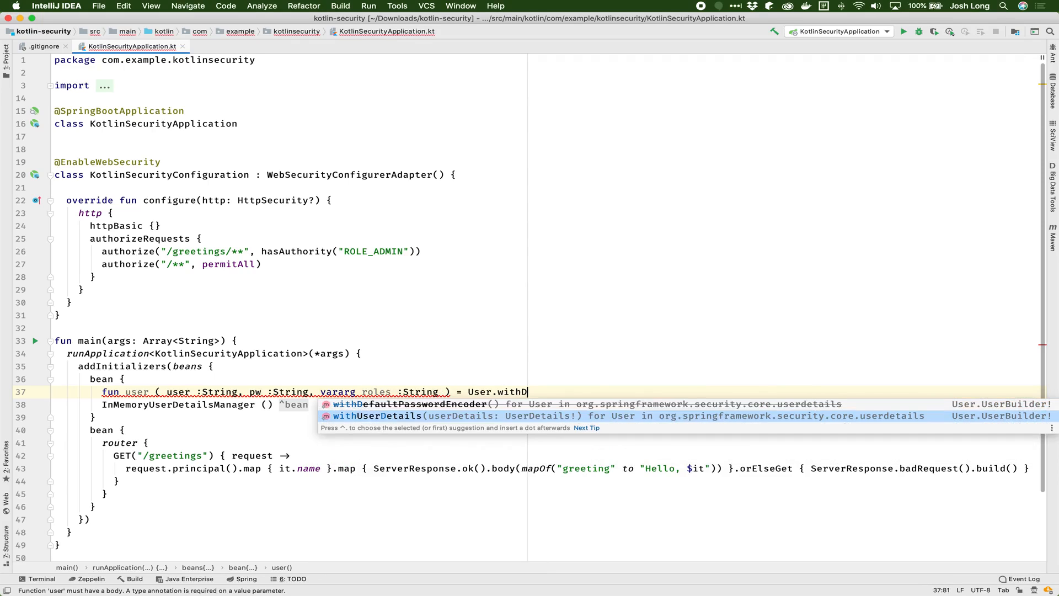
key(Escape)
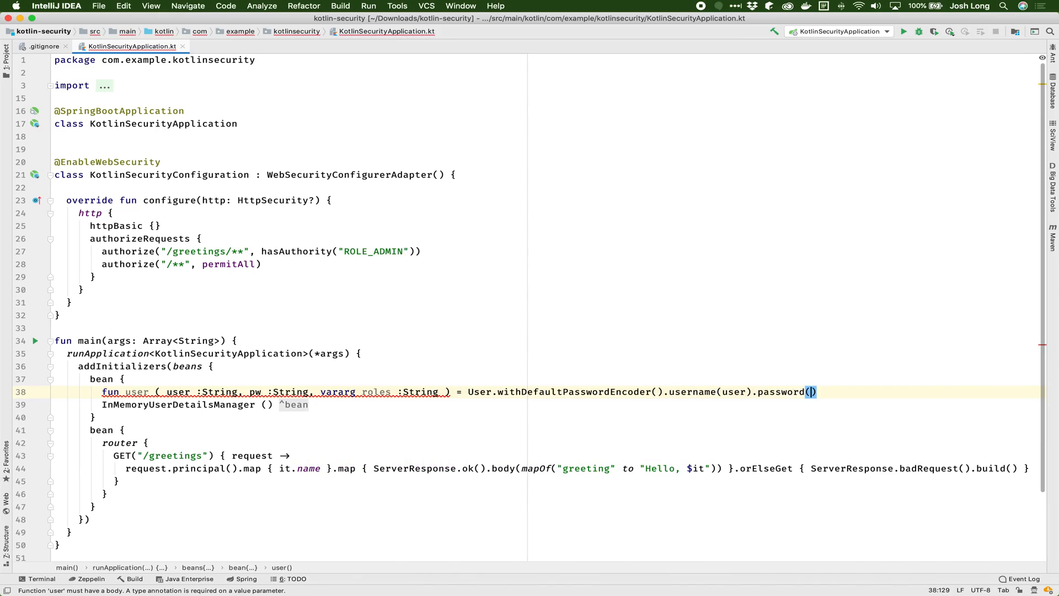
text(pw).r)
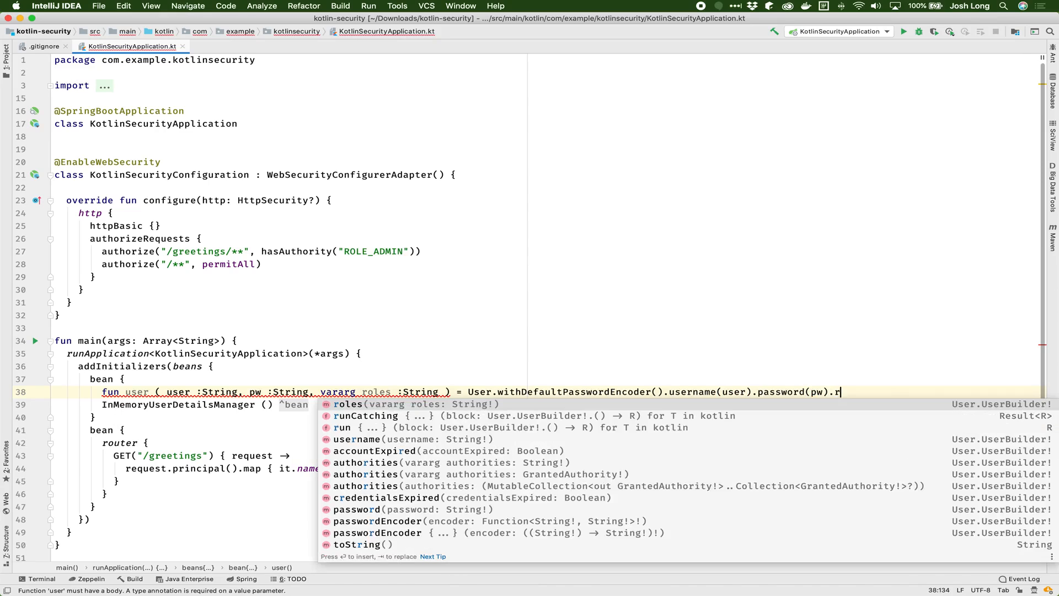
click(348, 404)
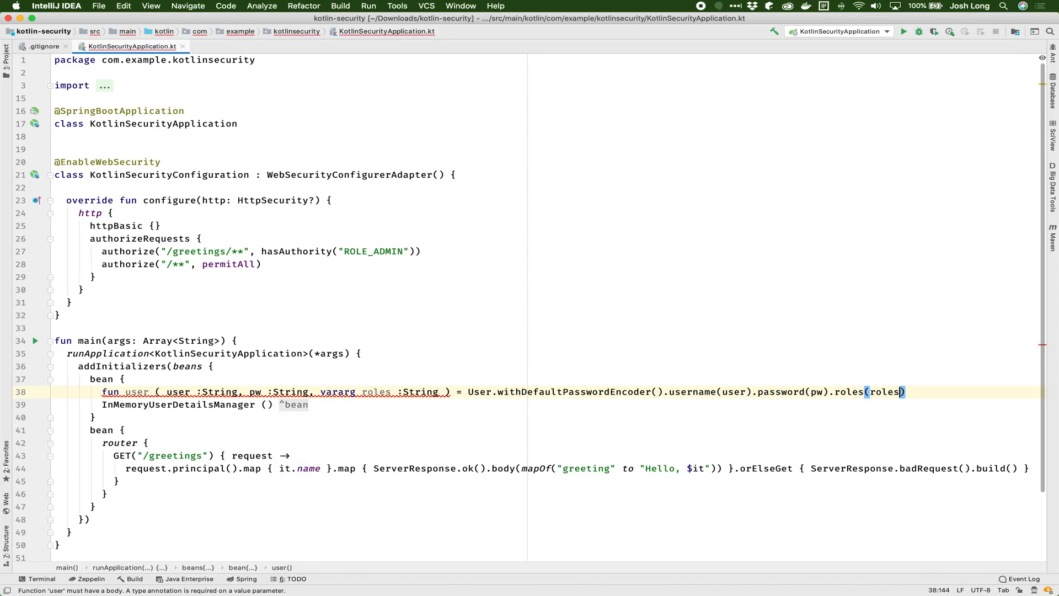
text(.build()
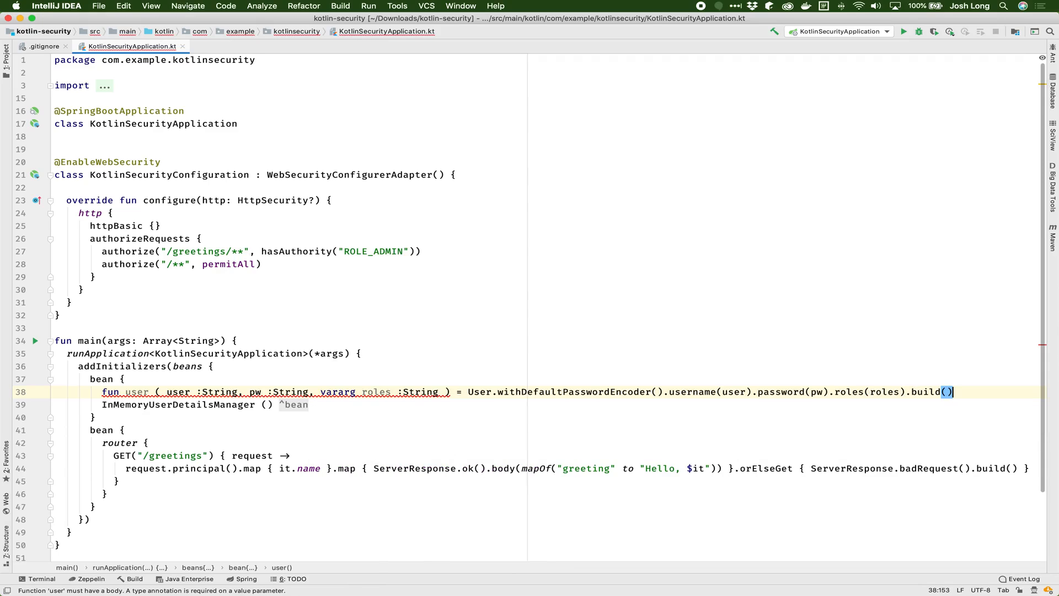
click(260, 404)
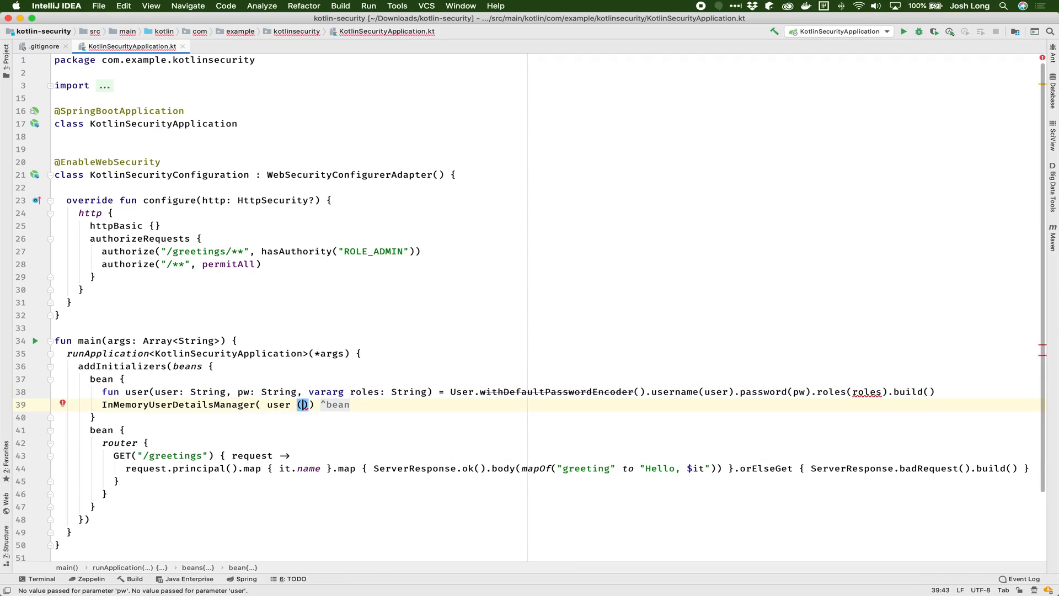
text("jlong", ")
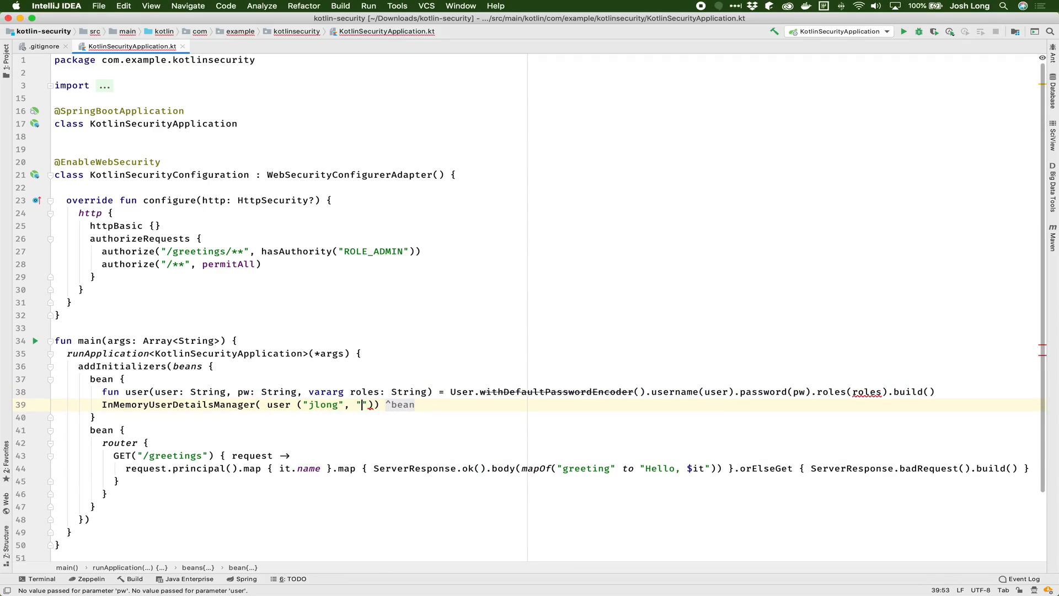
text(pw)
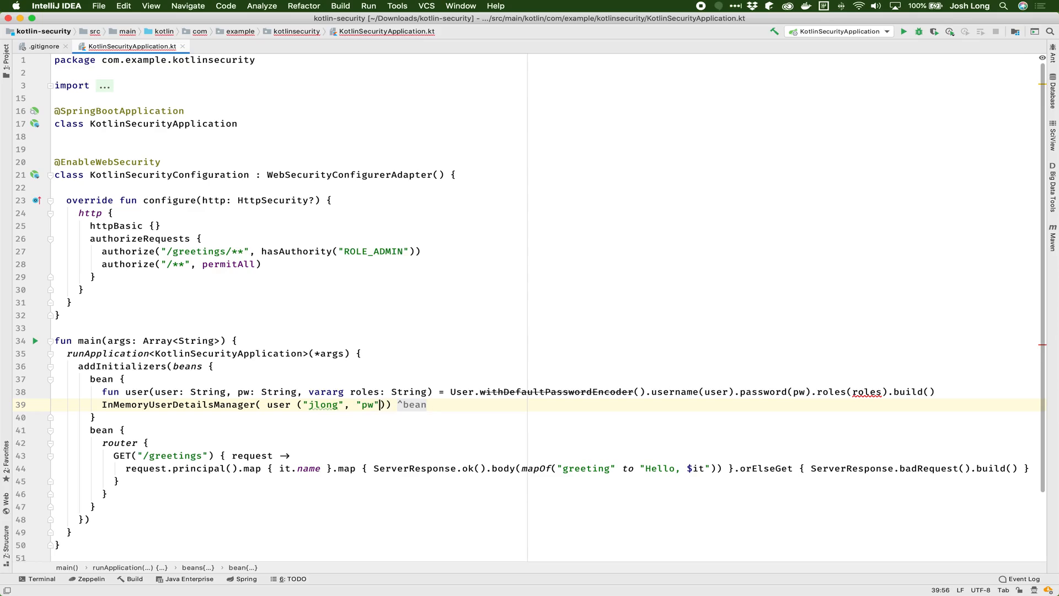
text(, "")
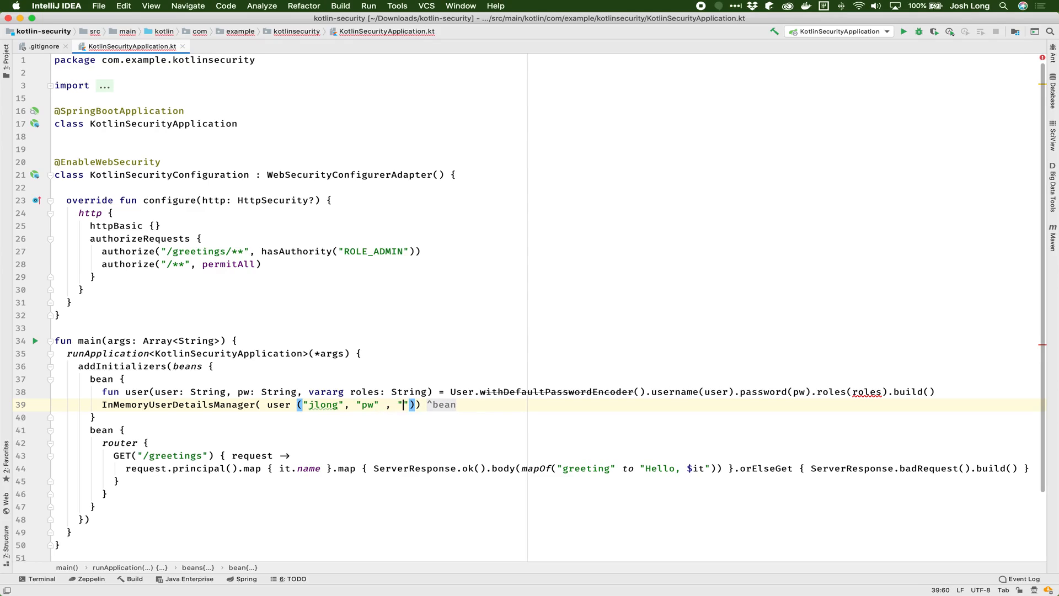
text(USER)
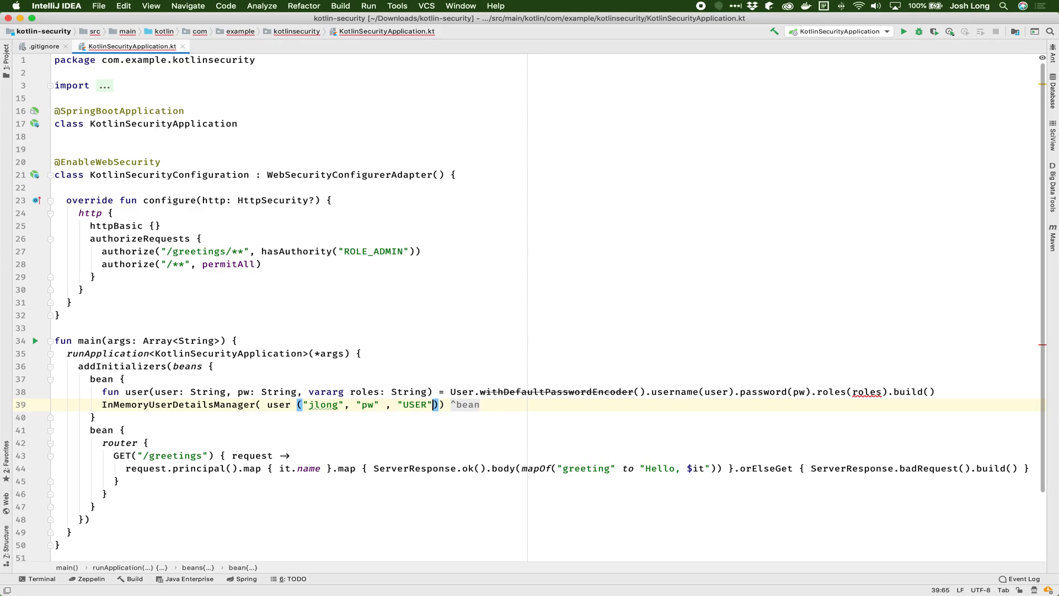
text(, user ("rwinch)
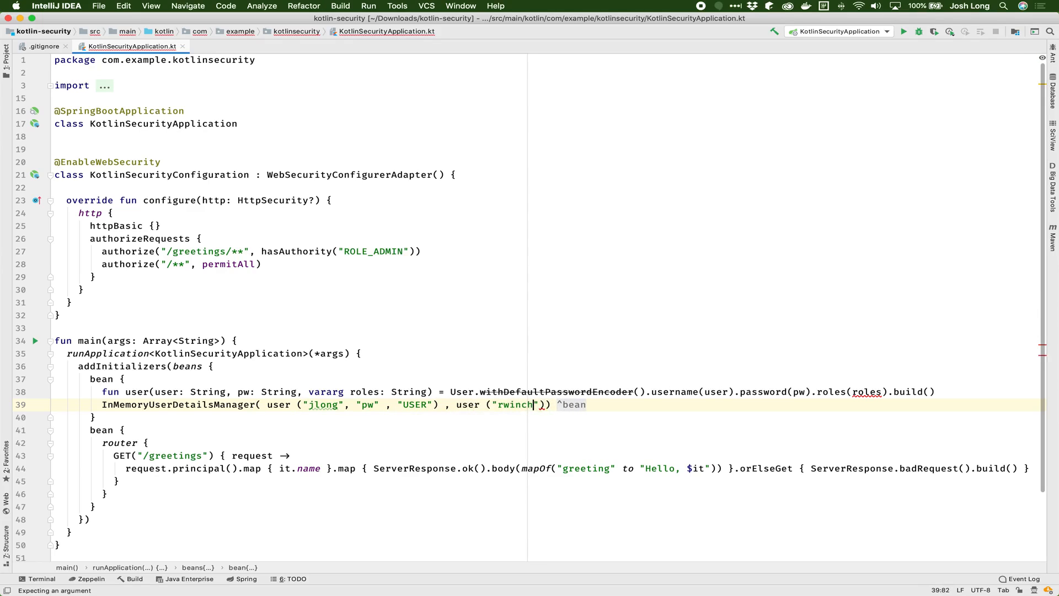
text(", ")
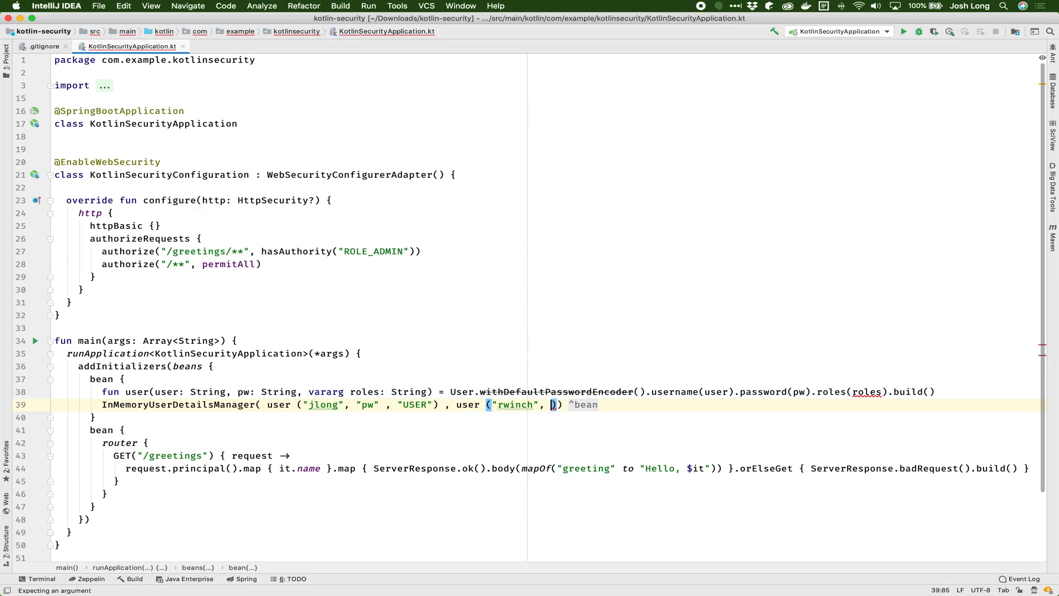
text(")
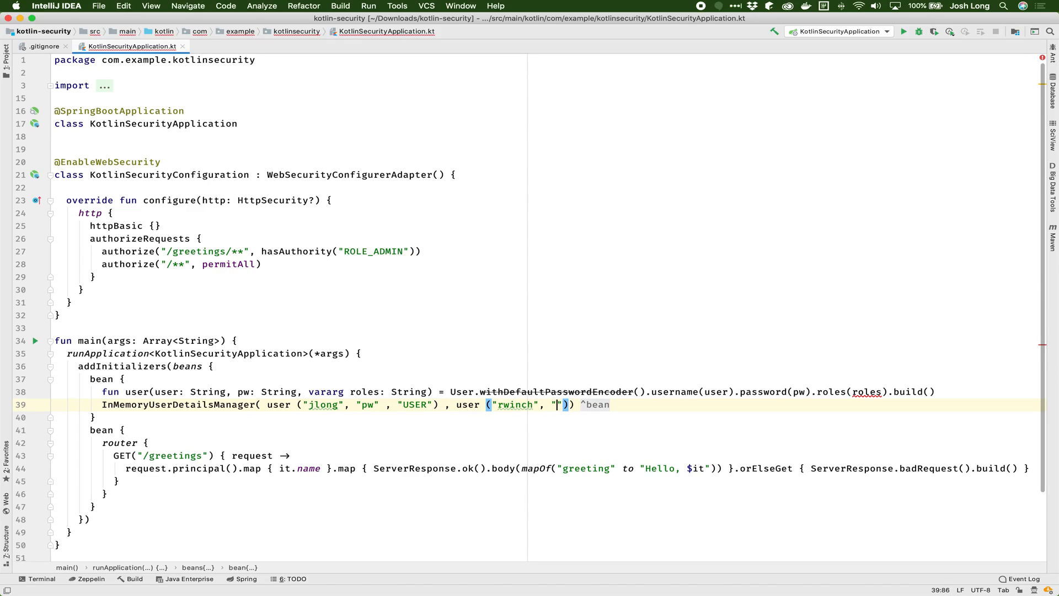
text(pw)
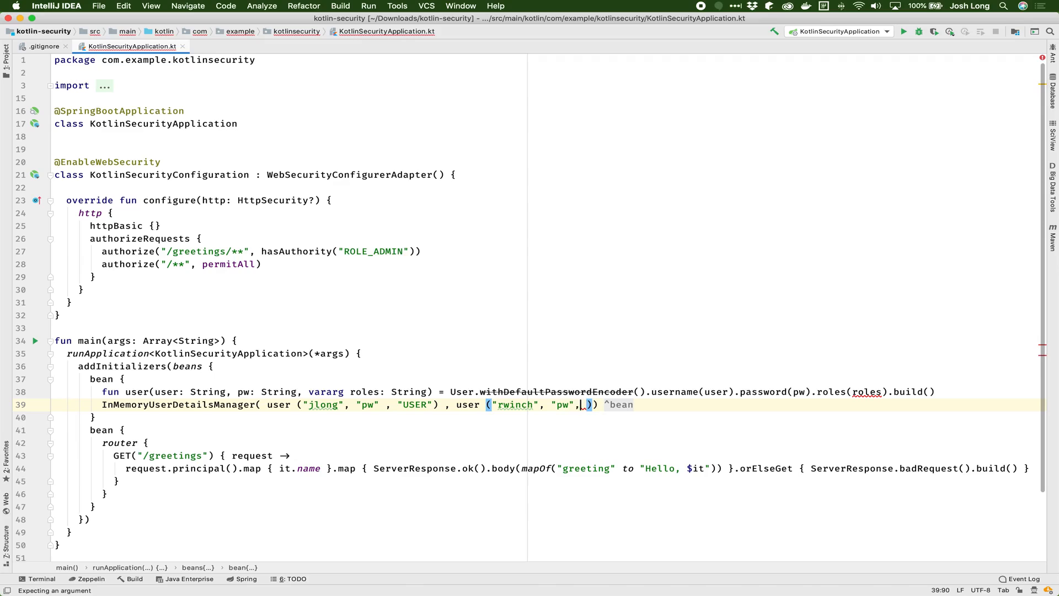
text(1)
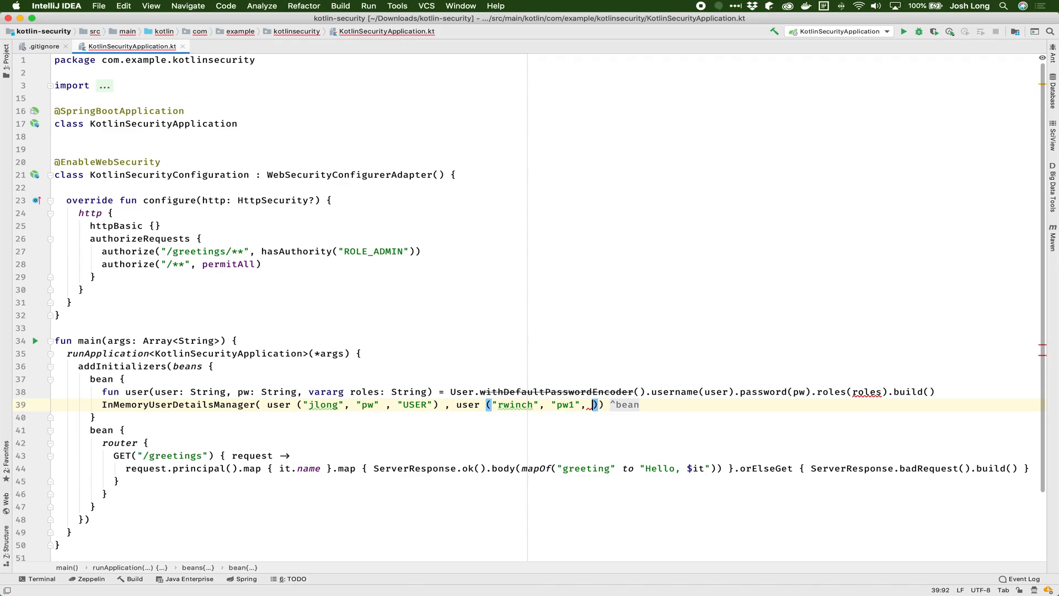
key(backspace)
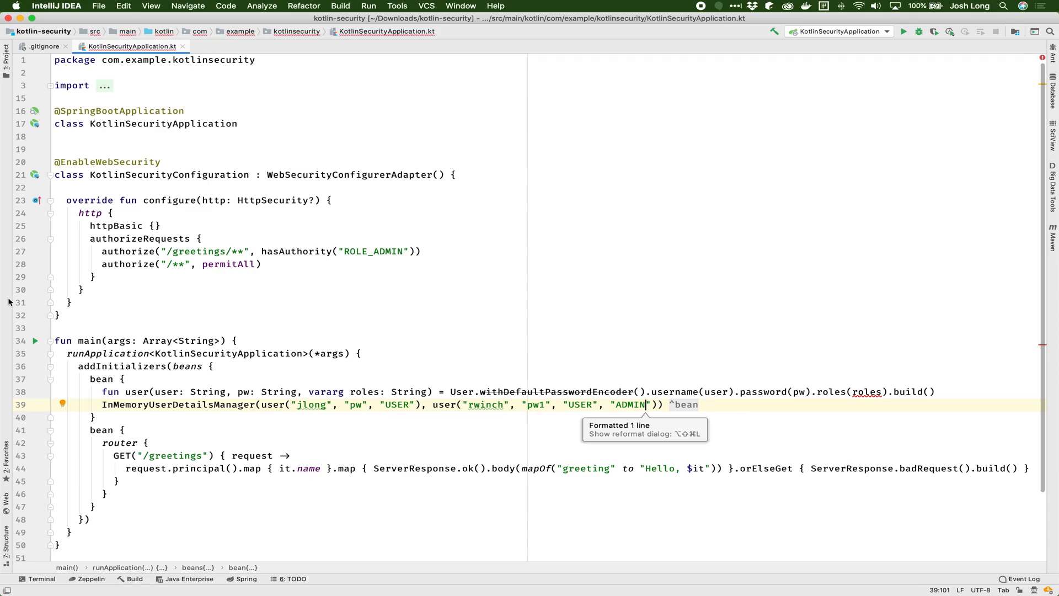
scroll(down, 3)
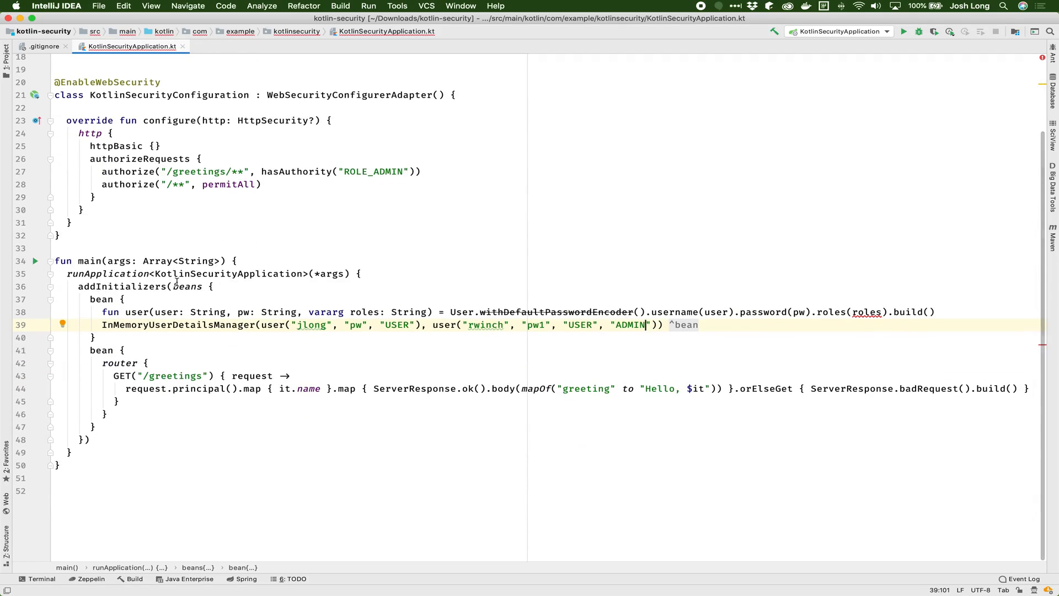
mouse_move(201, 341)
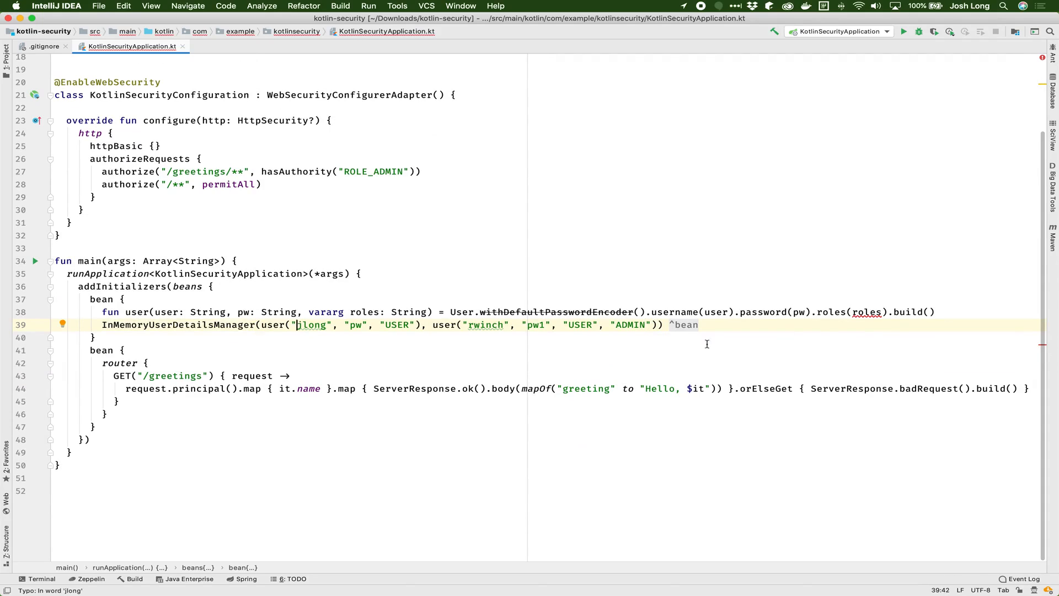
mouse_move(868, 311)
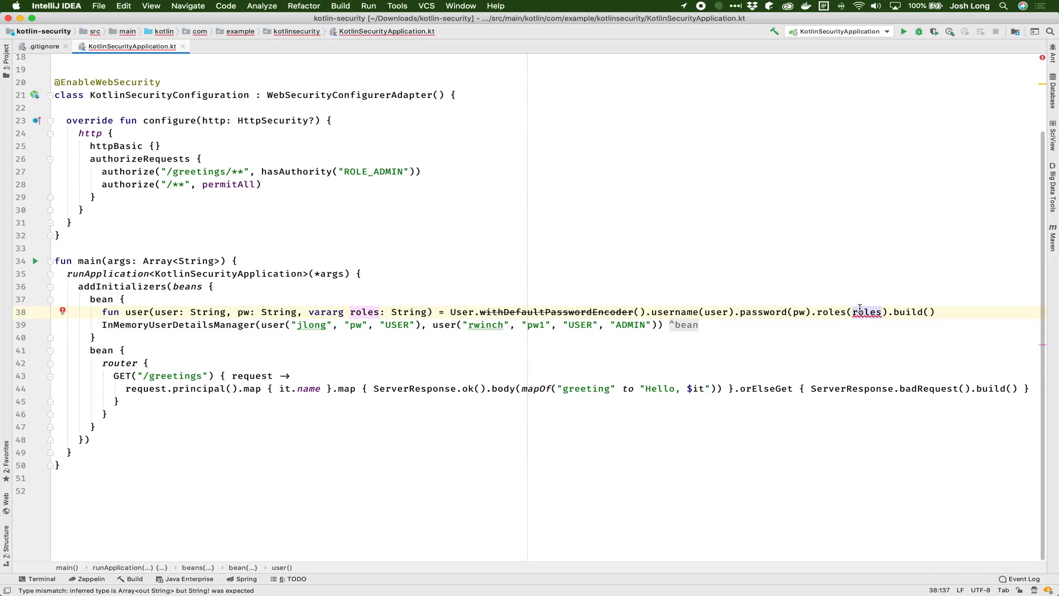
text(*)
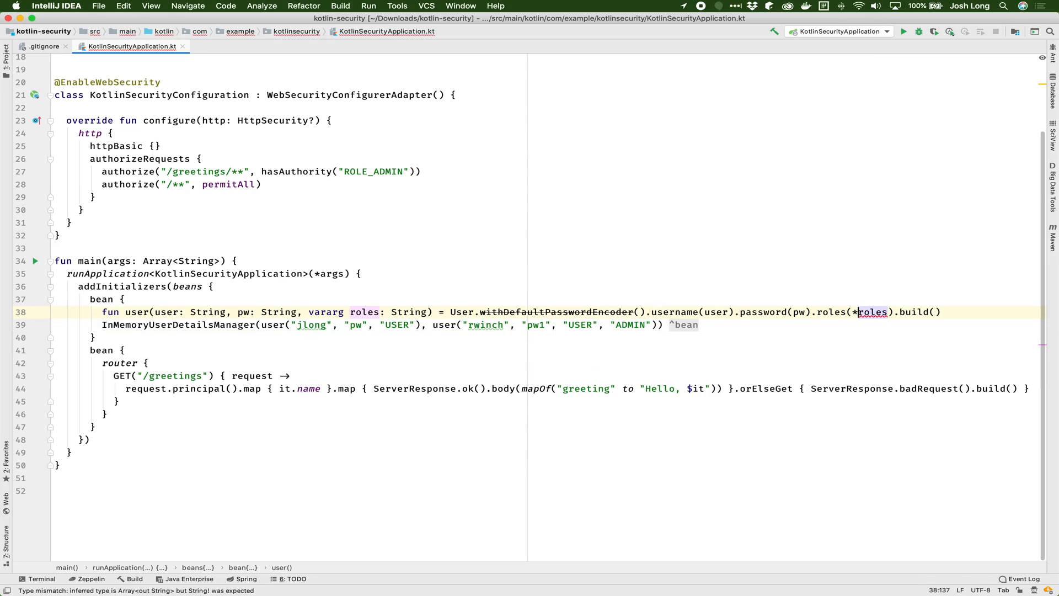
click(763, 312)
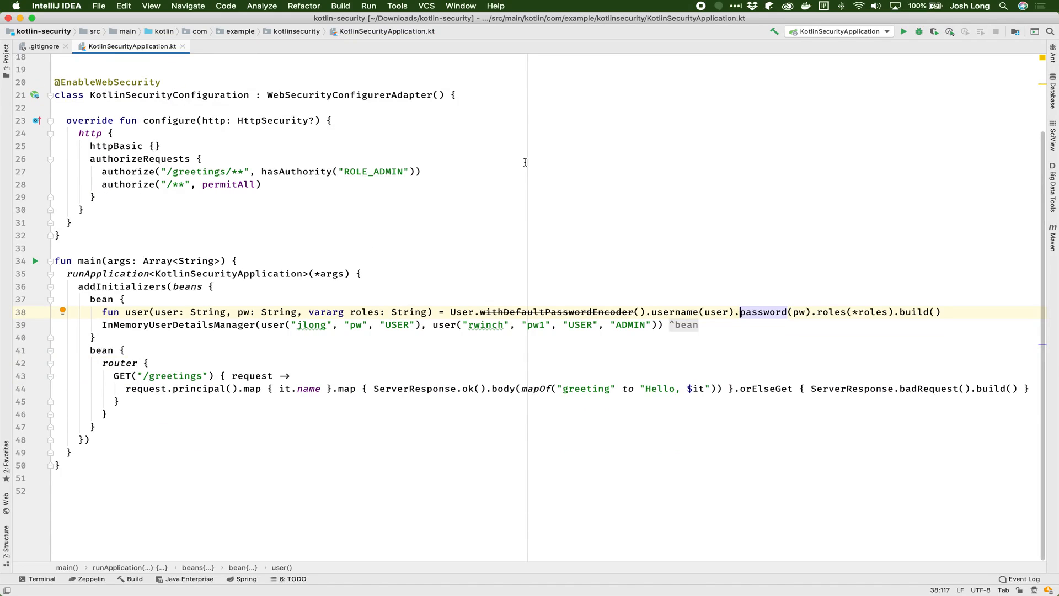
scroll(up, 3)
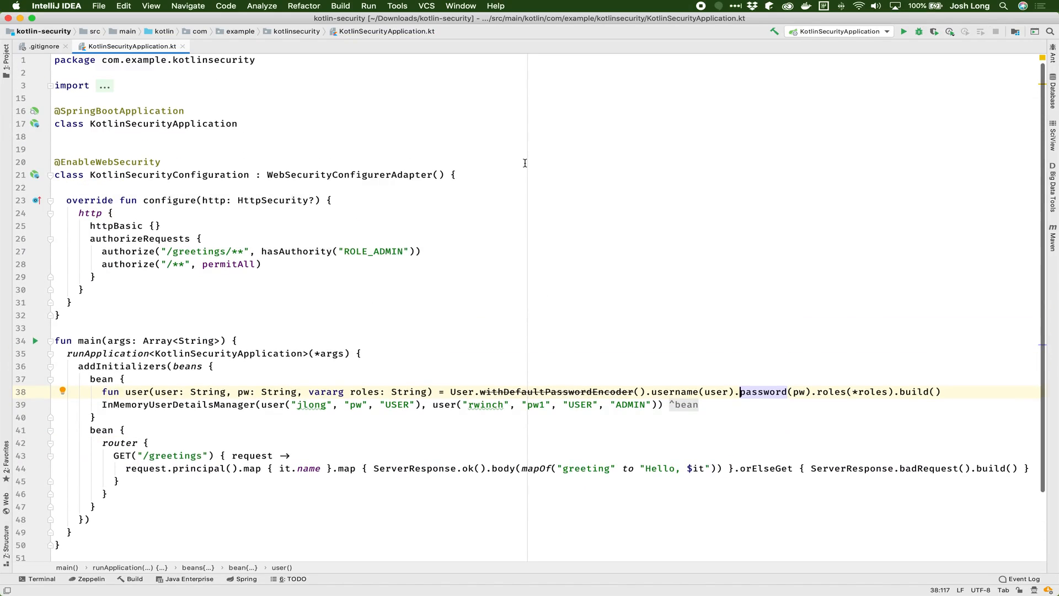
scroll(down, 3)
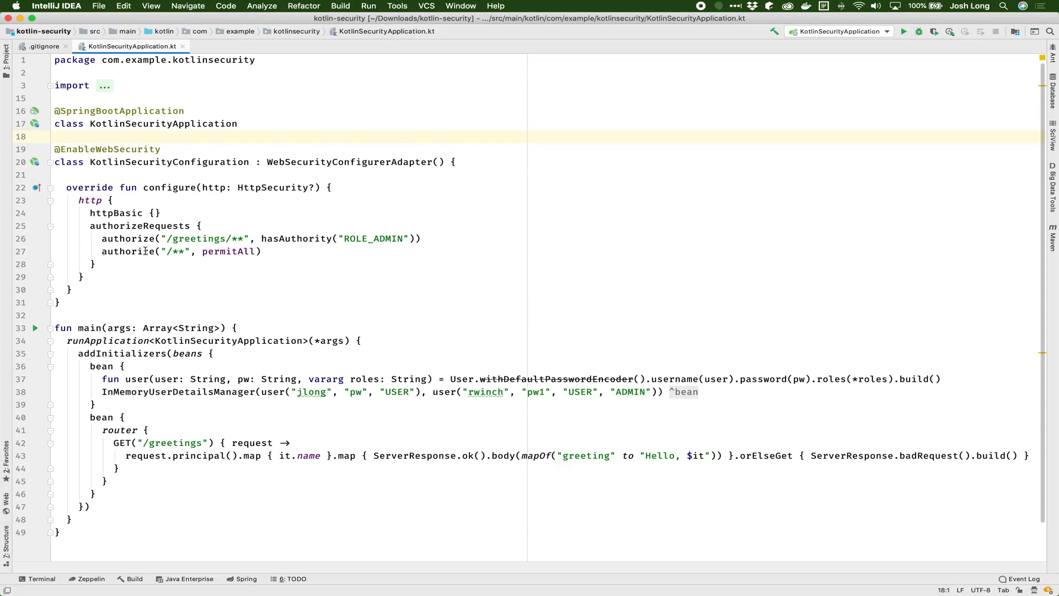
Run KotlinSecurityApplication and wait until Tomcat starts on port 8080.
click(57, 136)
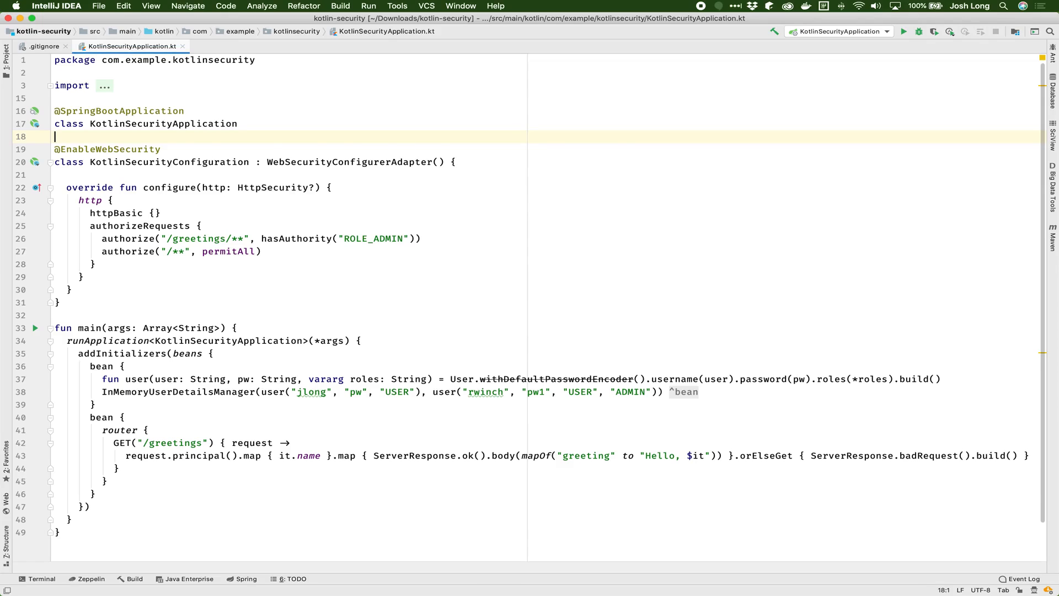
click(904, 31)
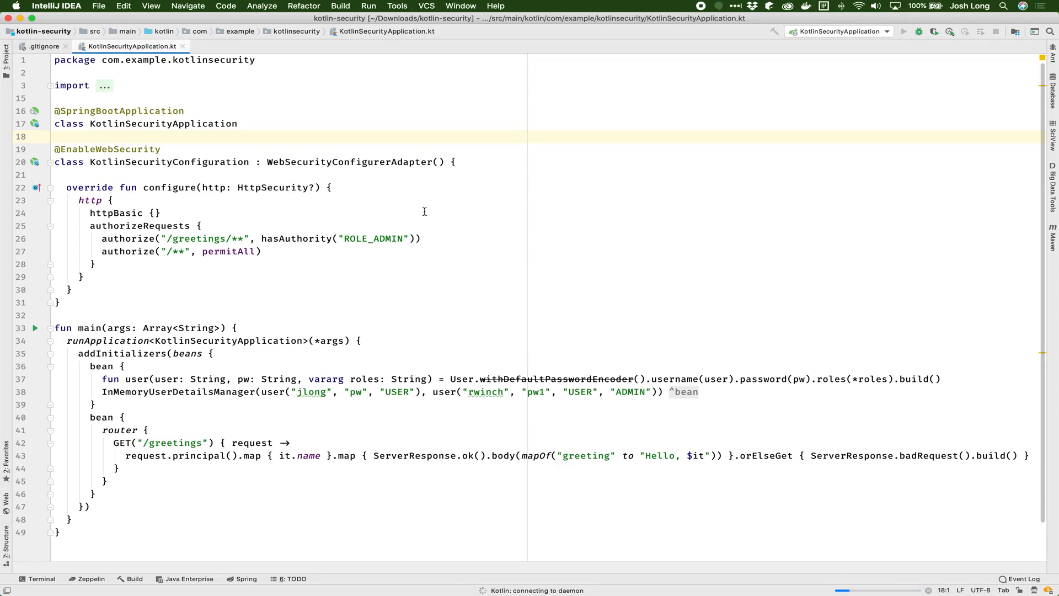
double_click(372, 238)
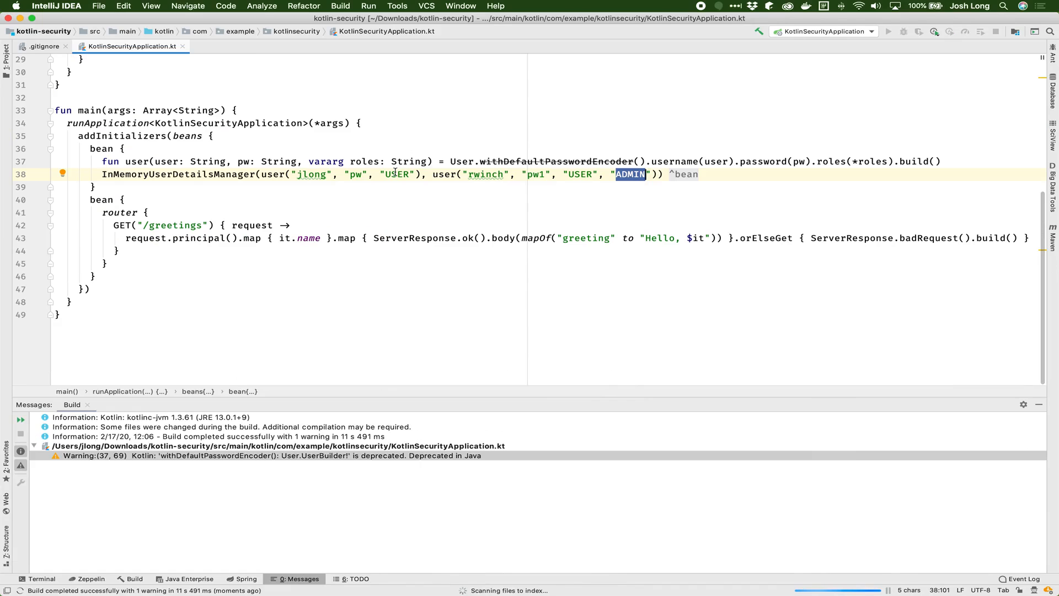
click(889, 32)
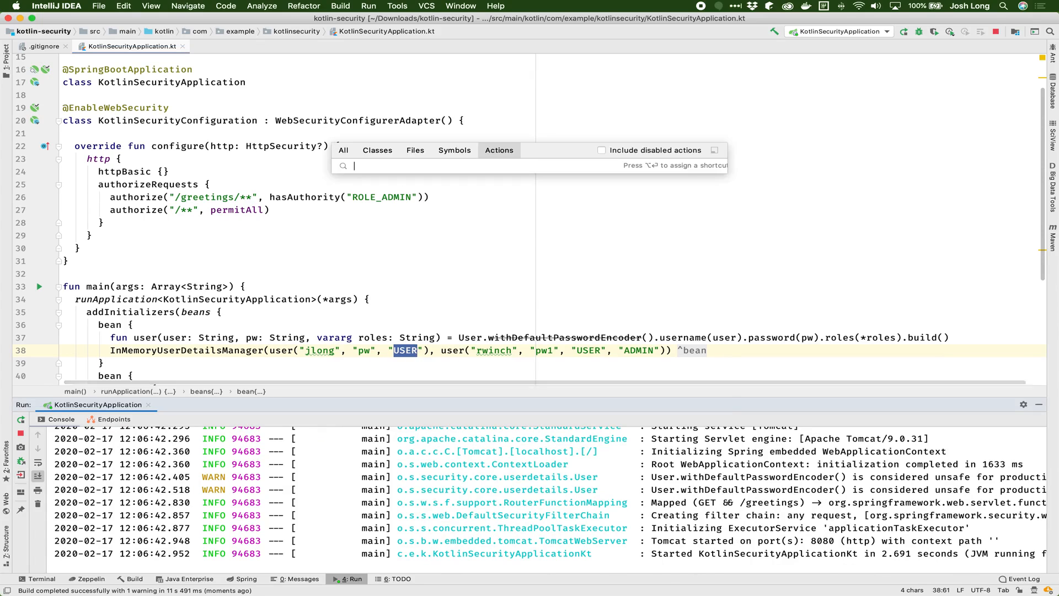
key(Escape)
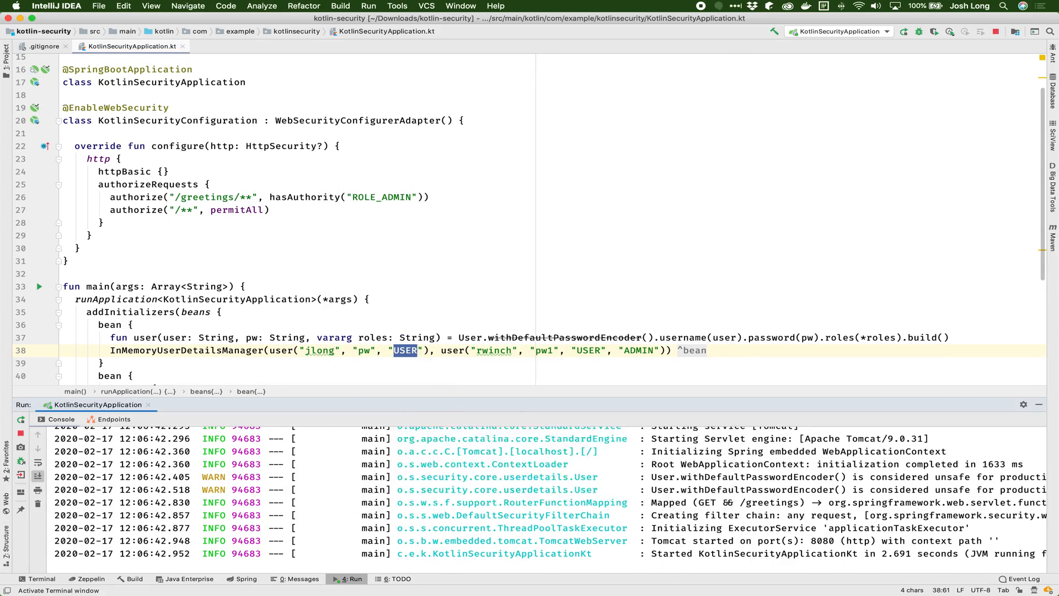
click(41, 578)
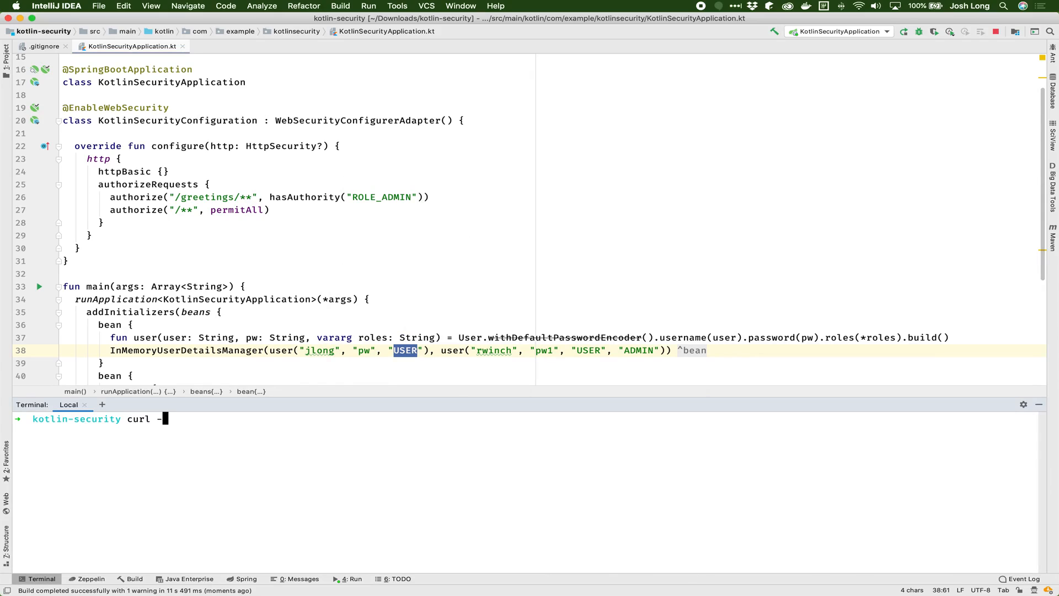
text(u rwinch:)
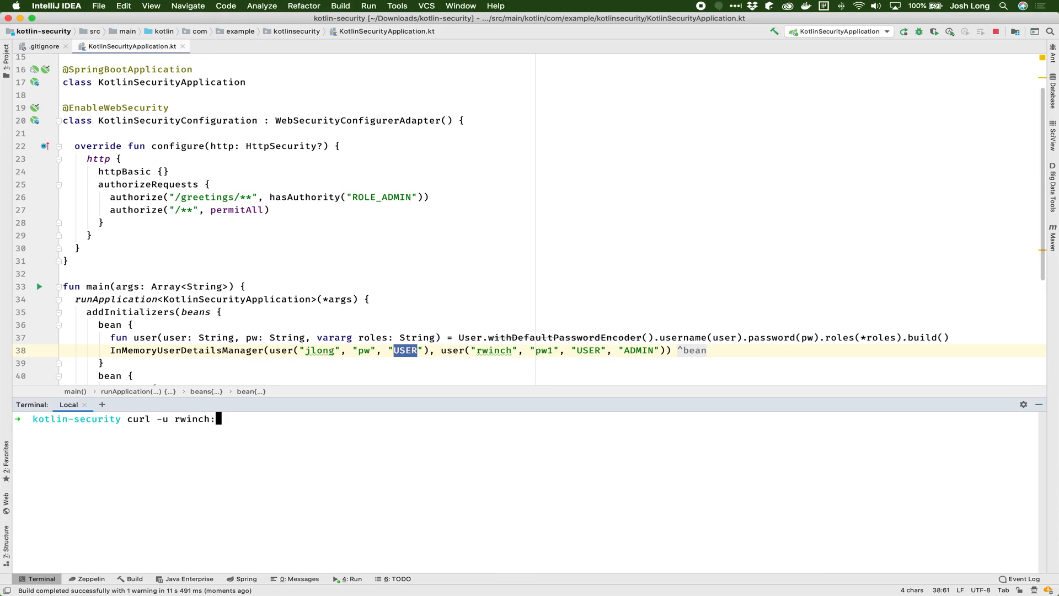
text(pw1 http:/)
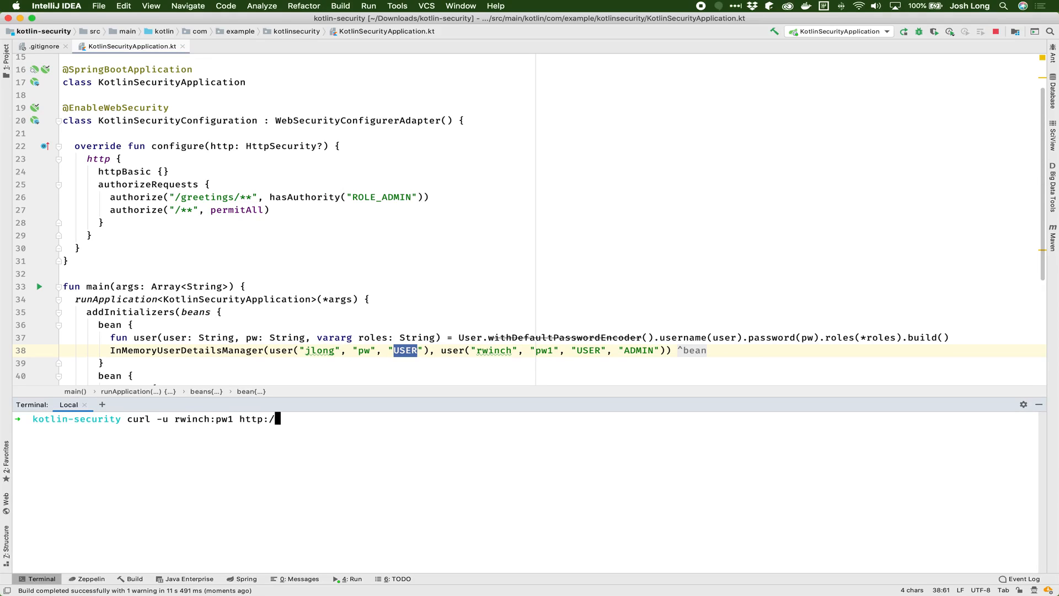
text(/localhost:8080/greetings)
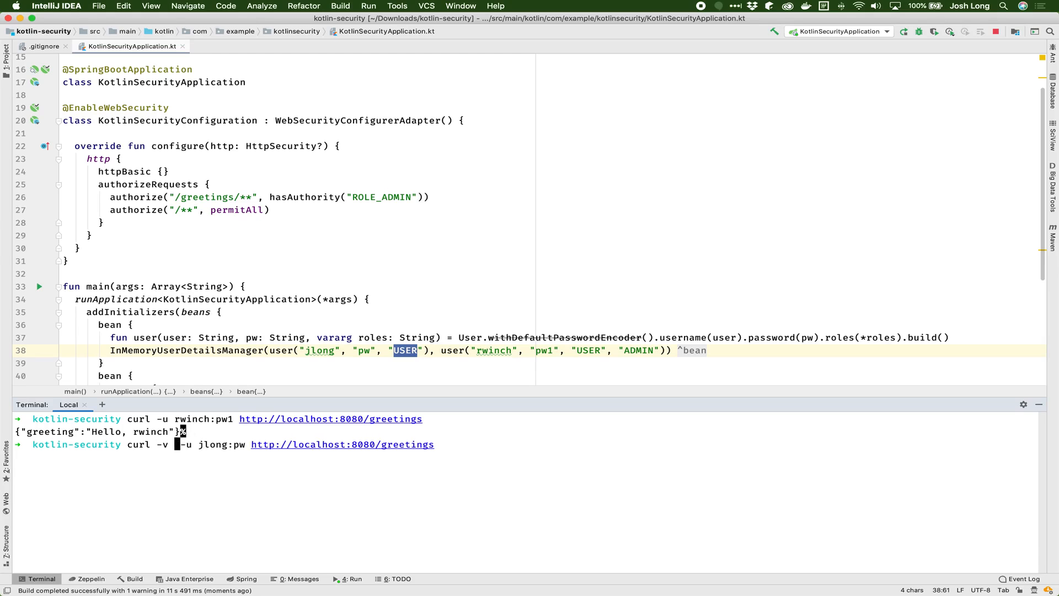
key(Return)
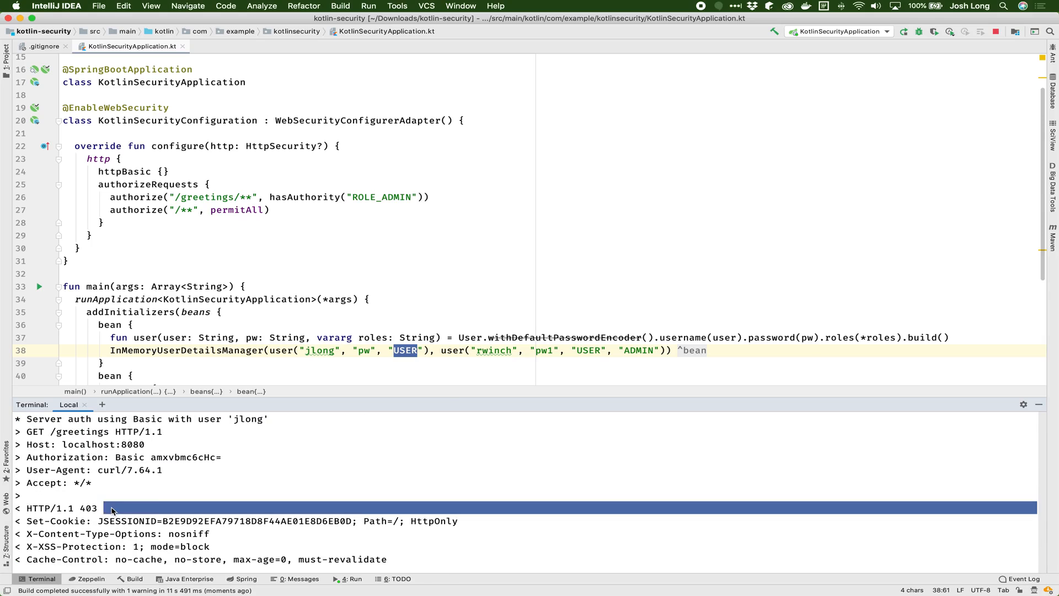
scroll(down, 3)
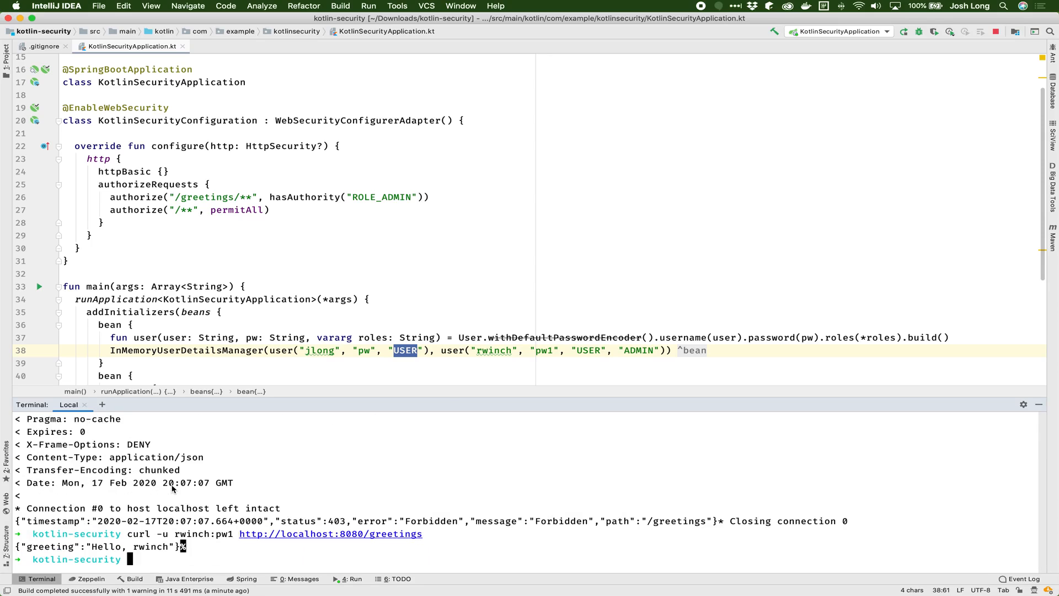
scroll(down, 3)
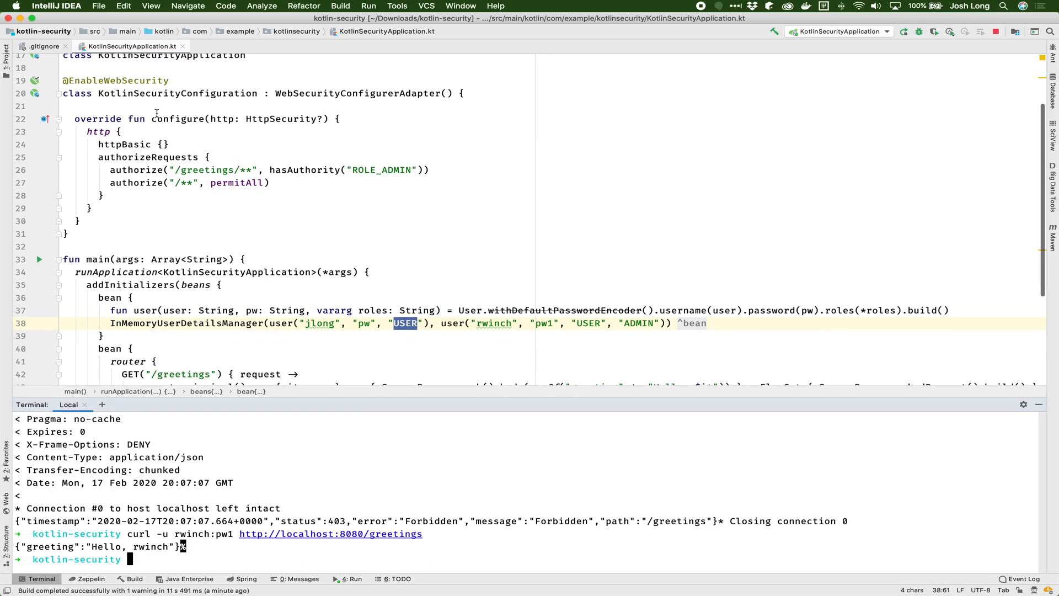
click(98, 131)
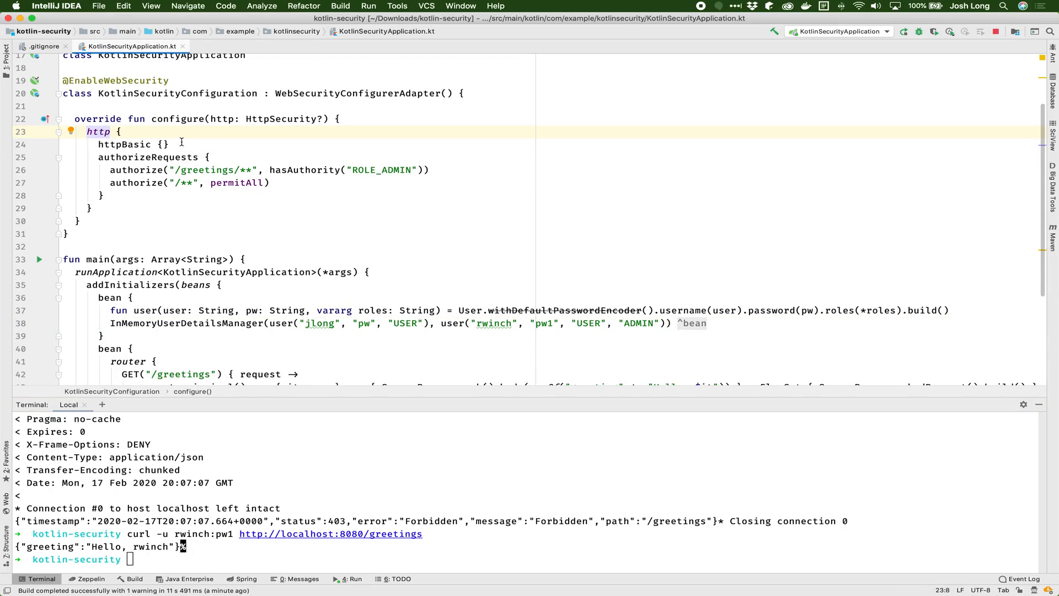
click(151, 157)
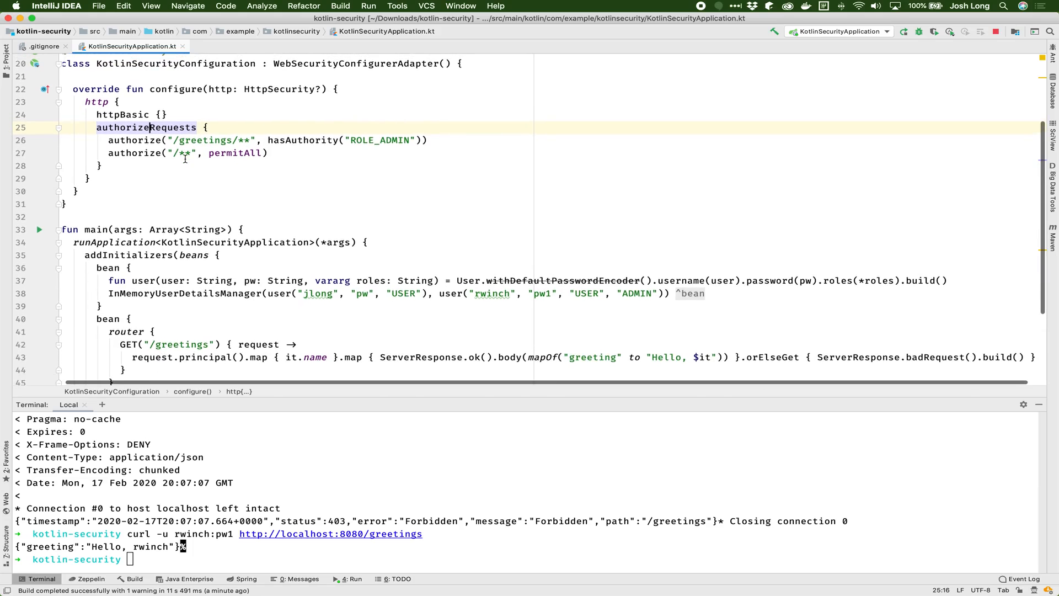
scroll(up, 3)
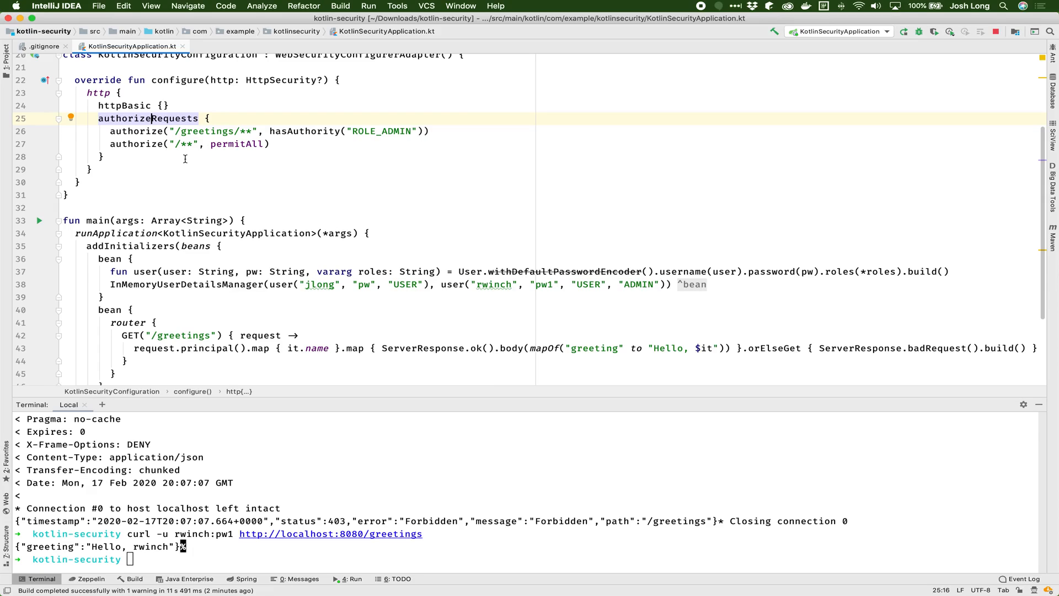
mouse_move(217, 189)
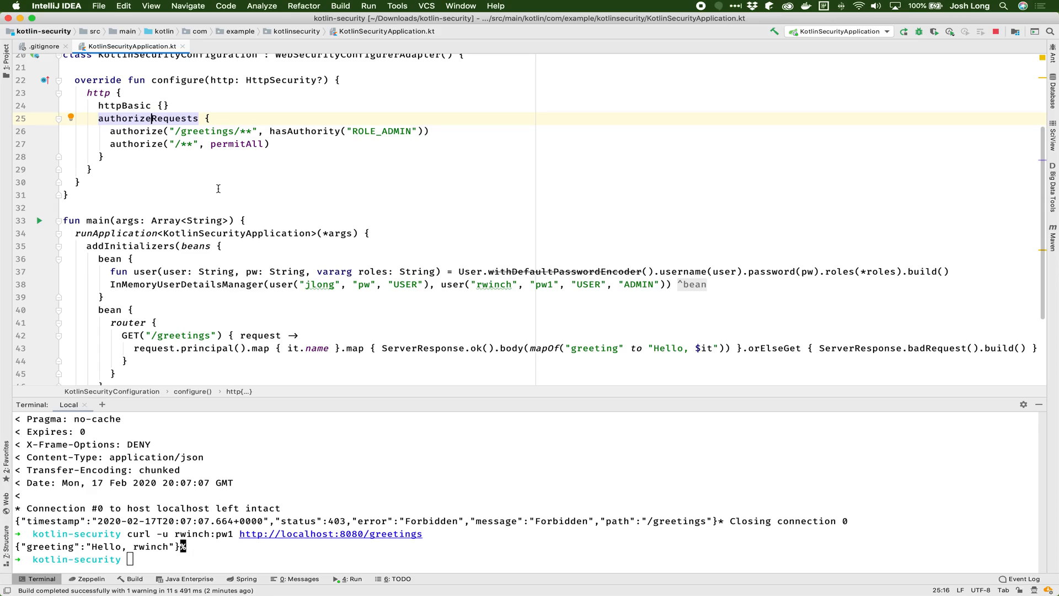